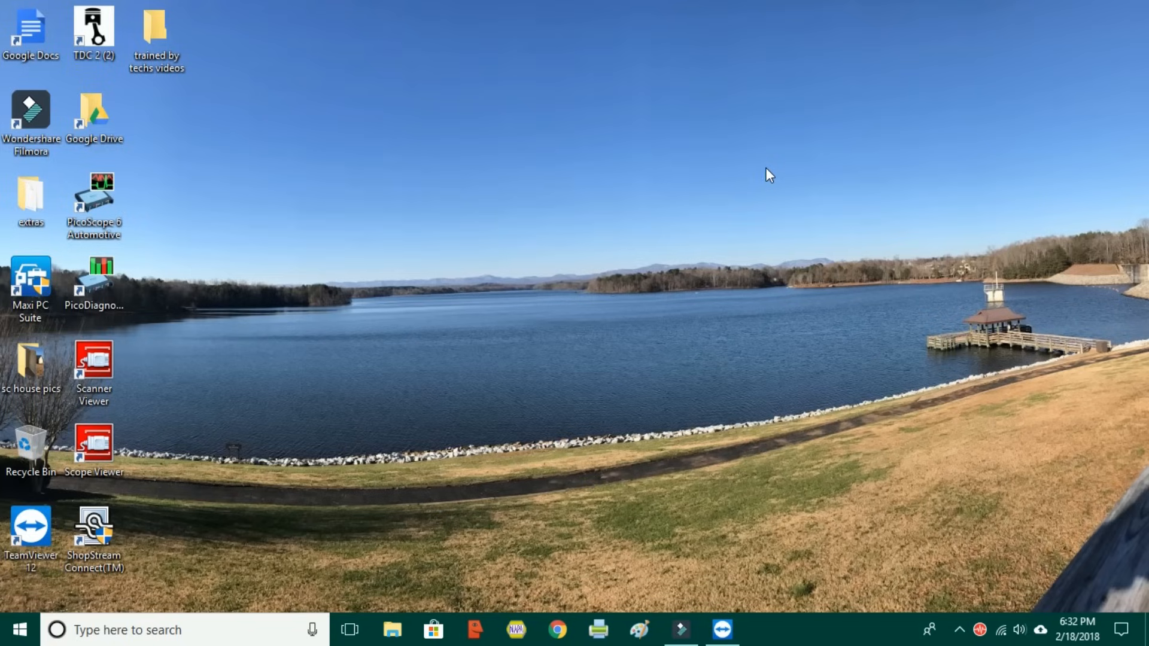
mouse_move(722, 631)
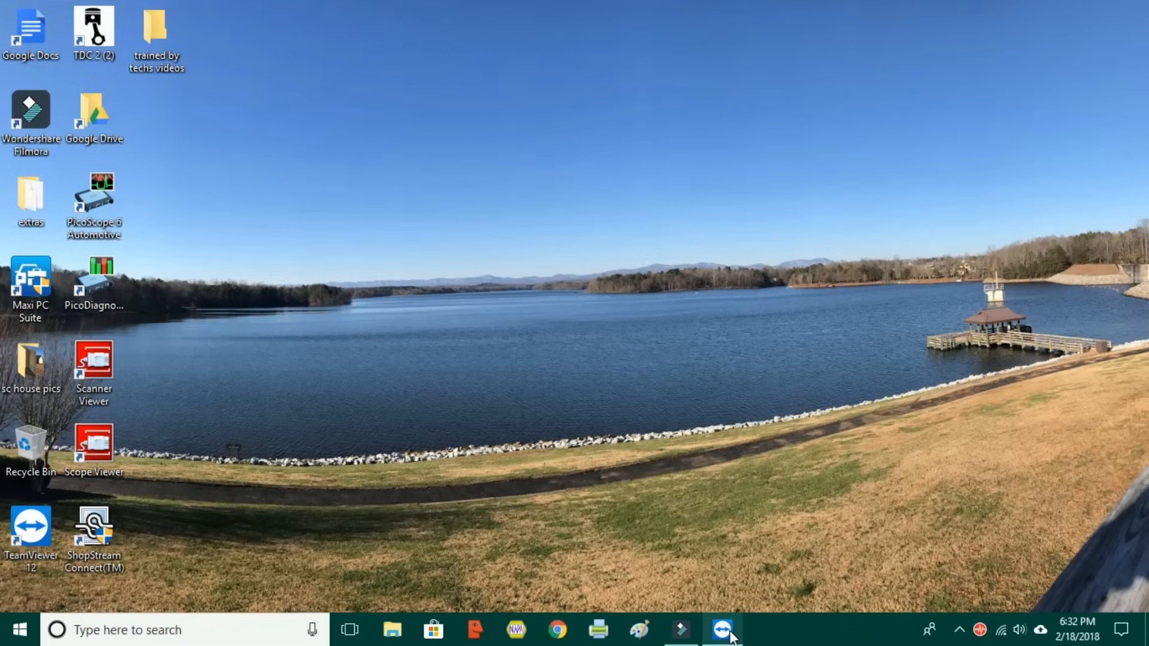
Start a remote-control connection to the entered partner ID from the TeamViewer window.
left_click(723, 631)
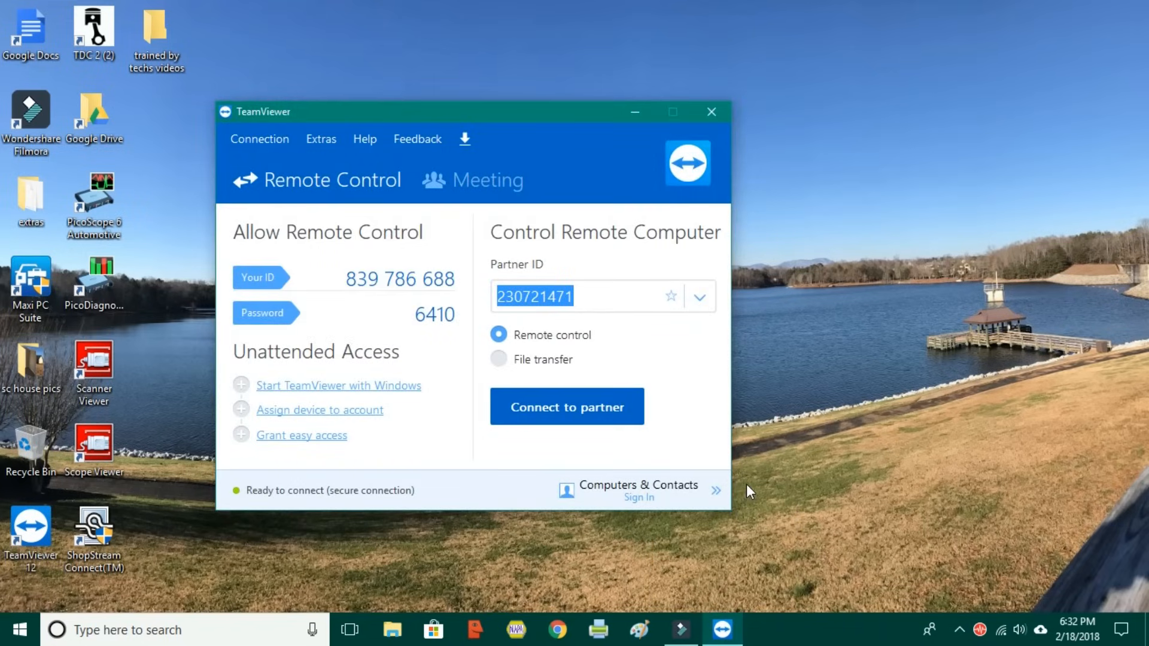
mouse_move(835, 277)
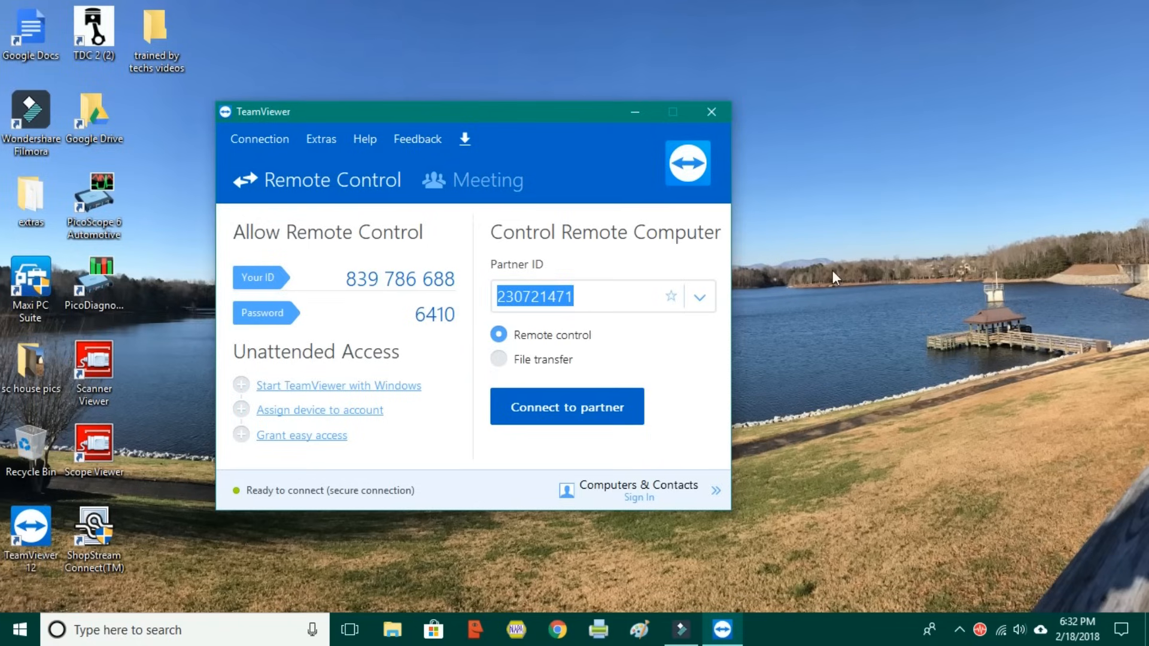
mouse_move(450, 280)
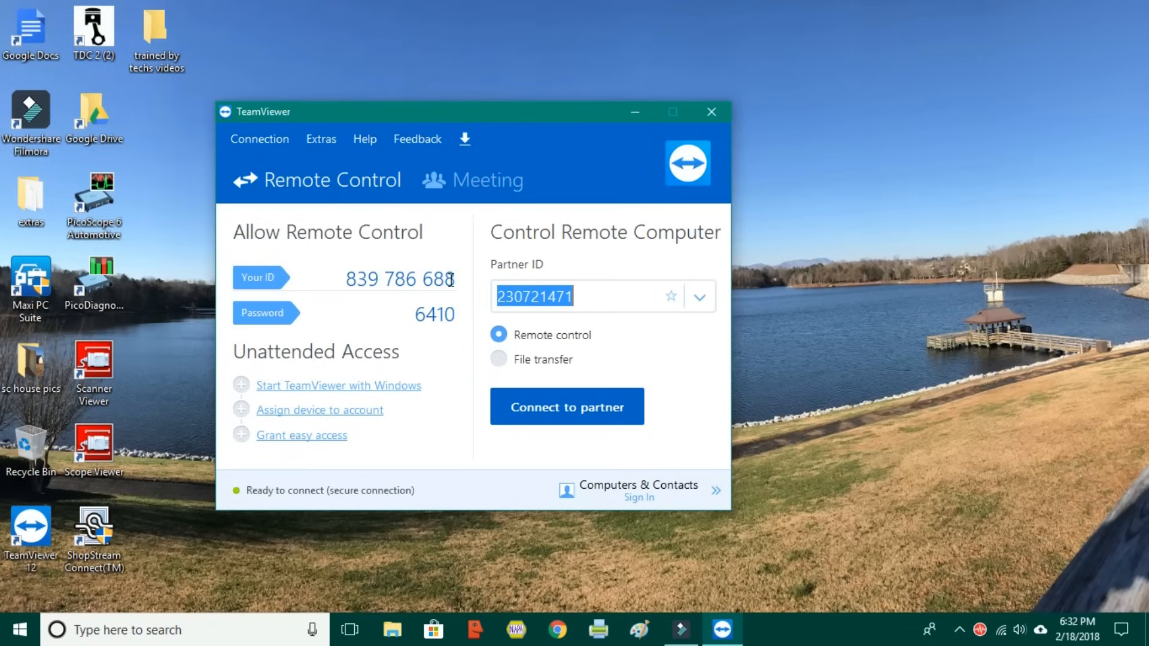
mouse_move(606, 302)
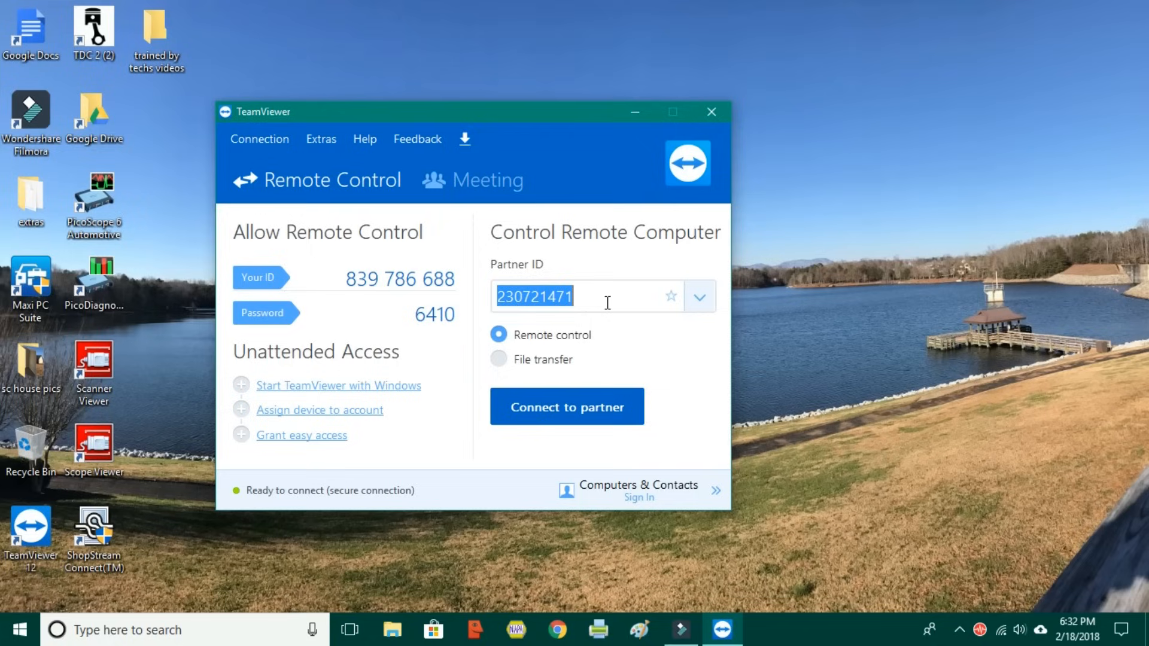
mouse_move(559, 324)
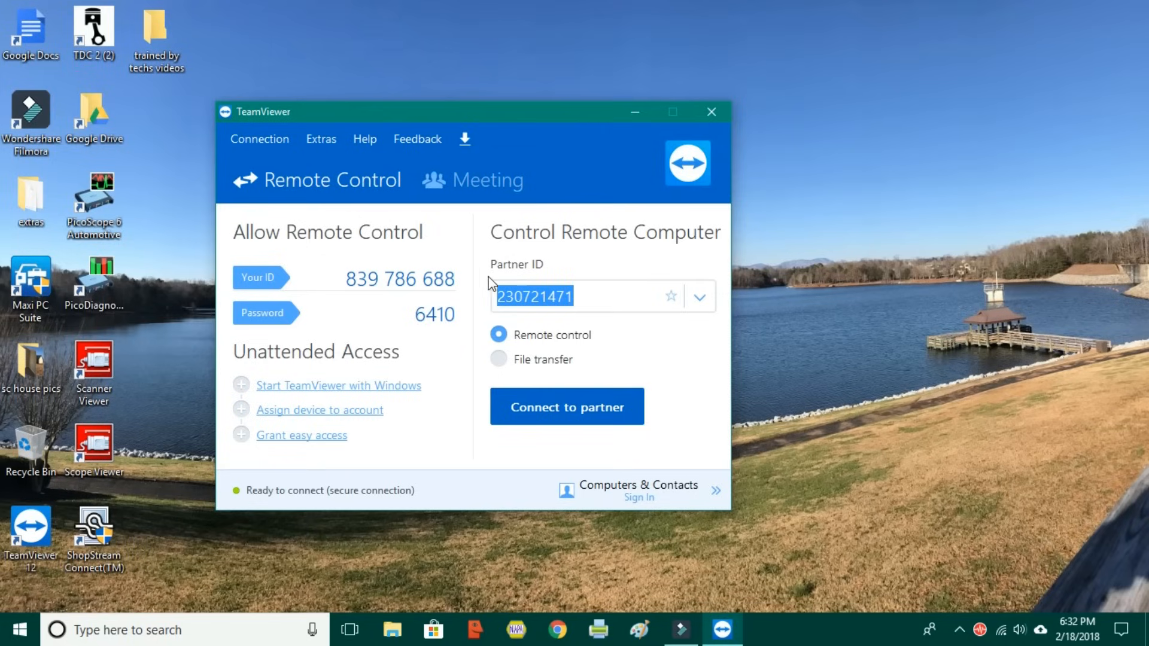
mouse_move(577, 348)
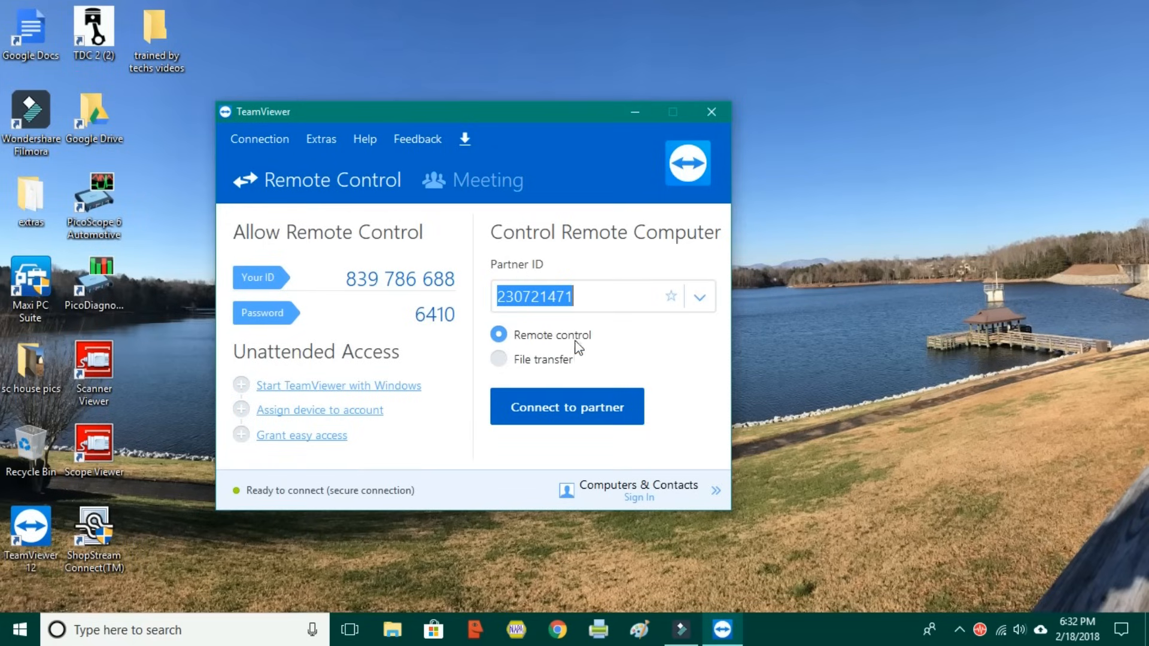
left_click(566, 406)
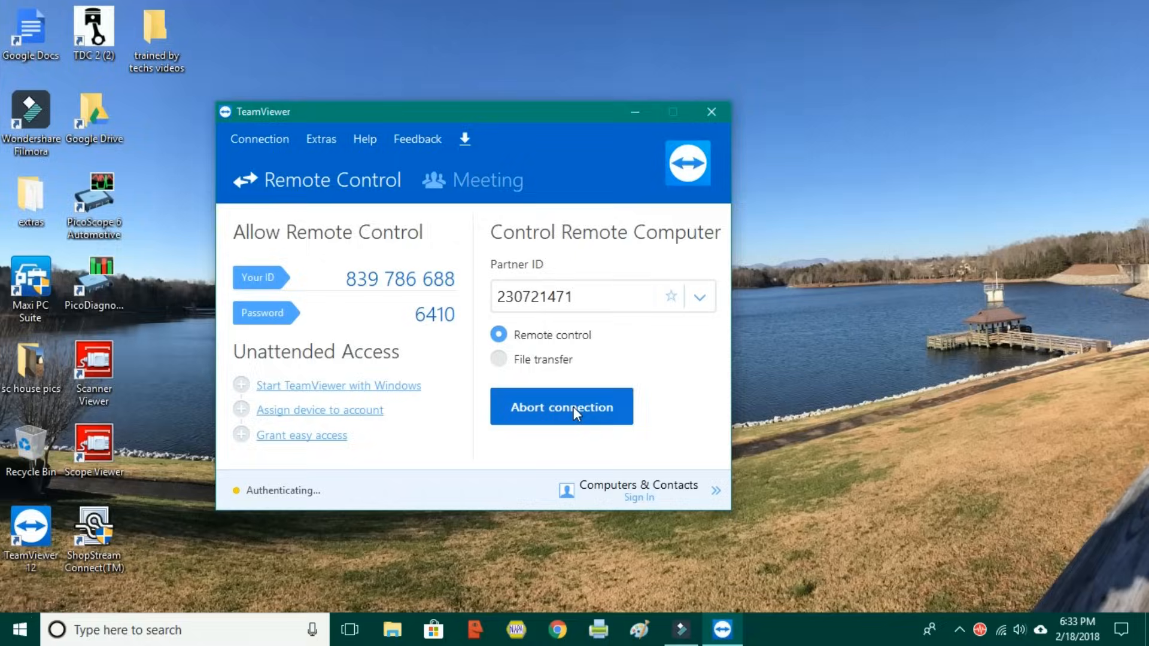
Confirm the connection and reach the MaxiSys main menu with Diagnostics, Service, Shop Manager and Update.
left_click(562, 405)
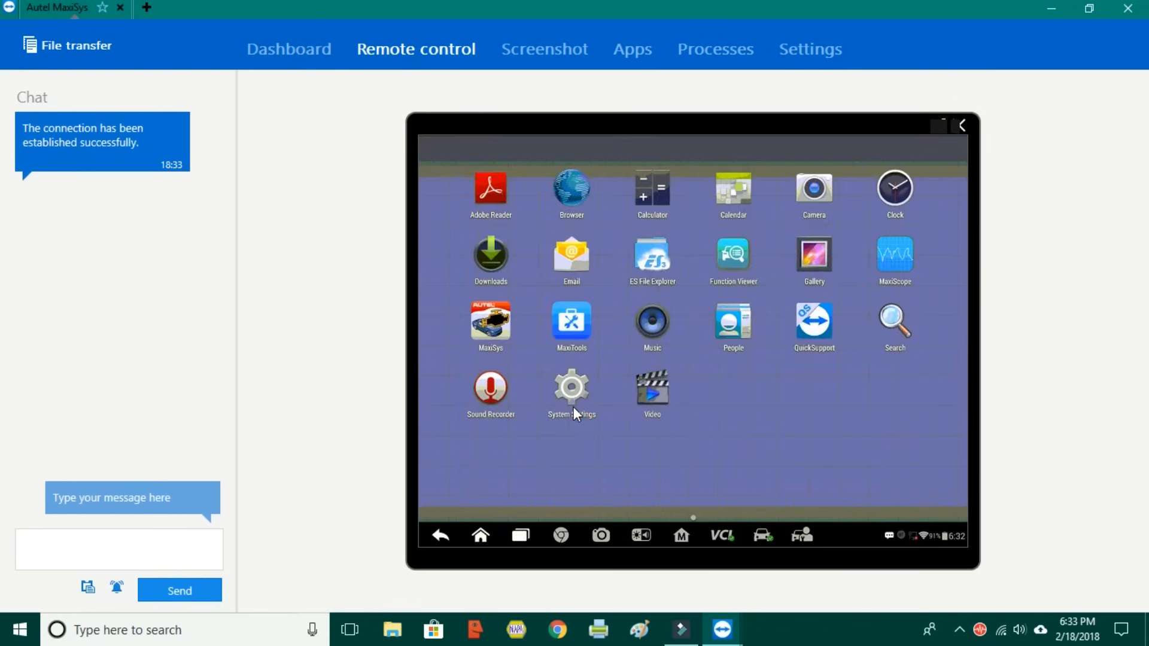
mouse_move(499, 336)
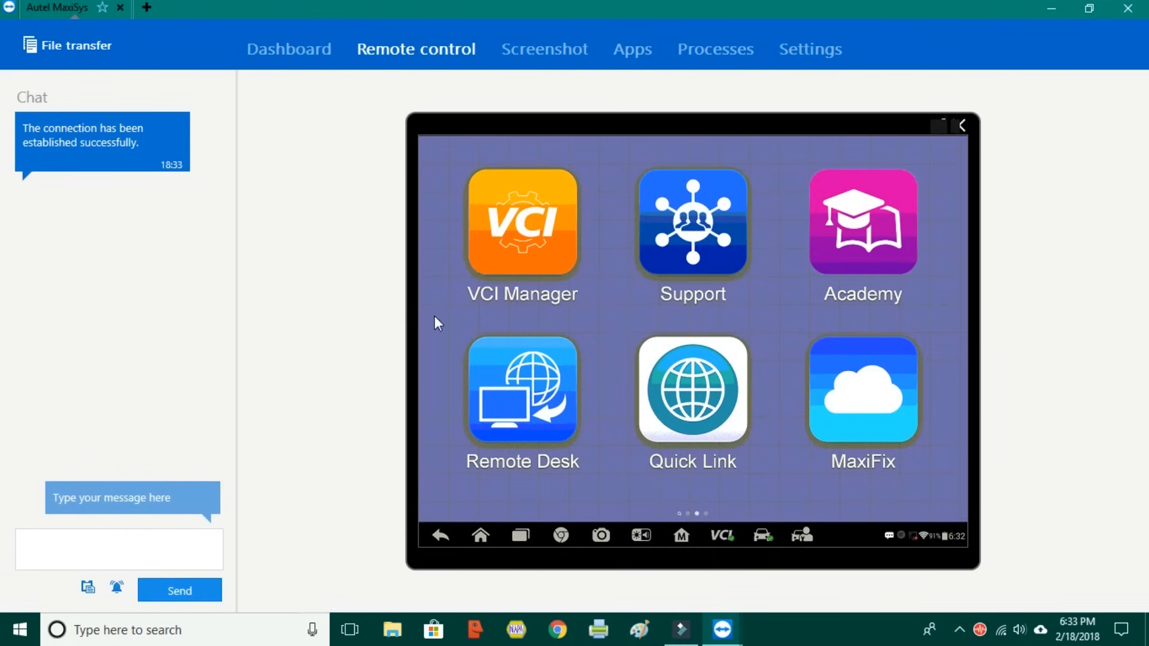
mouse_move(527, 483)
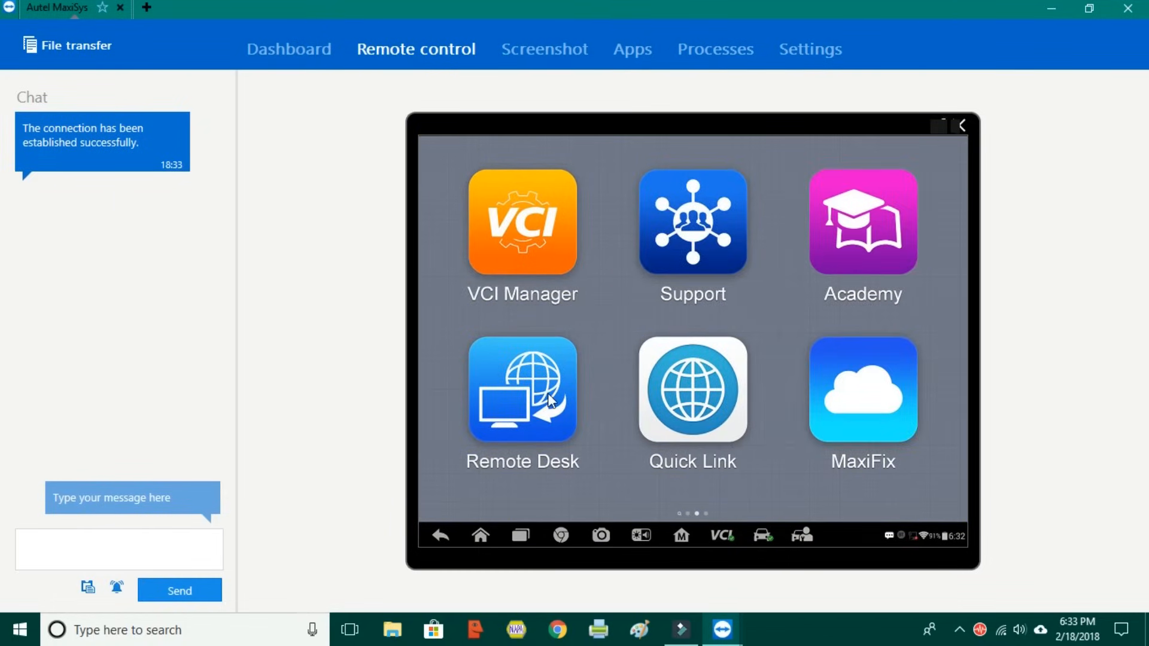
mouse_move(520, 404)
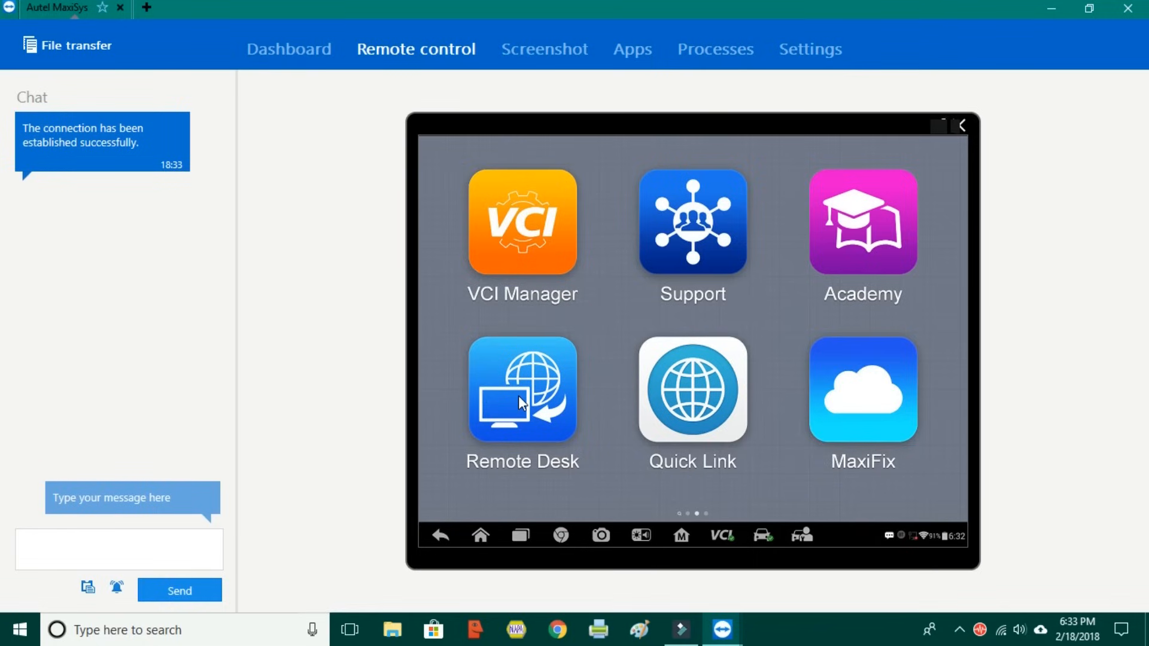
mouse_move(619, 436)
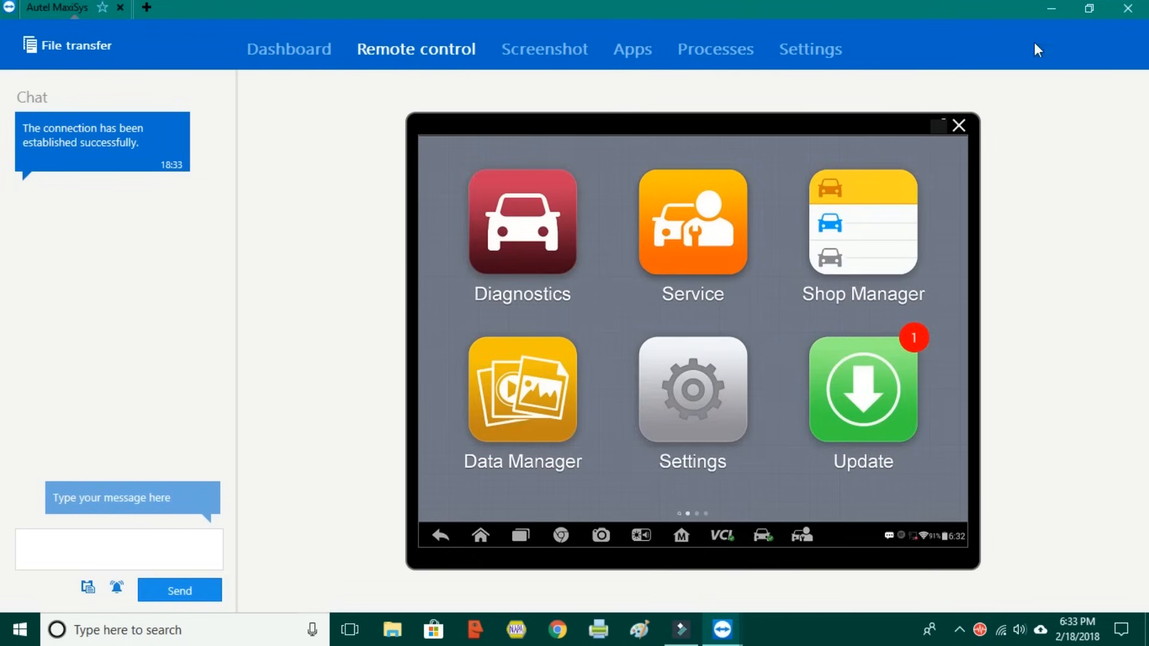
left_click(1087, 8)
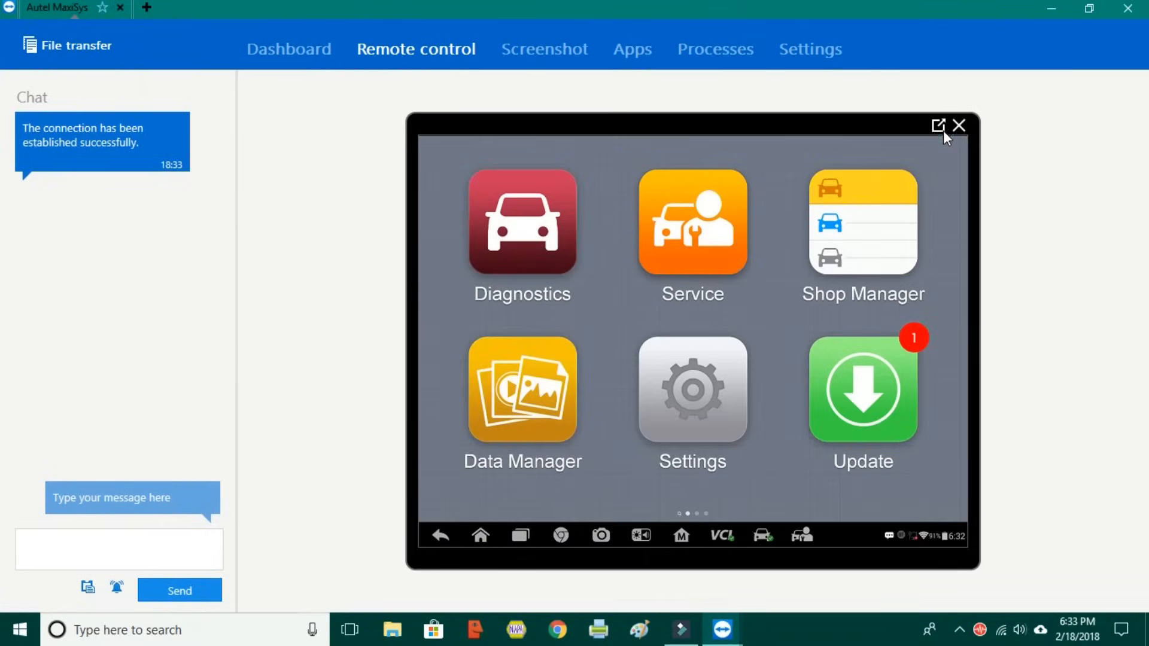
Enlarge the remote view, show all live-data parameters, toggling Vvt aim angle #1 and #2 off again.
left_click(938, 126)
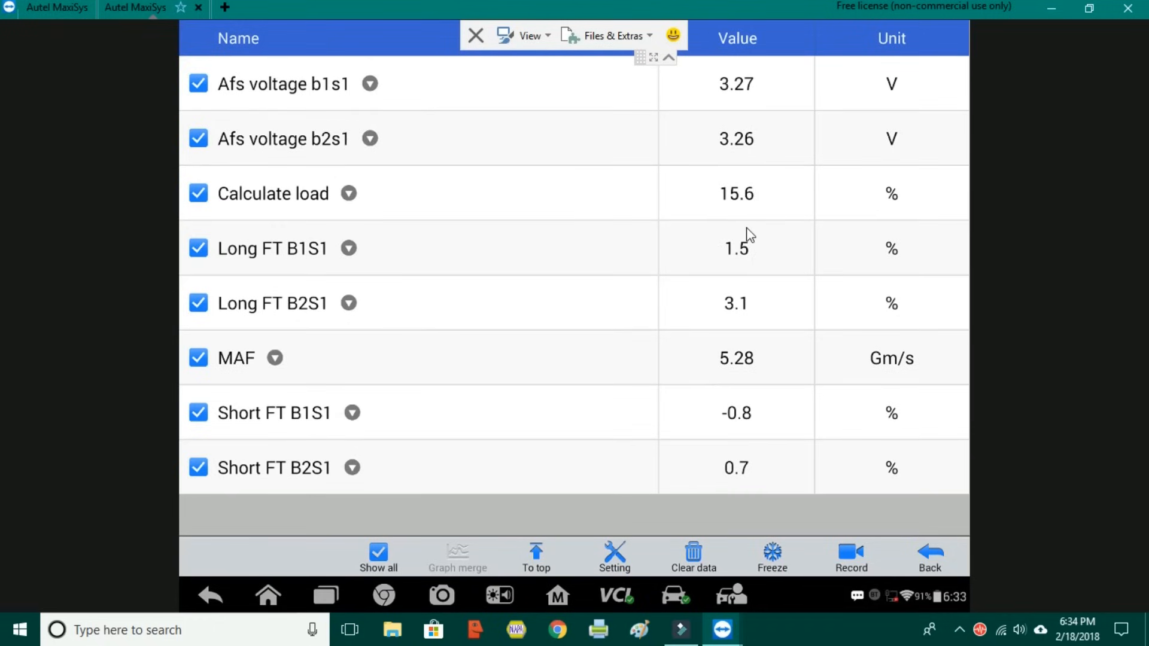
mouse_move(1065, 378)
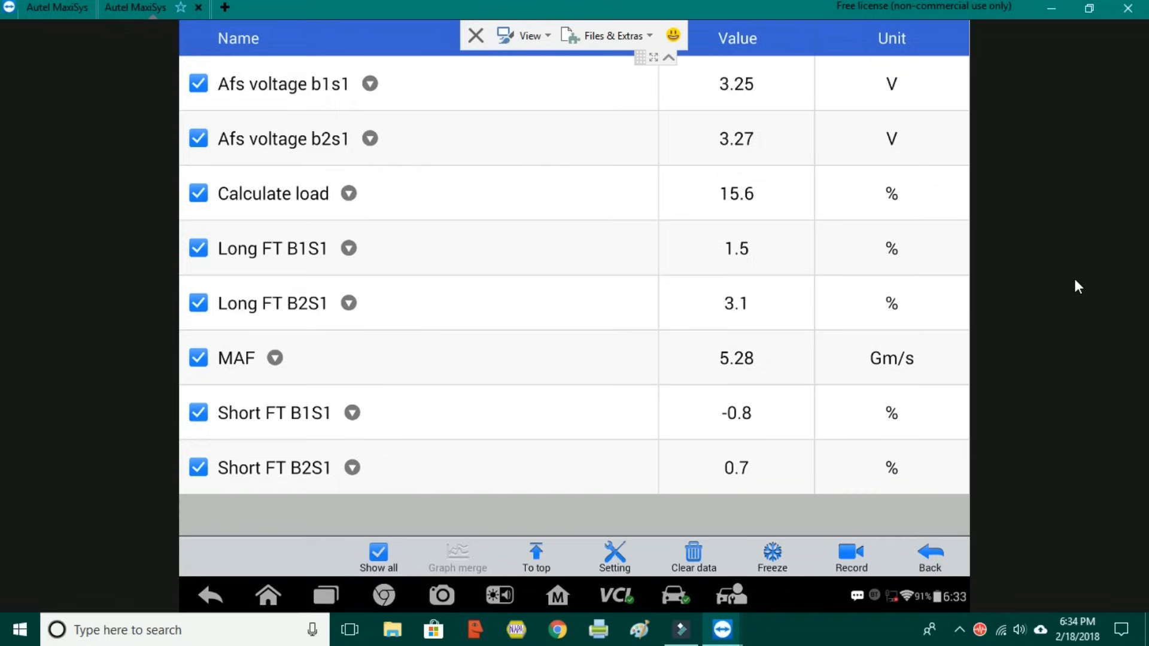
mouse_move(360, 601)
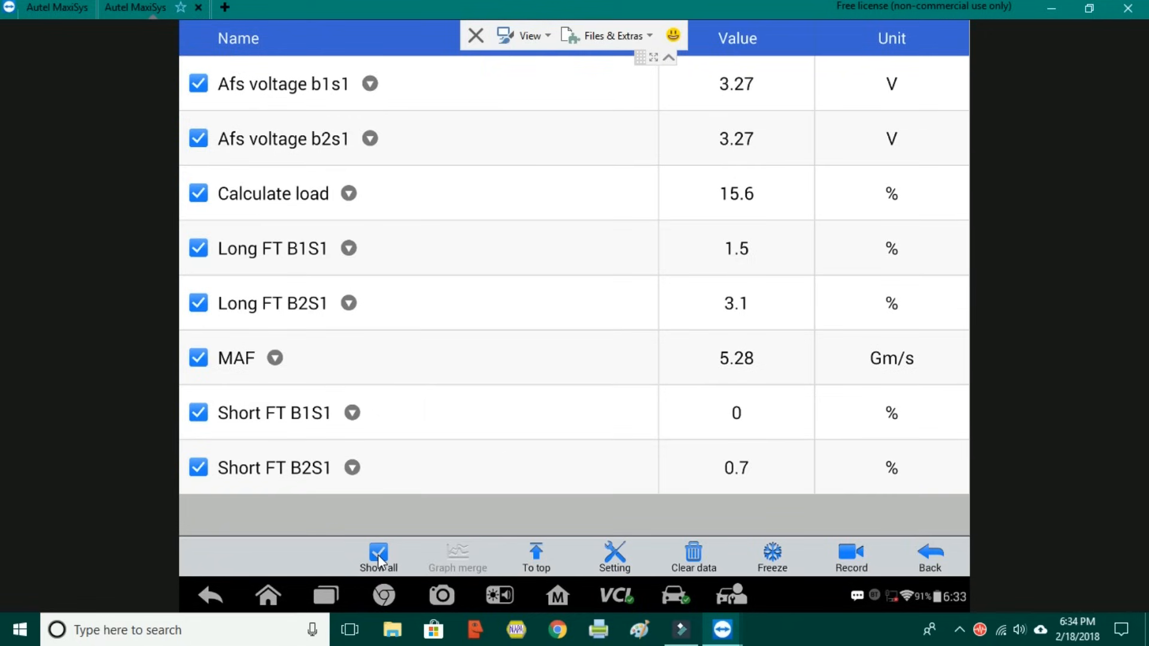
left_click(377, 557)
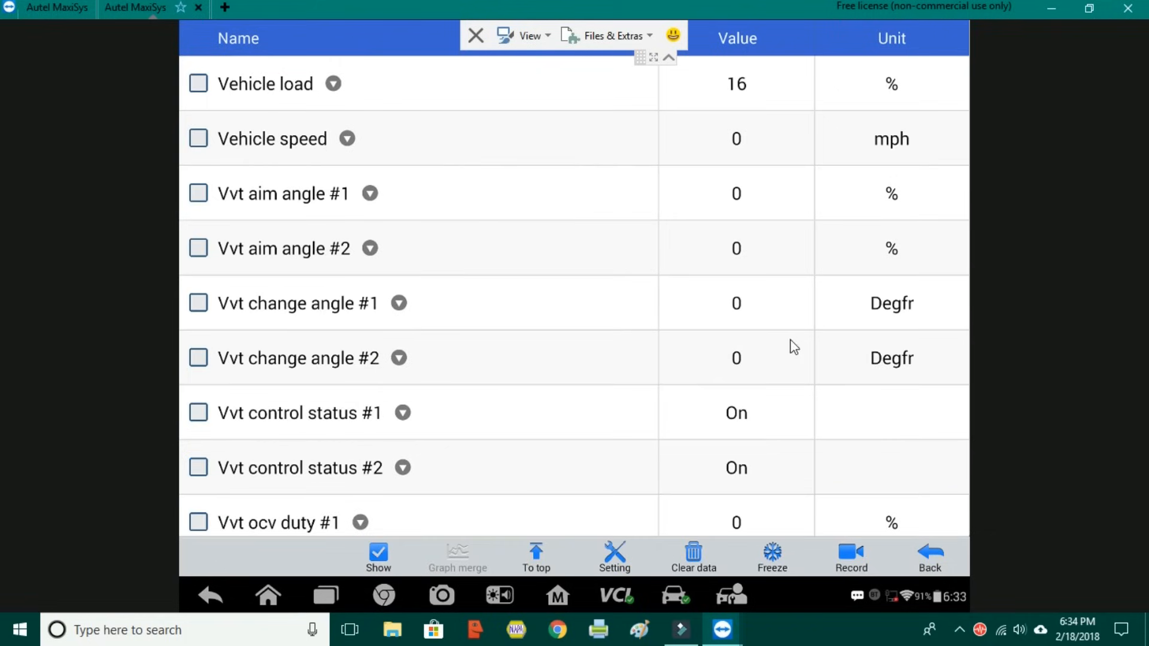
mouse_move(210, 254)
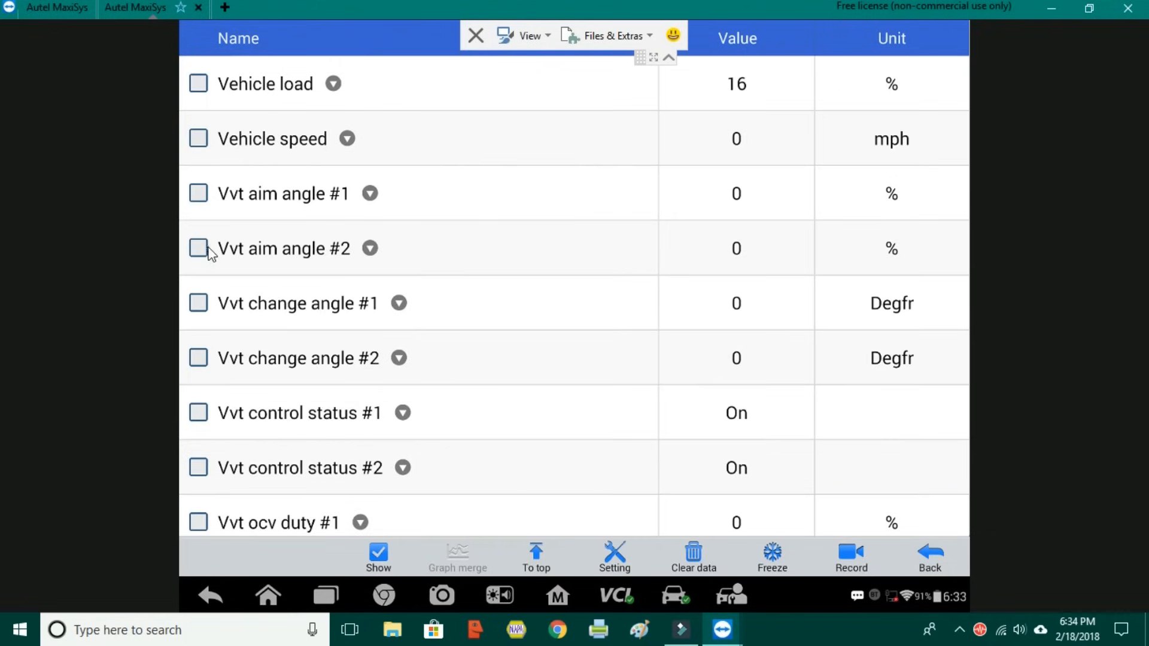
left_click(197, 249)
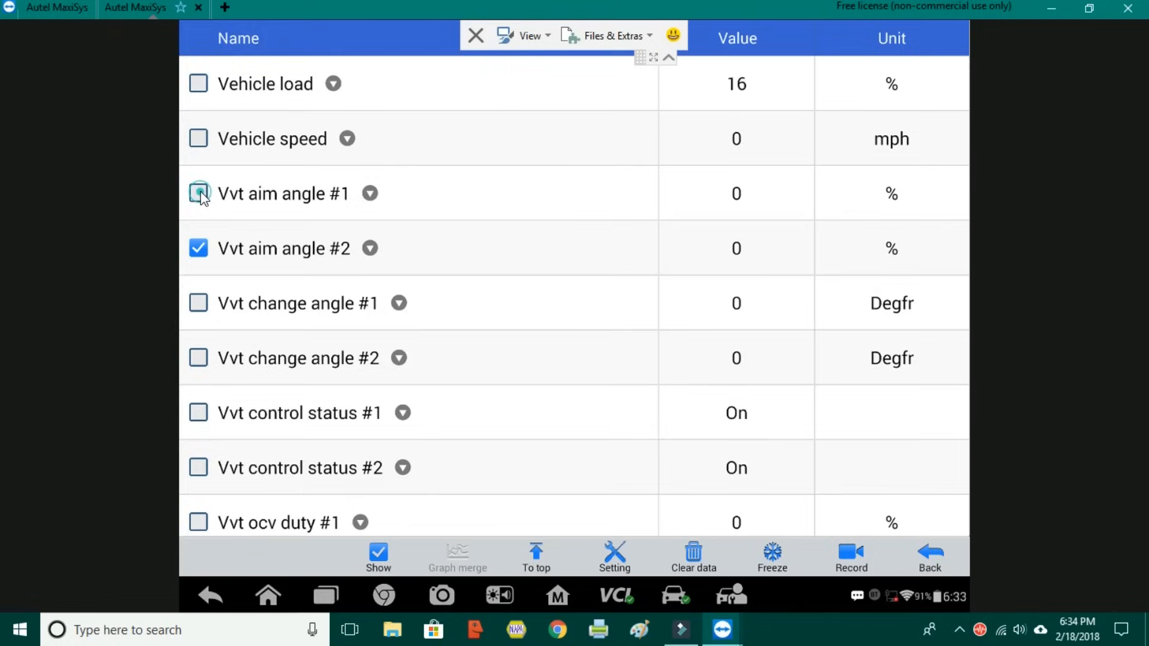
left_click(198, 194)
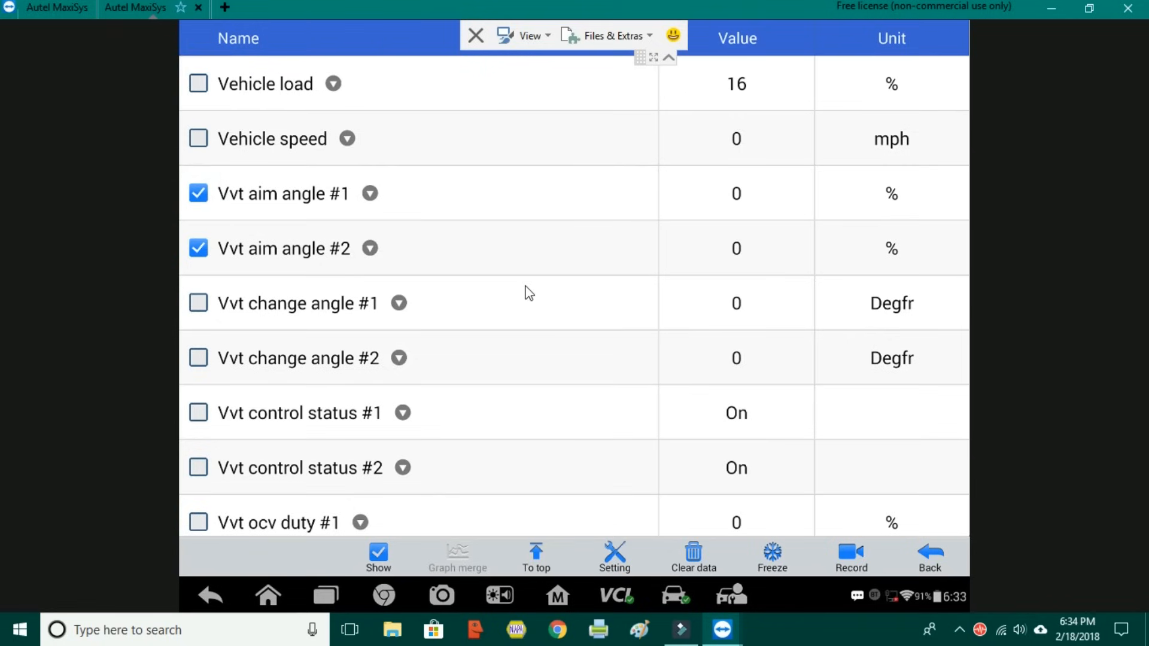
scroll("up", 3)
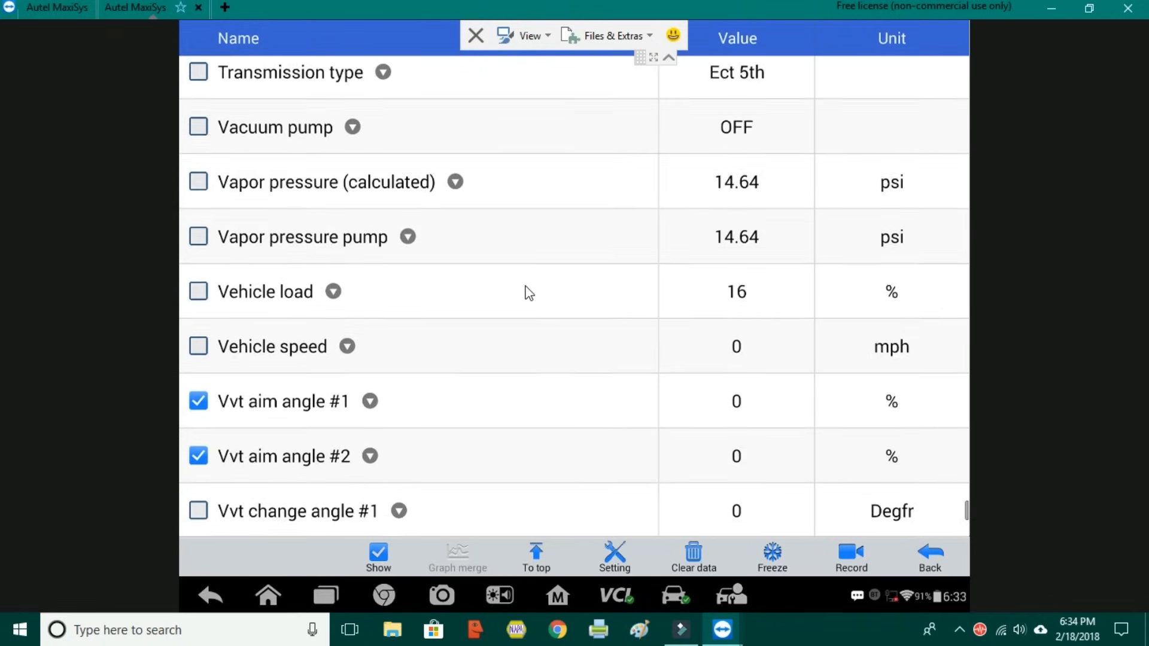
scroll("down", 3)
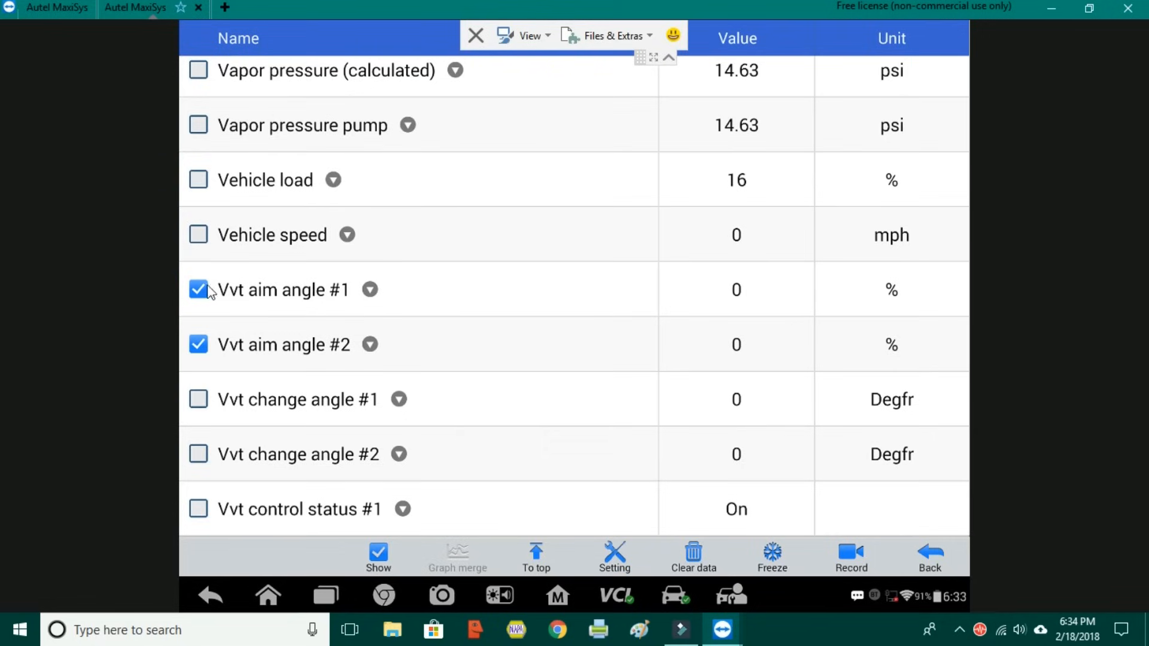
left_click(199, 290)
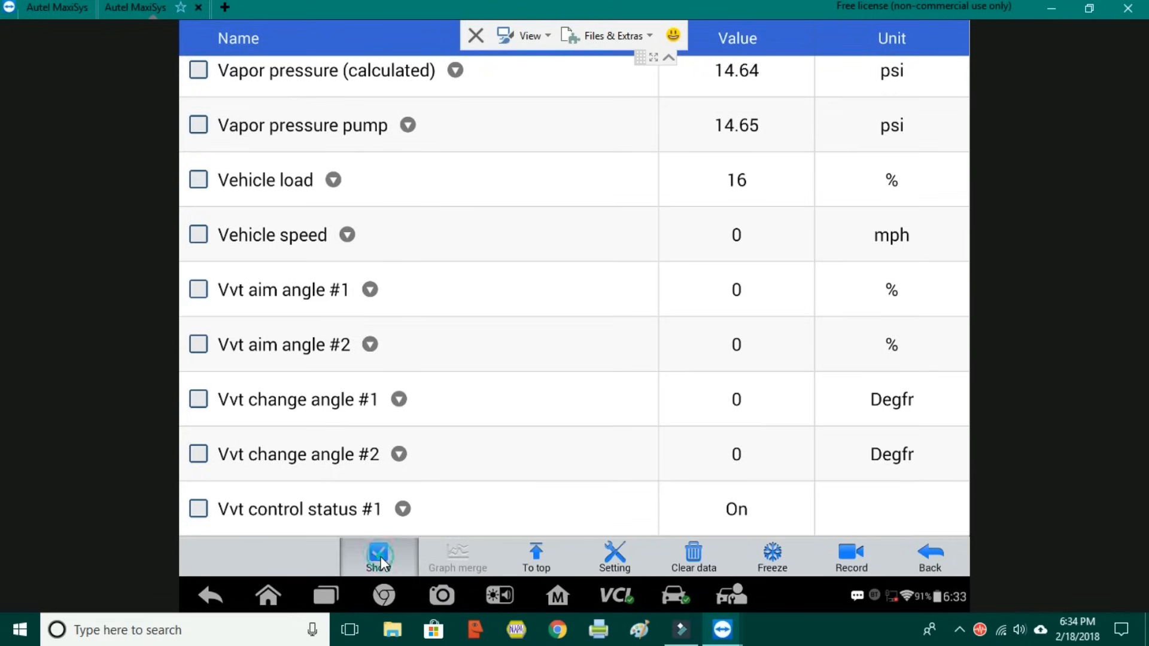
Show only the eight checked parameters, Afs voltage b1s1 through Short FT B2S1.
left_click(379, 557)
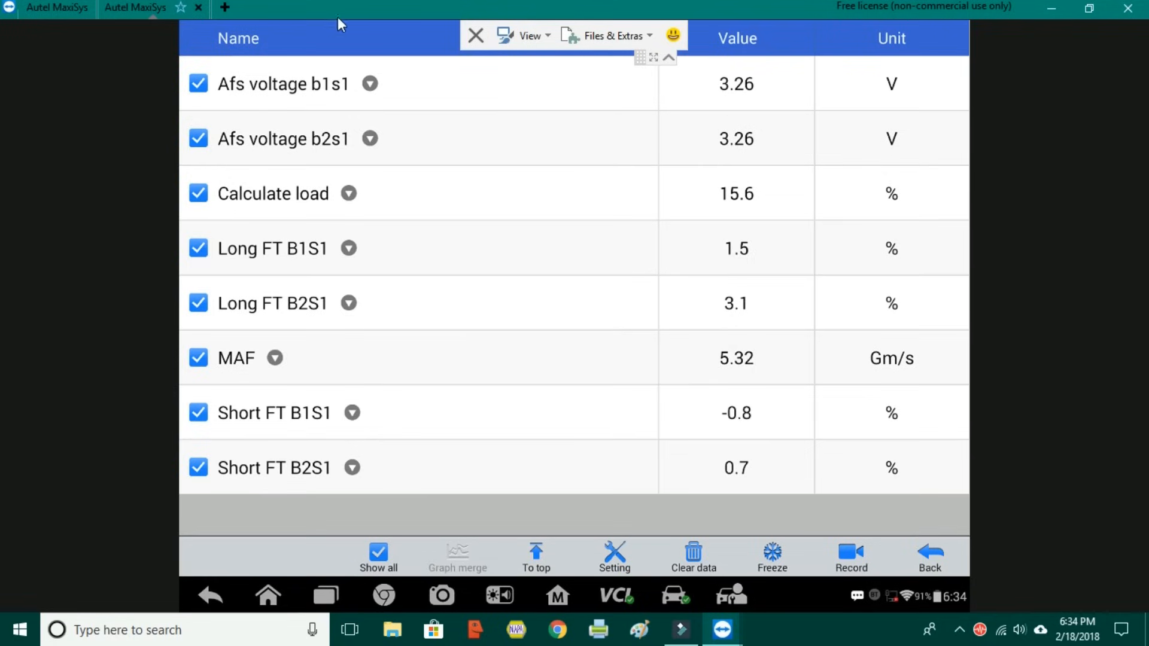
mouse_move(263, 98)
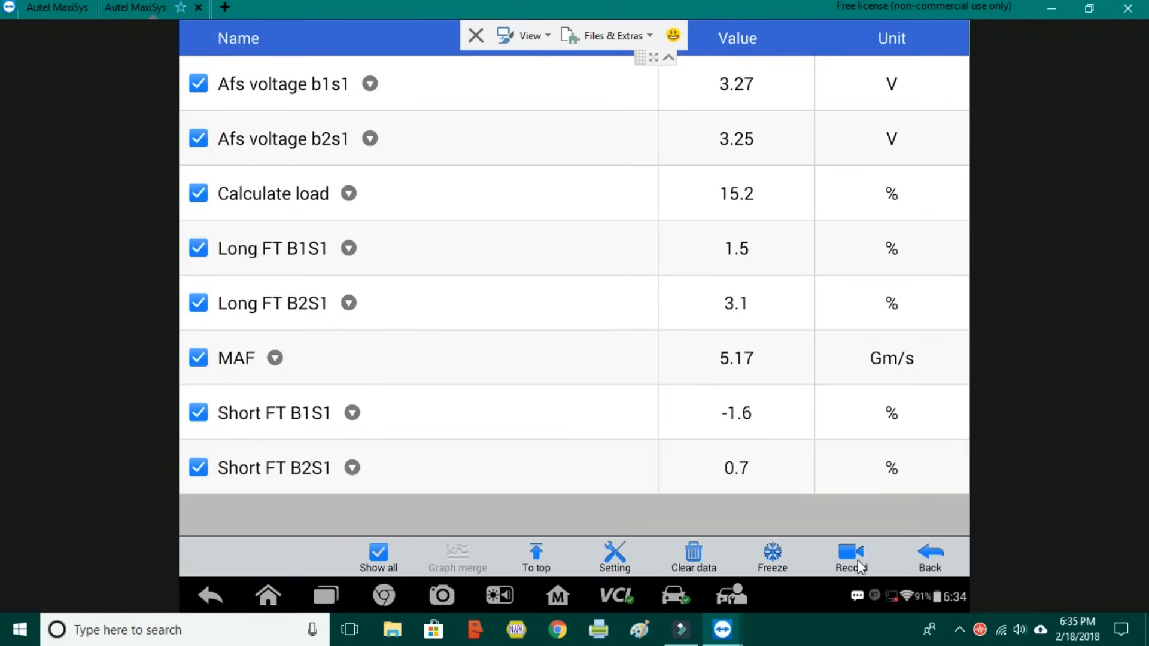
Record the selected live data and flag points in the recording.
left_click(847, 557)
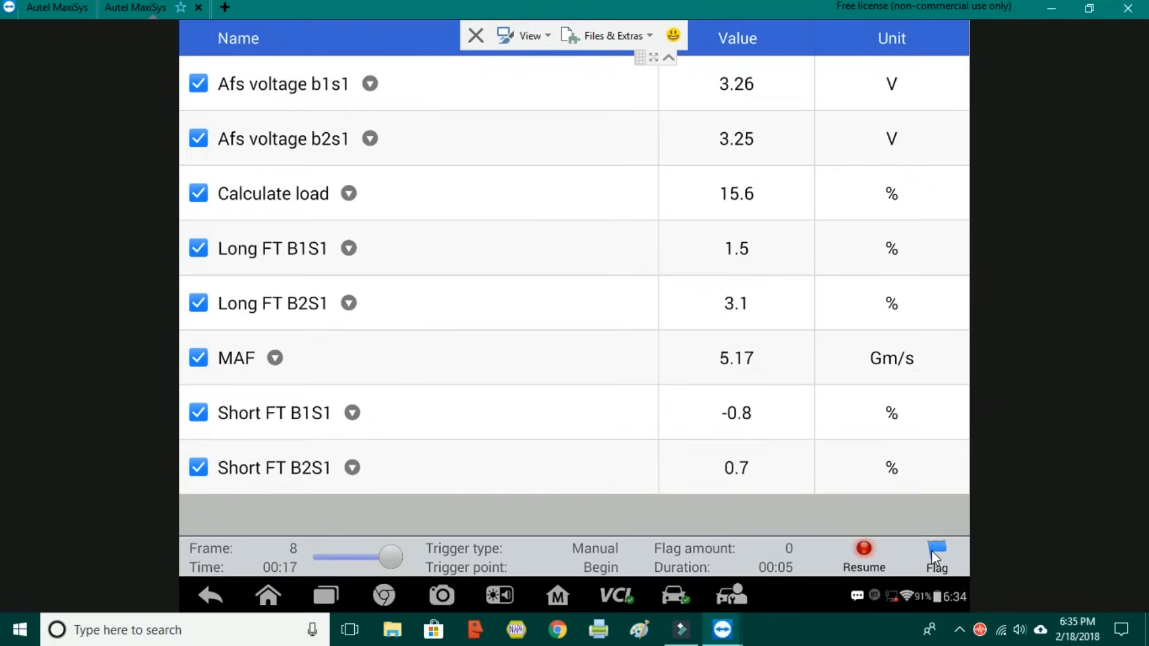
left_click(936, 548)
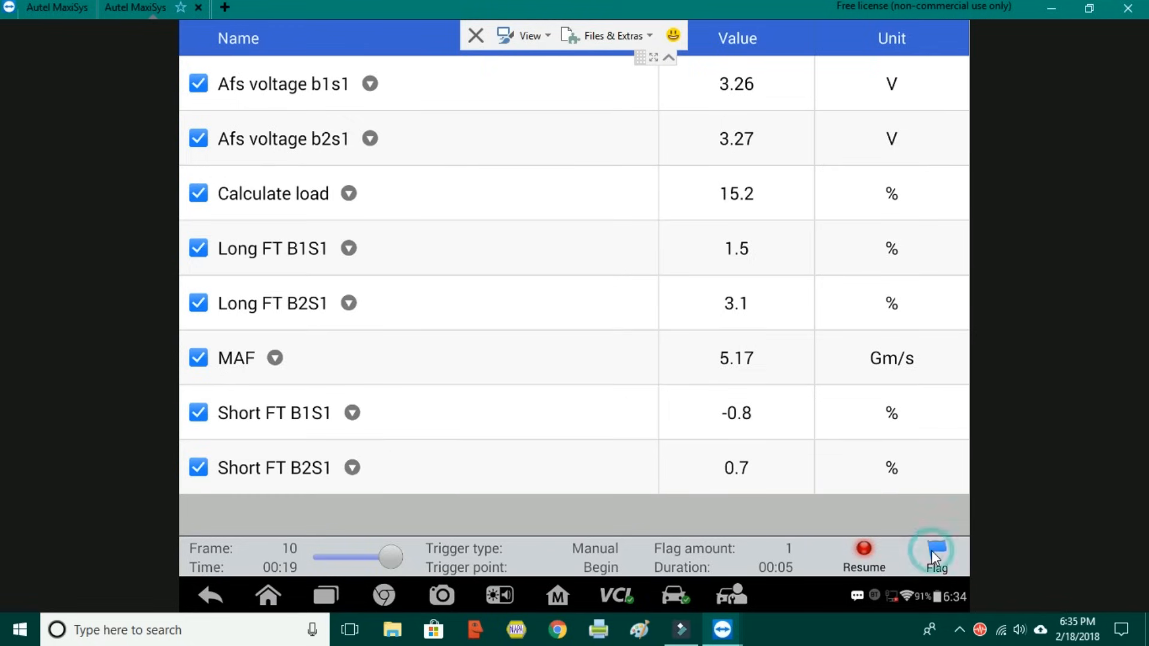
left_click(932, 549)
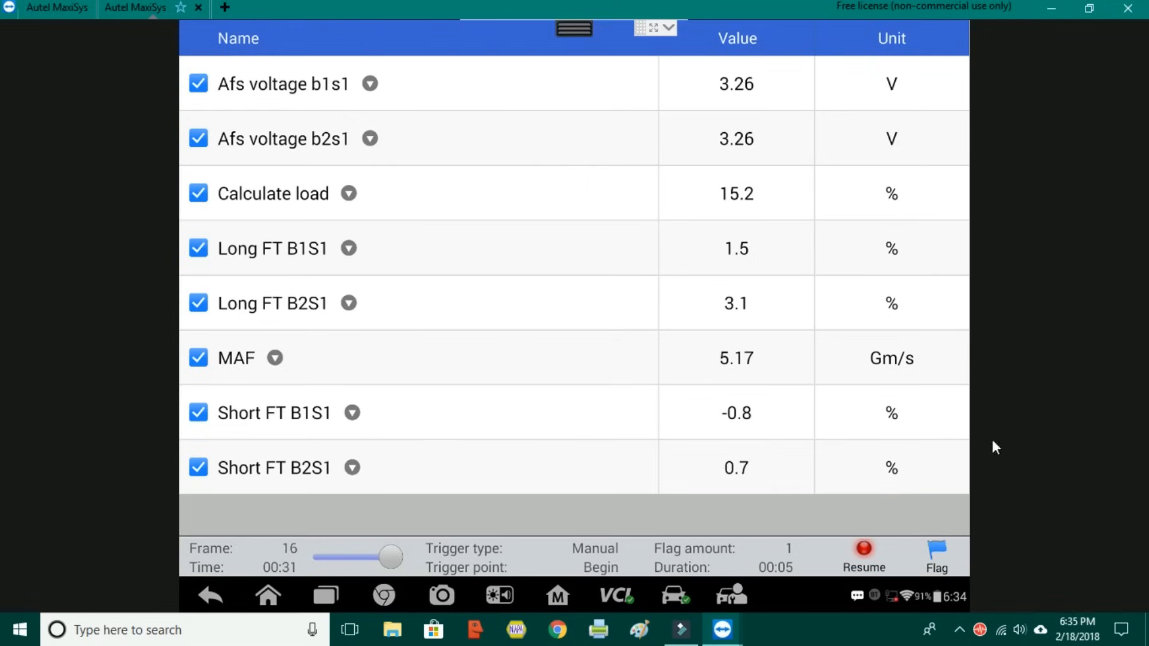
mouse_move(672, 213)
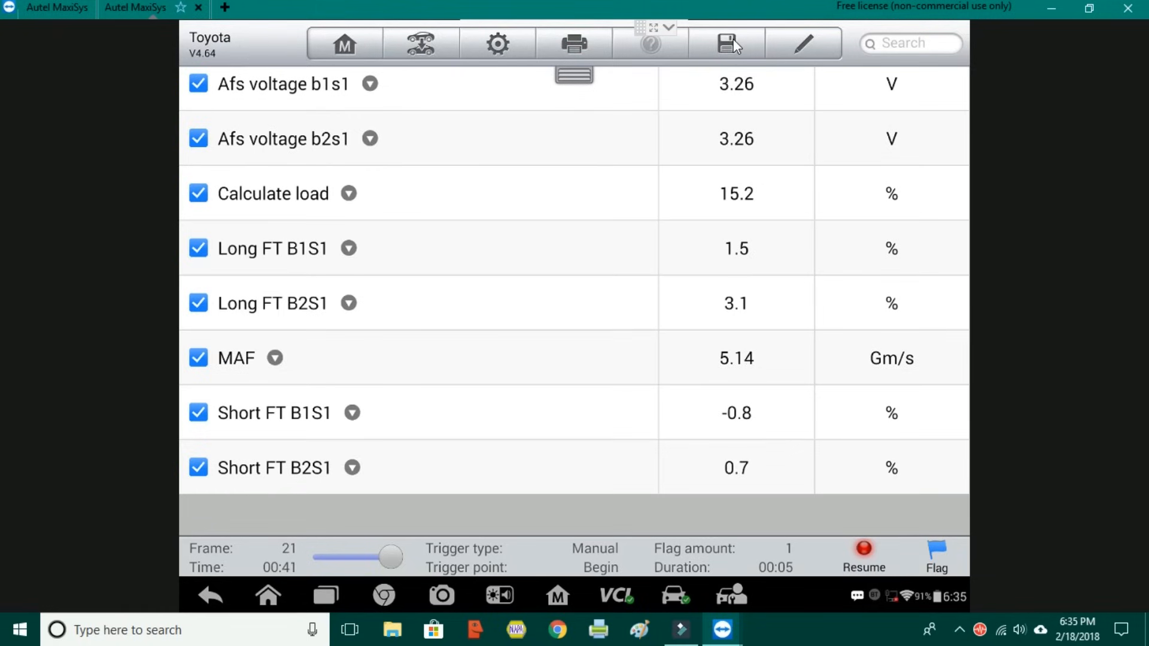
Save a screenshot of the live data under the file name 'toyota tundra'.
left_click(725, 44)
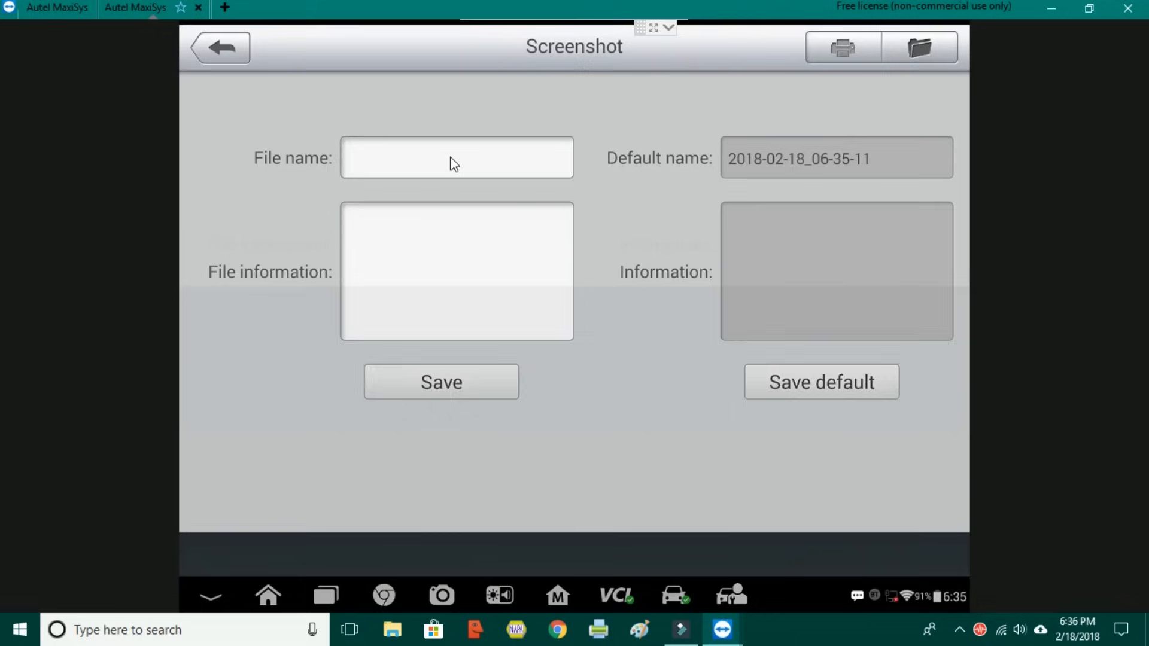
left_click(456, 157)
type("t")
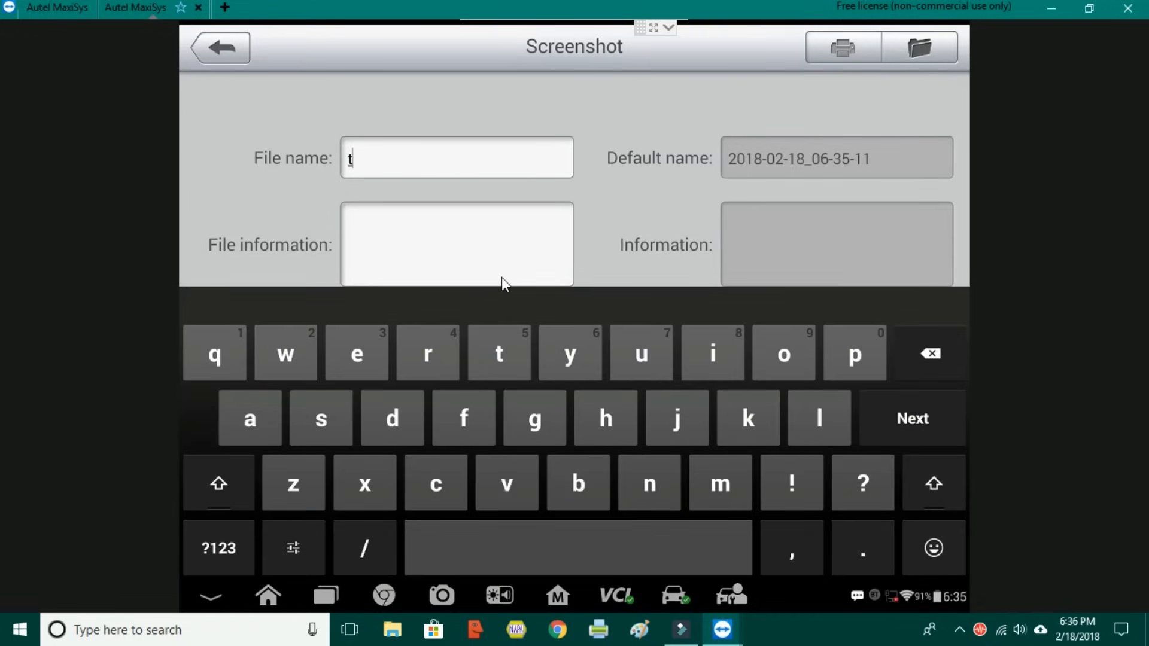
type("oyota")
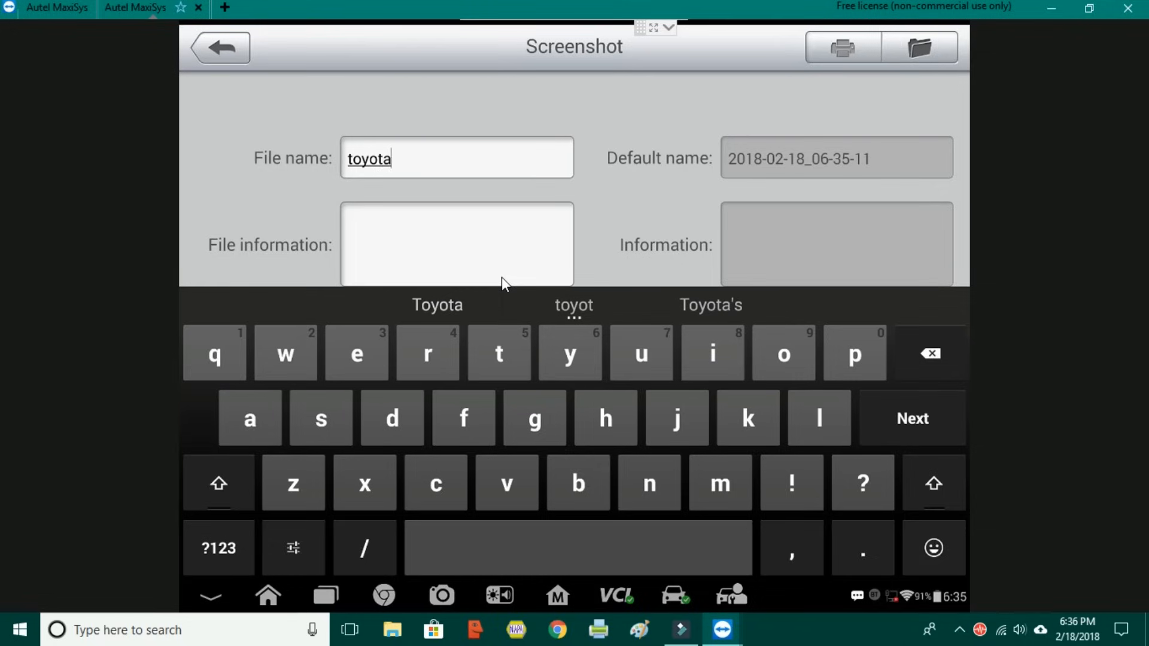
type("tundra")
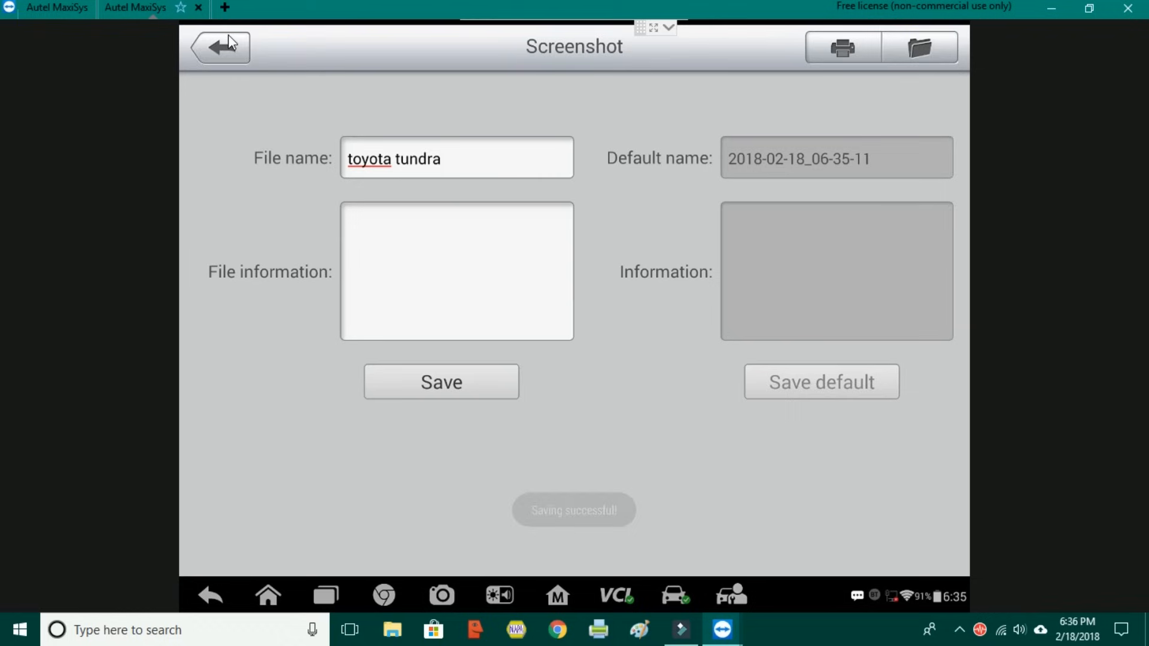
Leave the screenshot page and bring up the MaxiSys recent-apps overview.
left_click(219, 47)
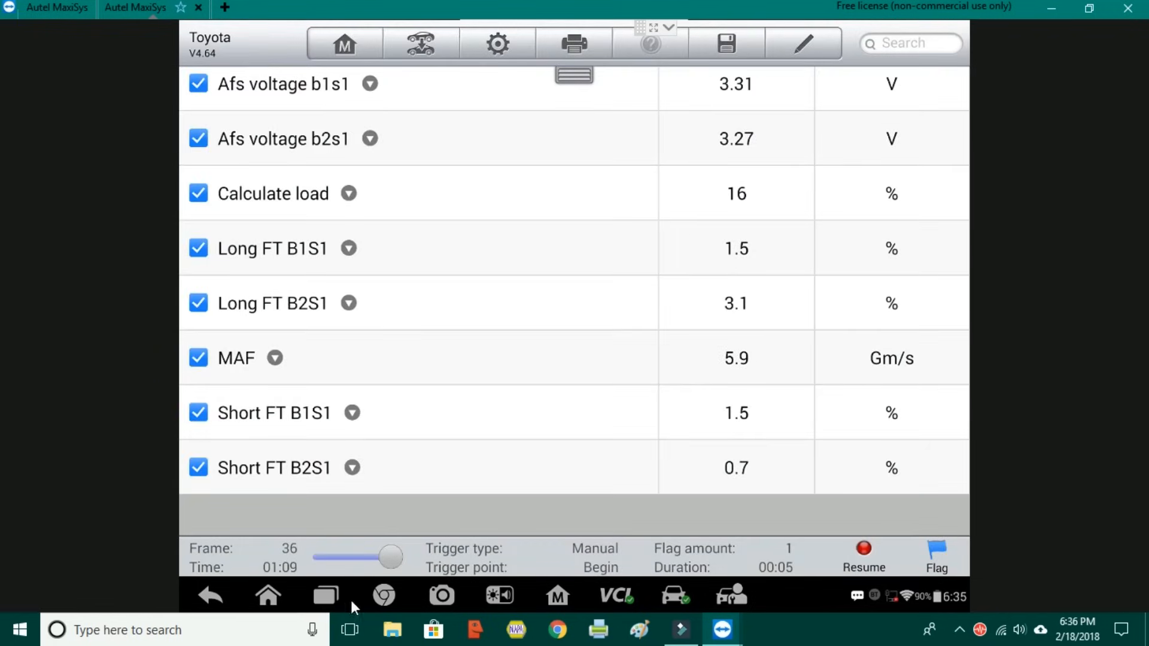
left_click(325, 595)
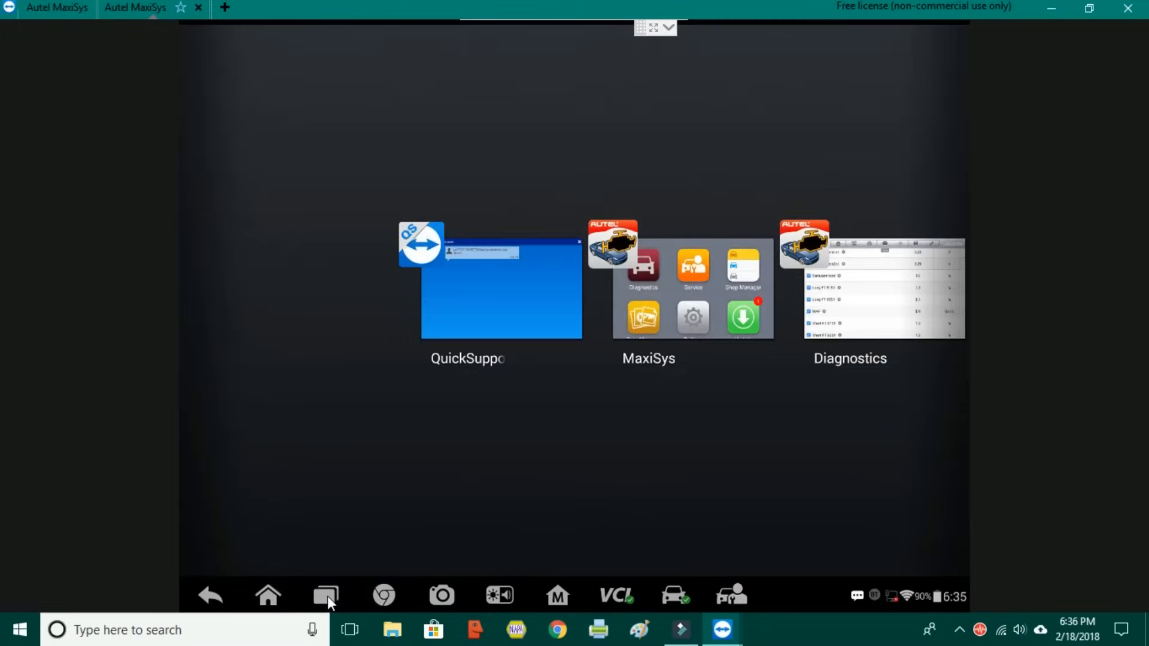
mouse_move(676, 331)
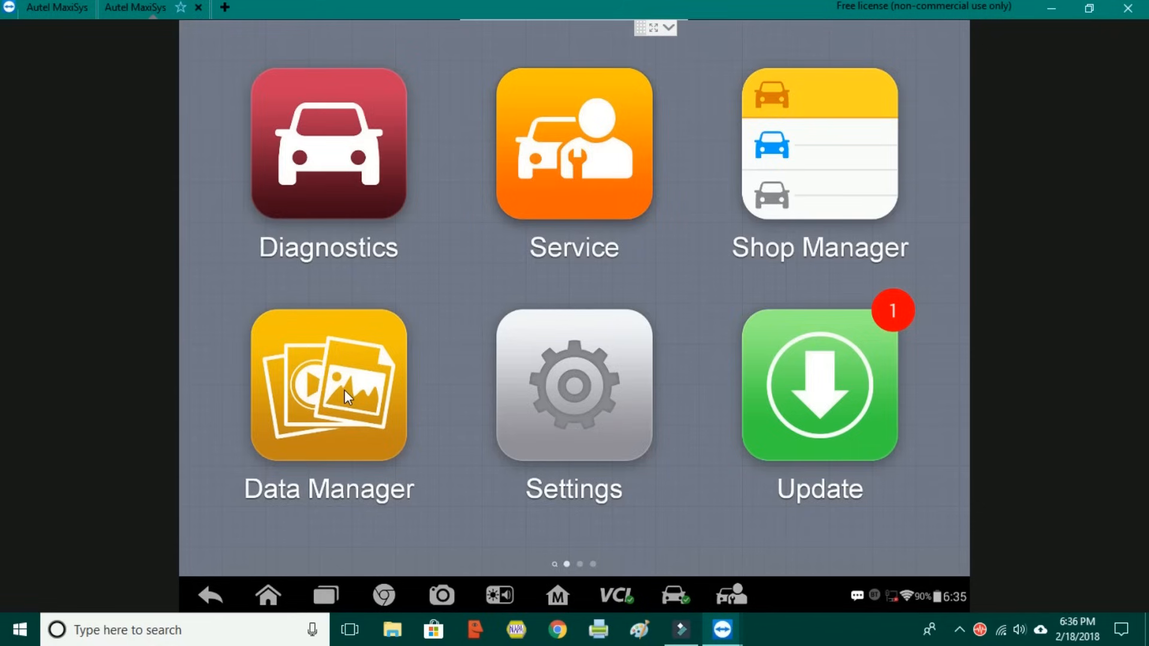
Visit Data Manager's Review Data, then return to the running diagnostics live-data session.
left_click(329, 384)
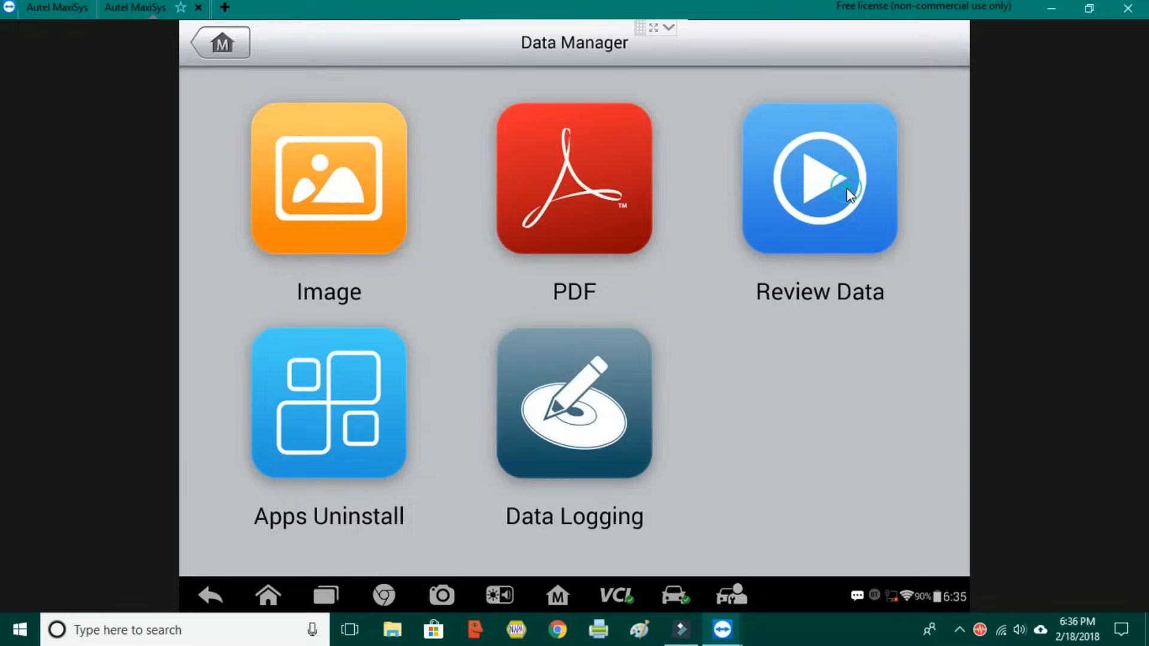
left_click(819, 179)
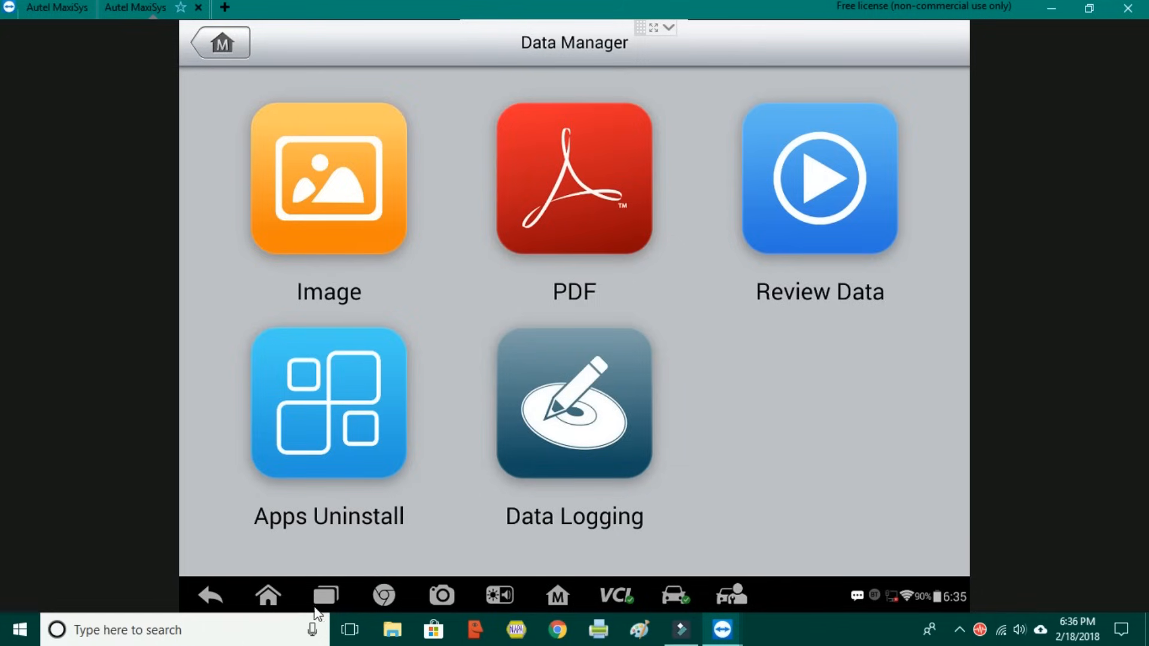
left_click(326, 595)
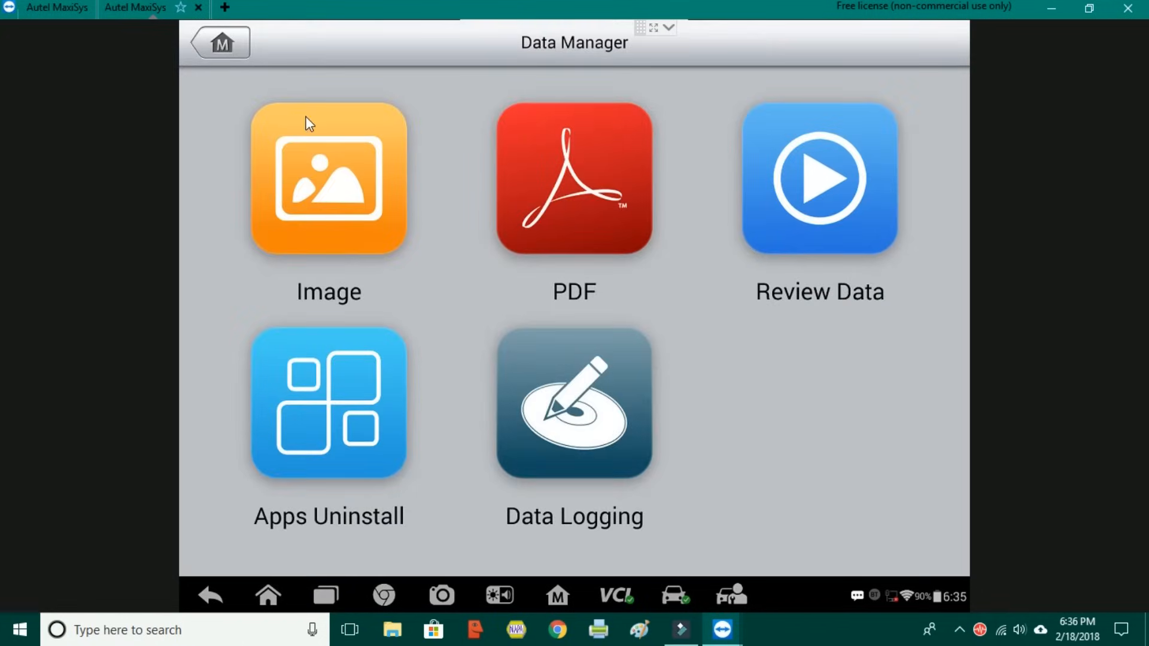
left_click(267, 595)
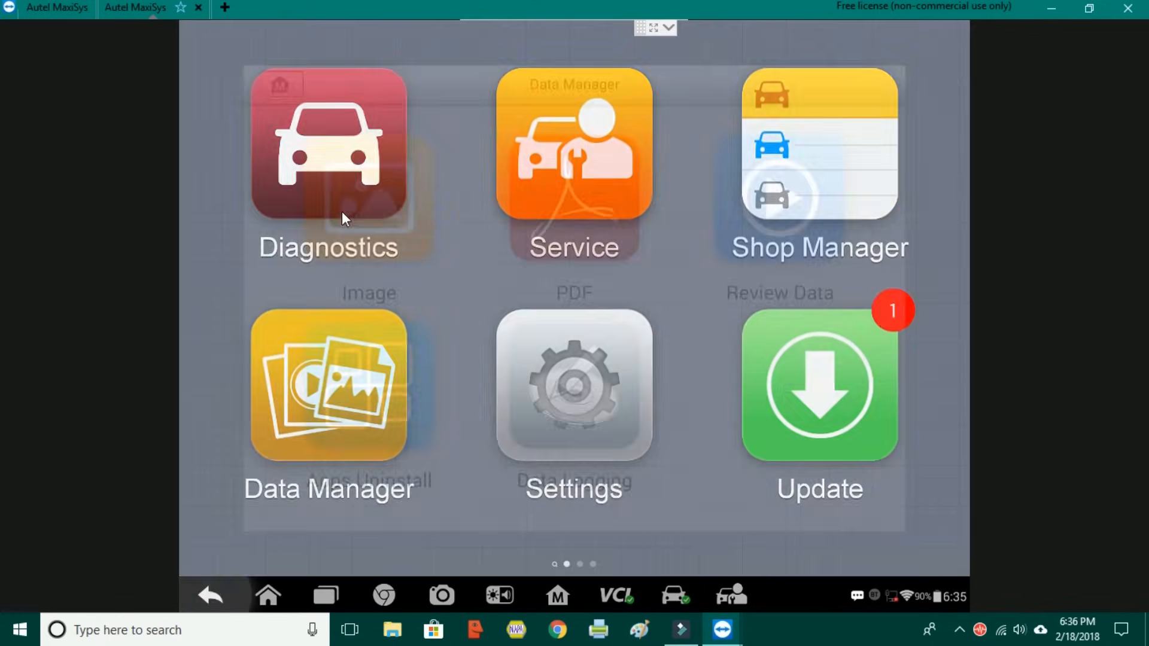
left_click(328, 154)
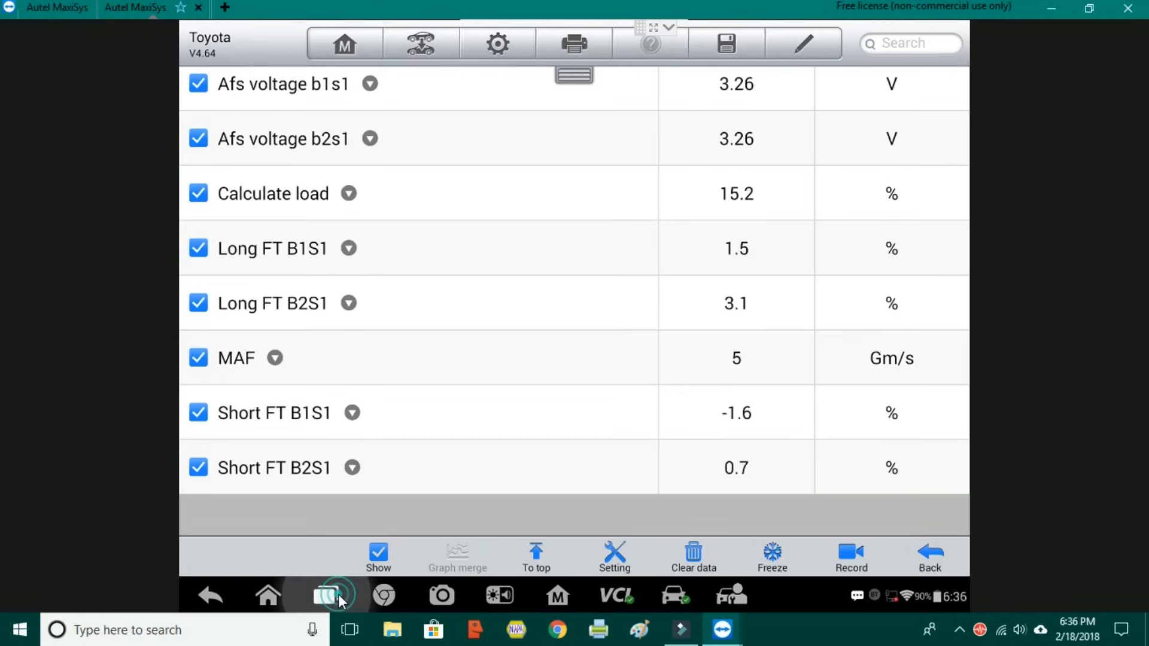
Open the saved Toyota live-data recording for playback from Data Manager's Review Data.
left_click(327, 595)
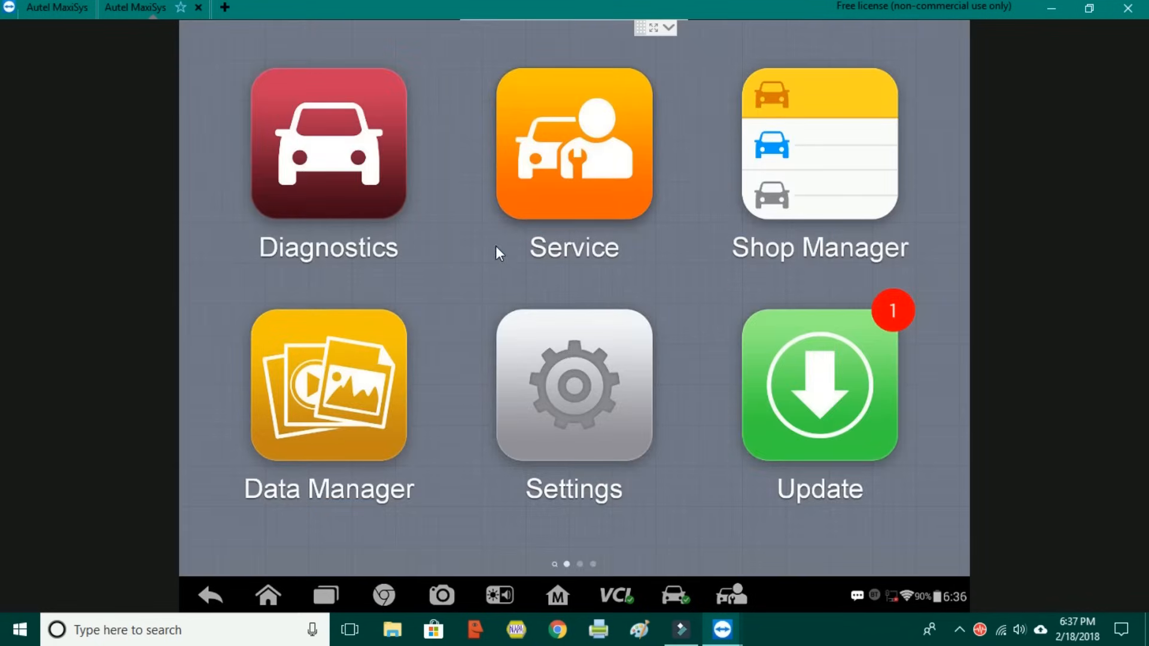
left_click(328, 384)
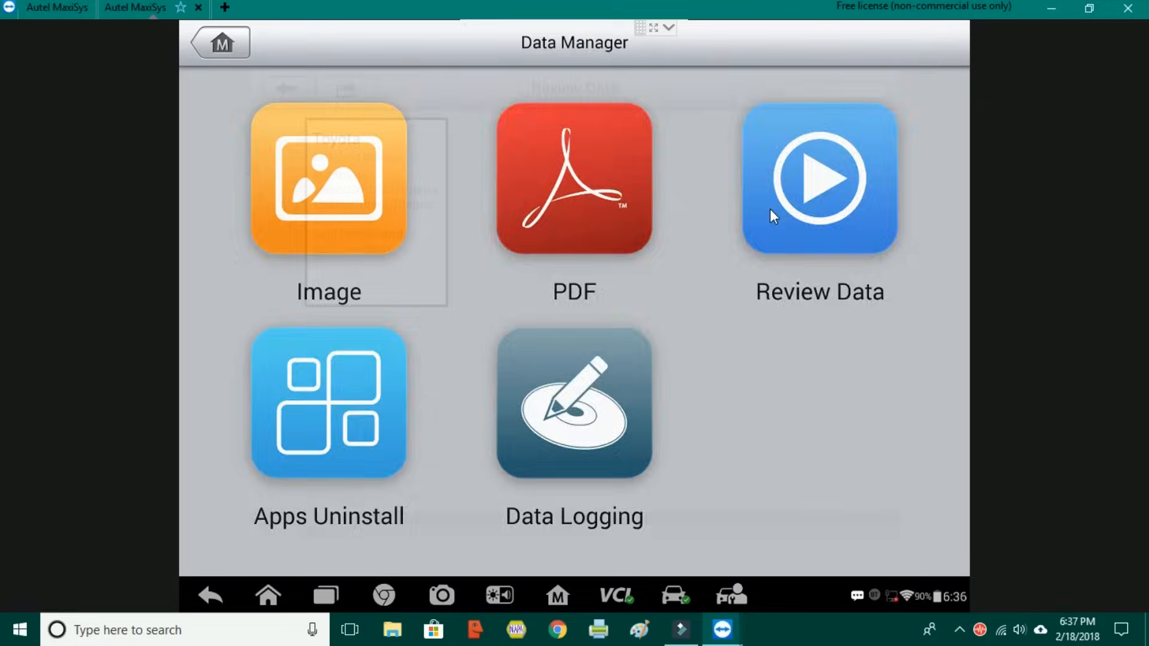
left_click(819, 179)
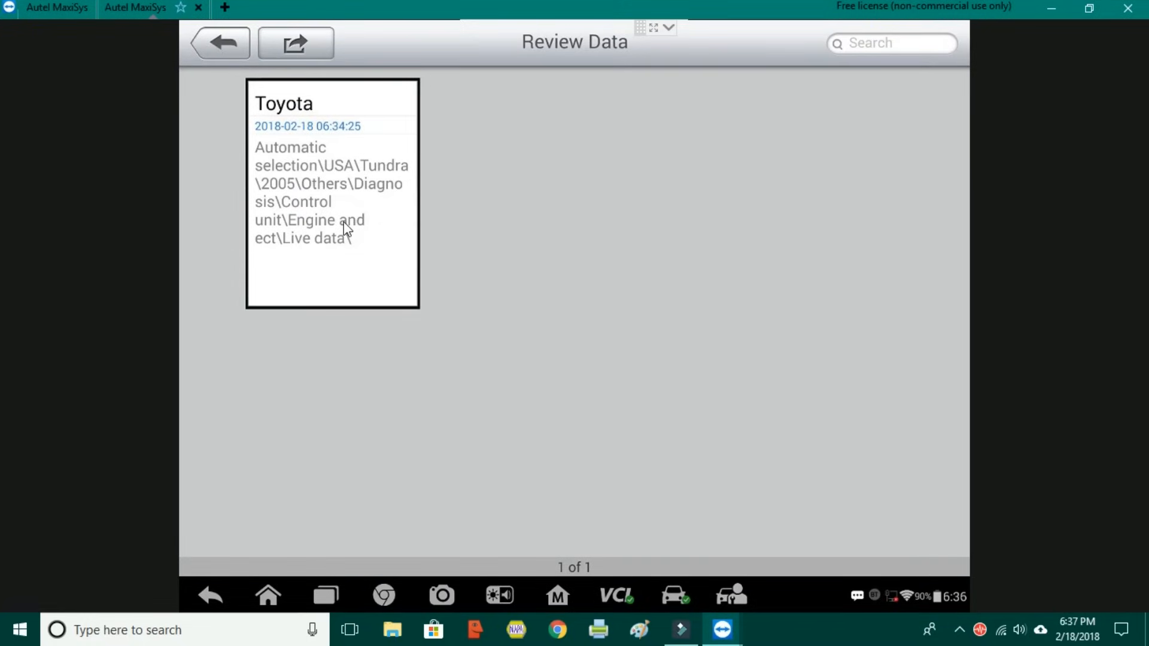
left_click(331, 190)
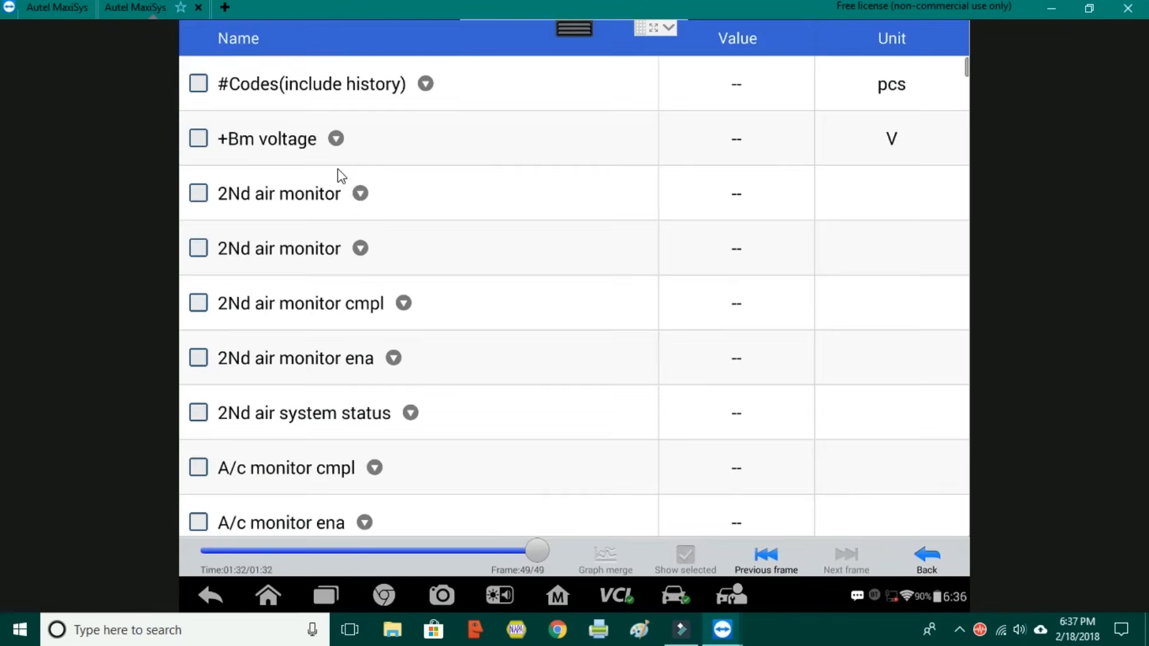
mouse_move(374, 279)
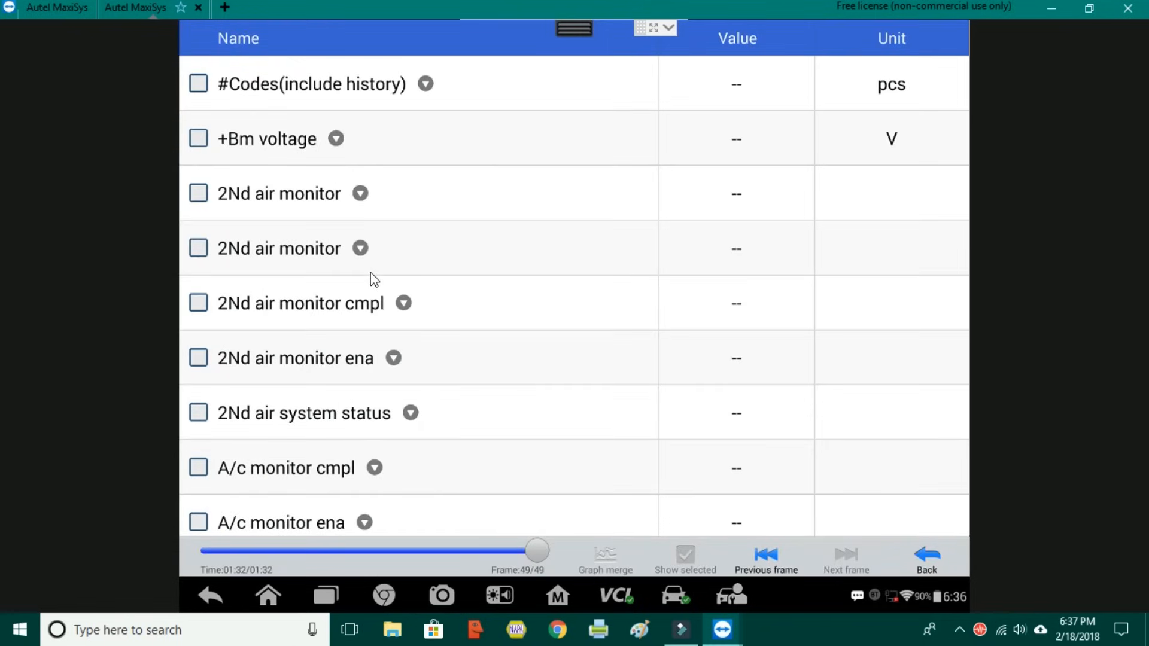
Scroll through the recorded parameter list and show only the eight checked parameters.
scroll("down", 3)
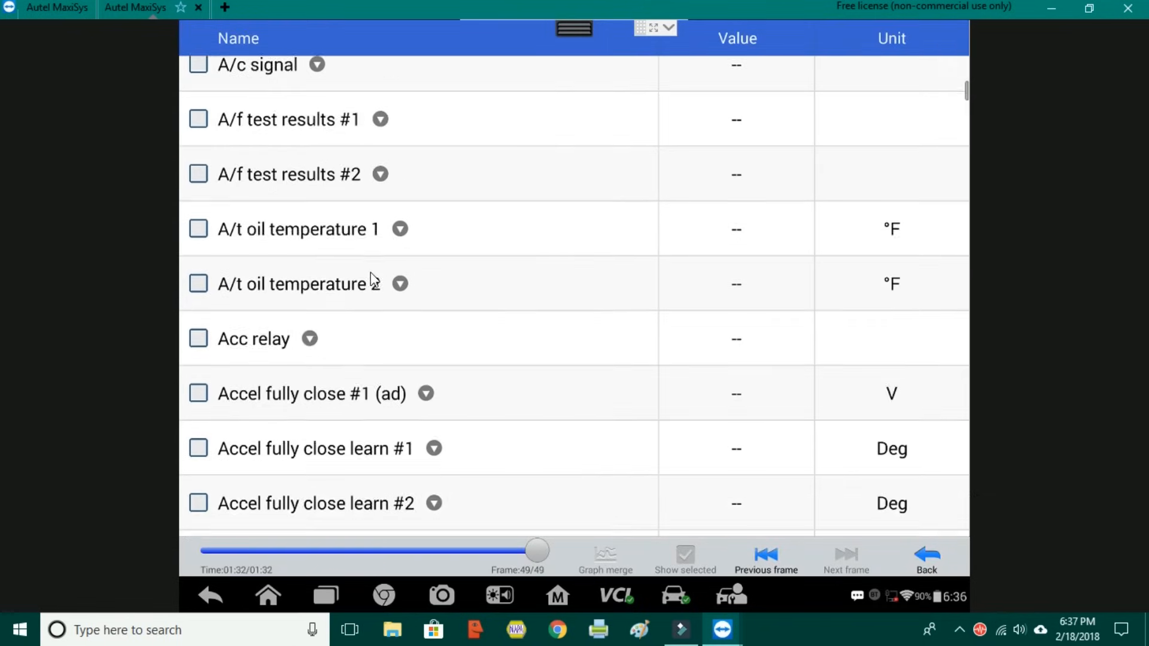
scroll("down", 3)
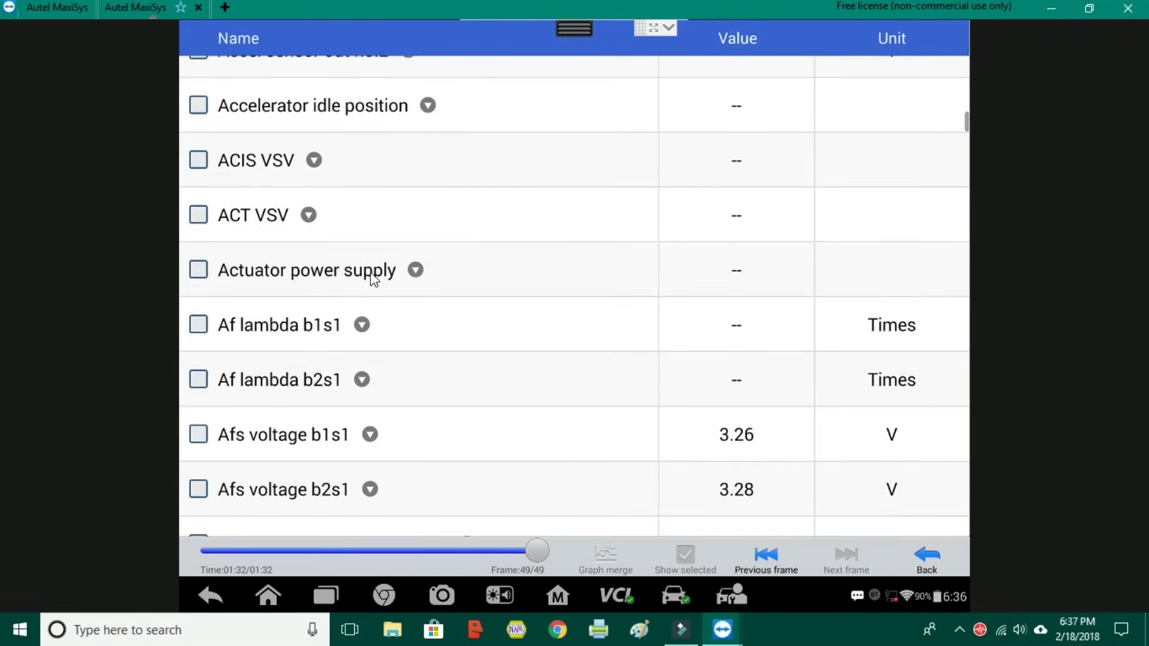
scroll("down", 3)
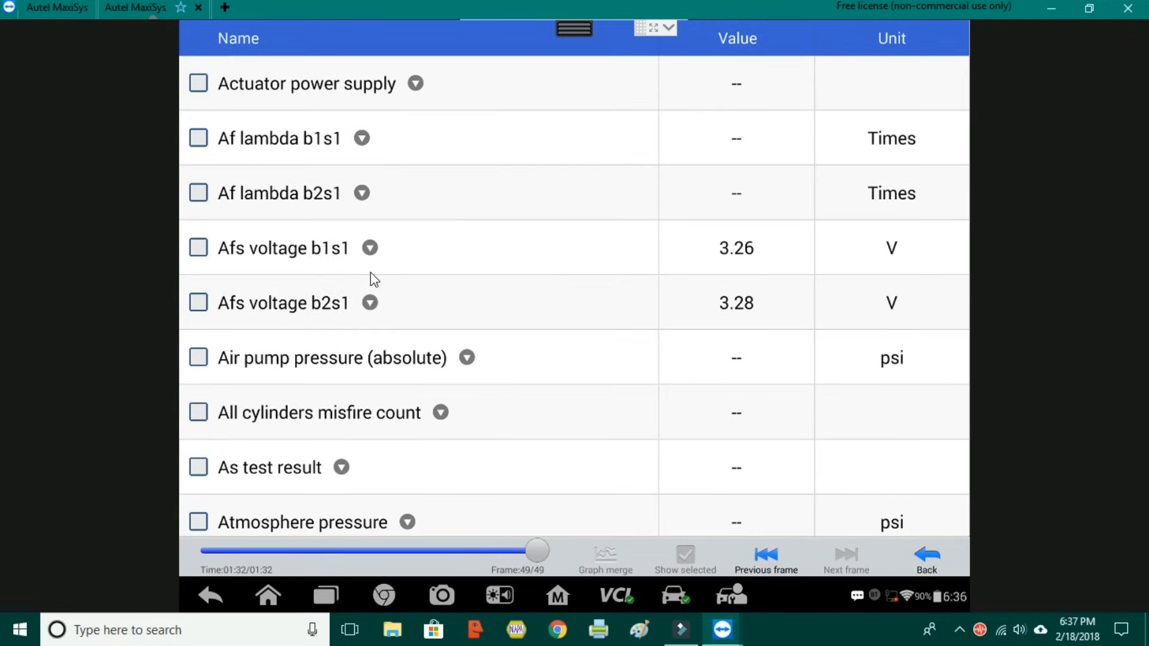
mouse_move(936, 295)
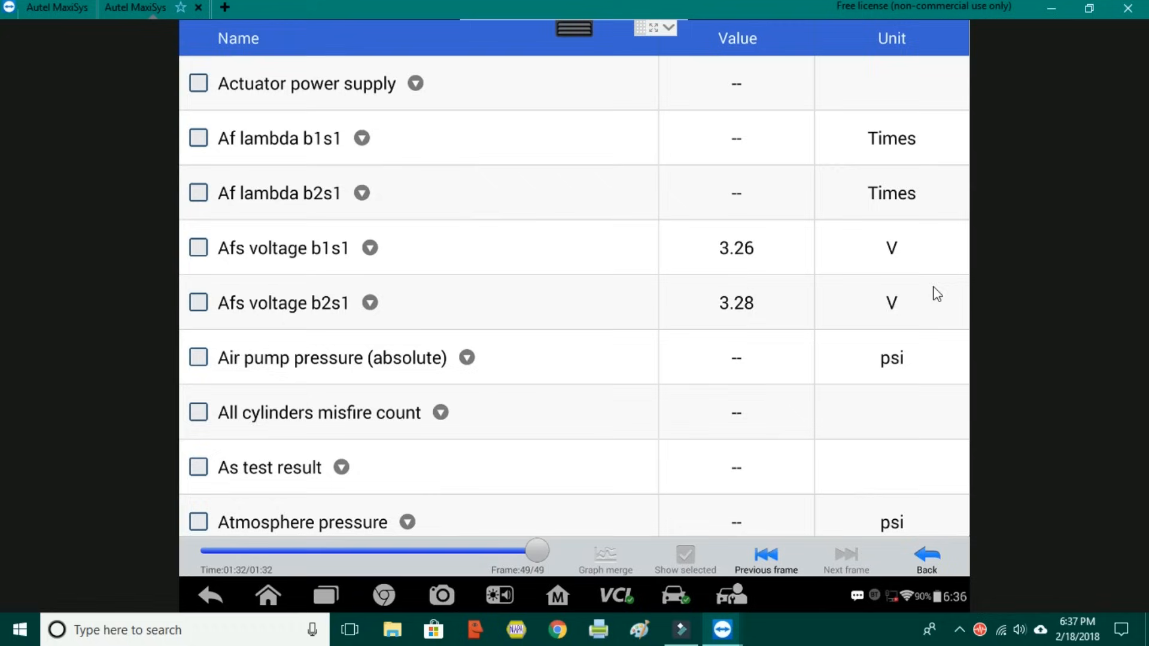
mouse_move(630, 235)
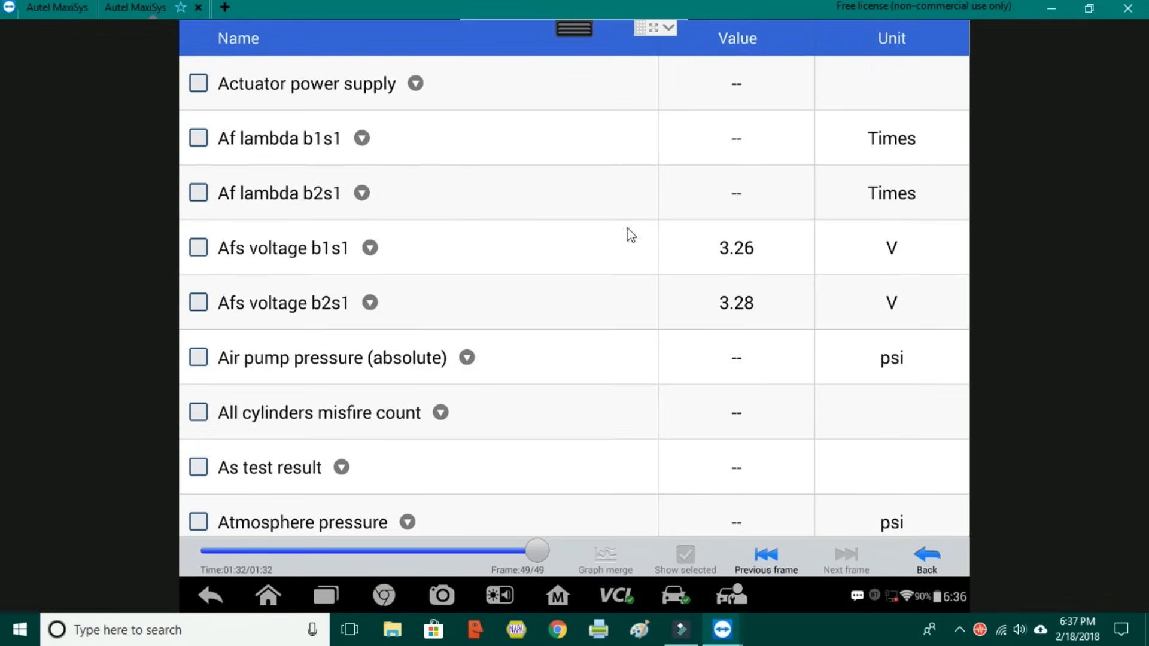
mouse_move(342, 254)
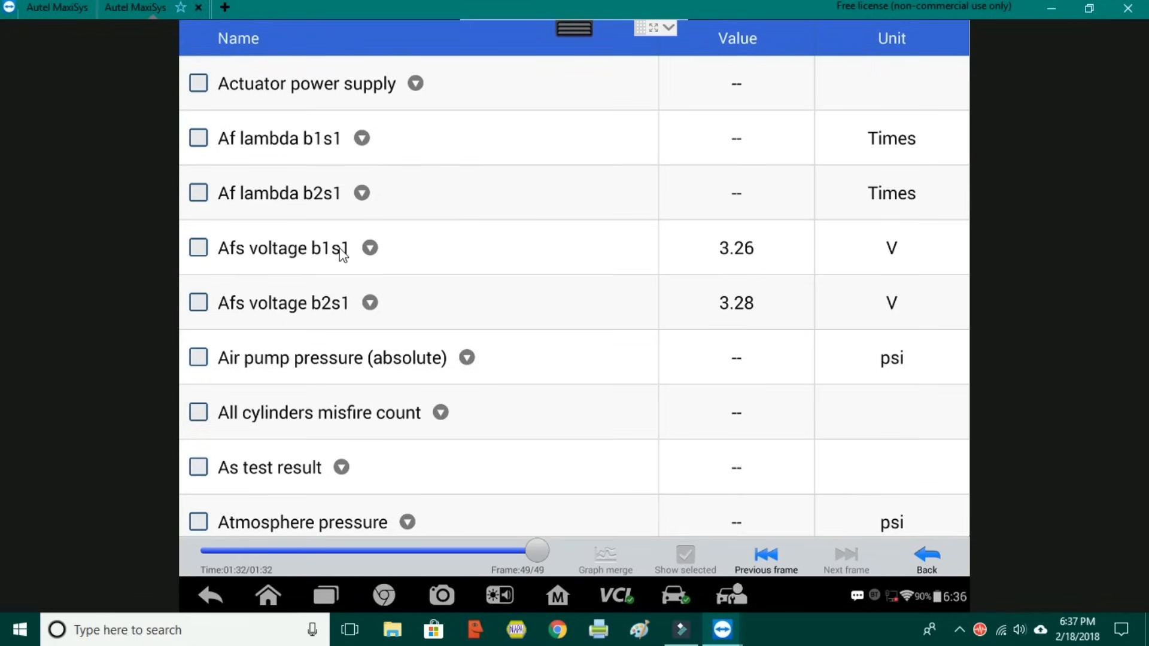
scroll("down", 3)
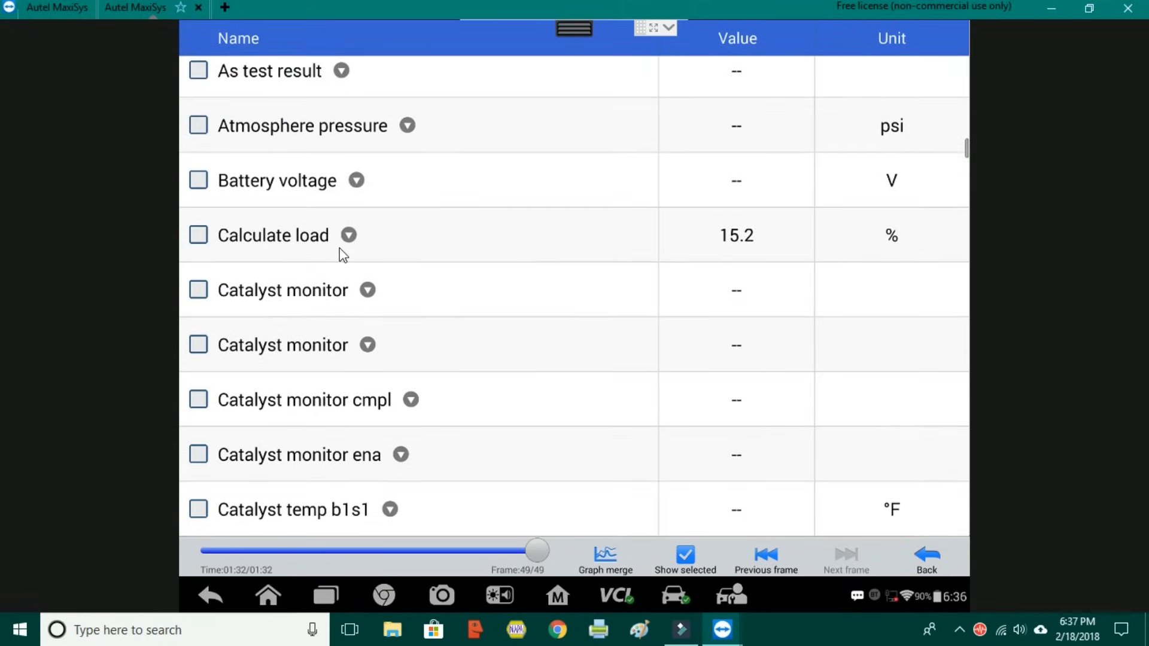
scroll("down", 3)
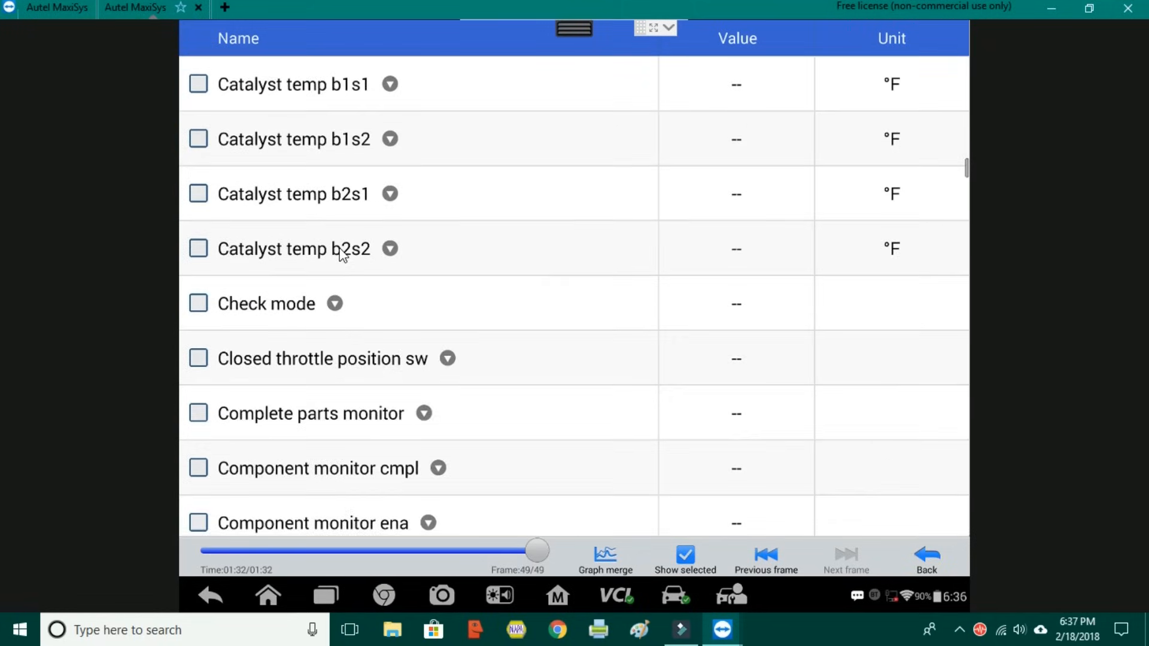
scroll("down", 3)
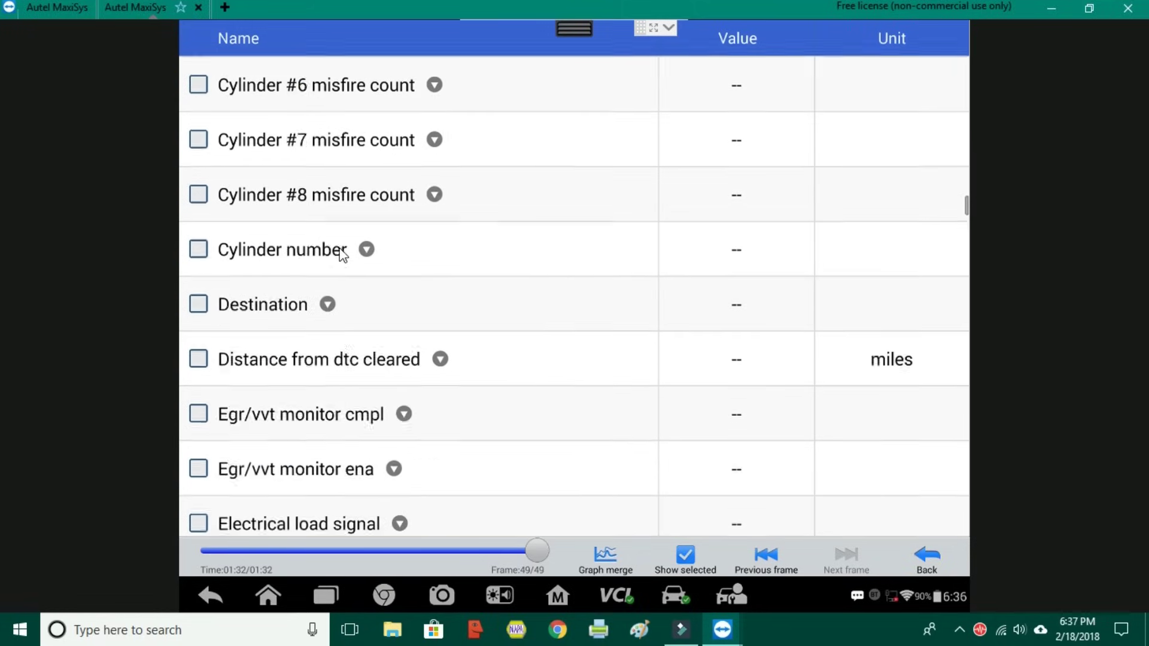
scroll("down", 3)
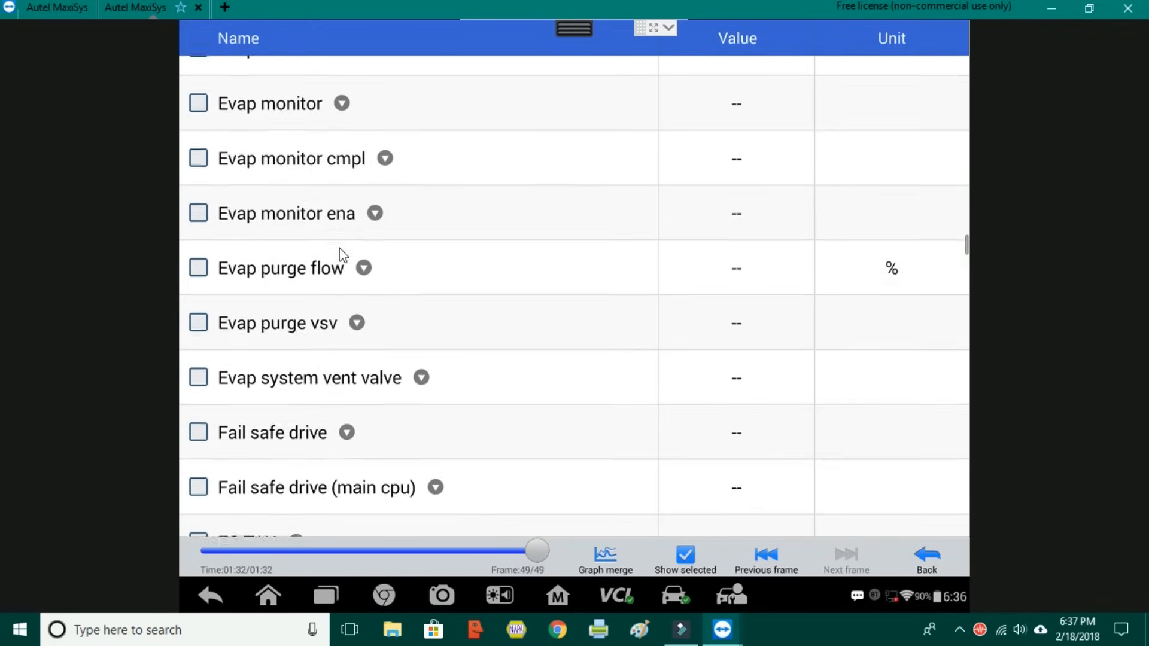
scroll("down", 3)
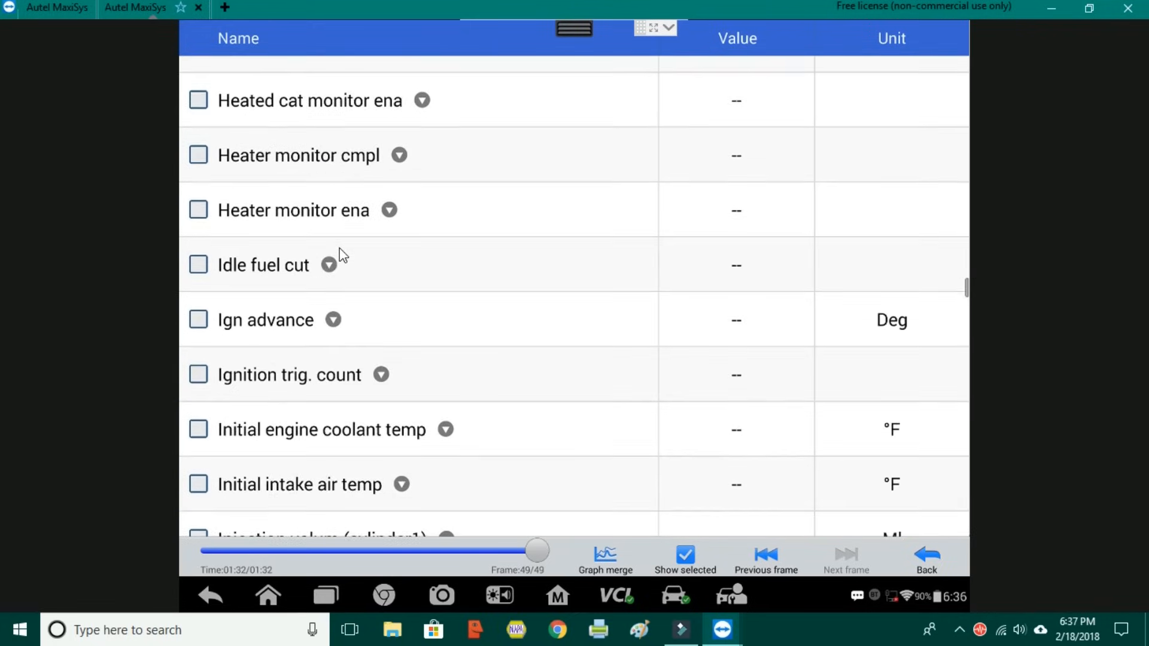
scroll("down", 3)
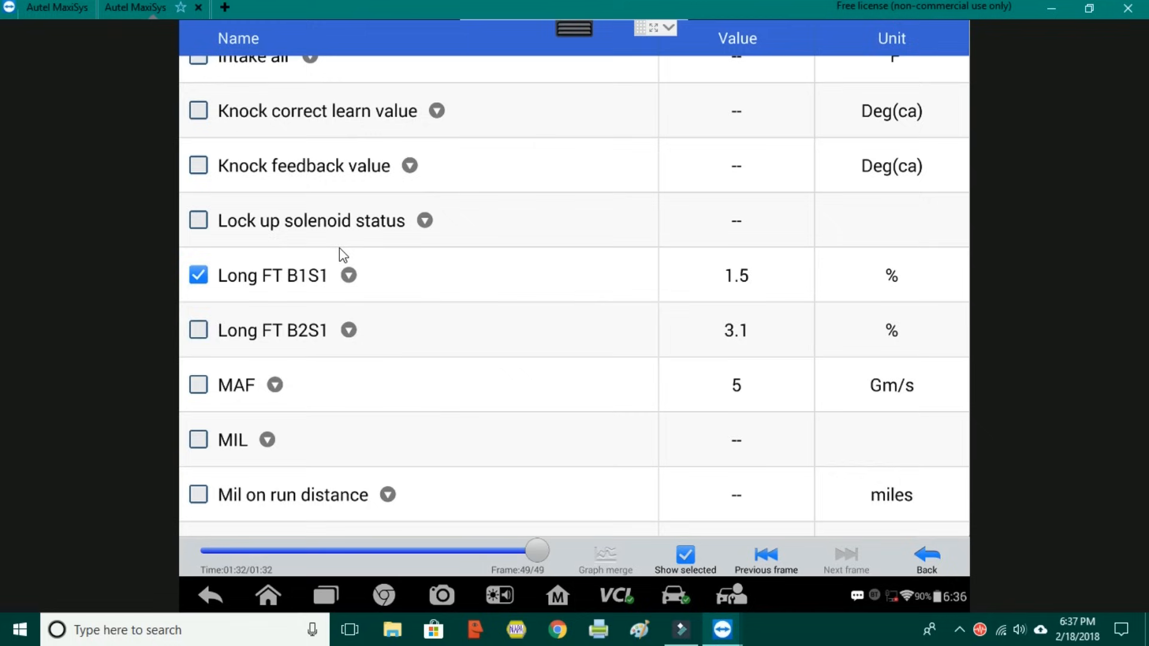
scroll("down", 3)
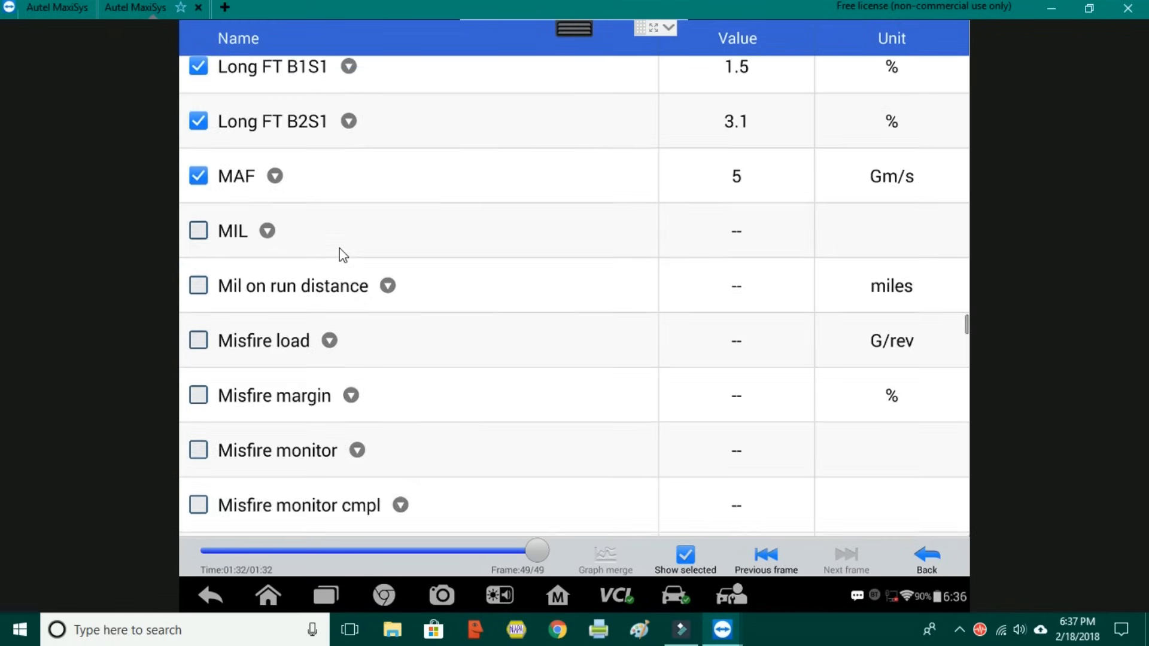
scroll("down", 3)
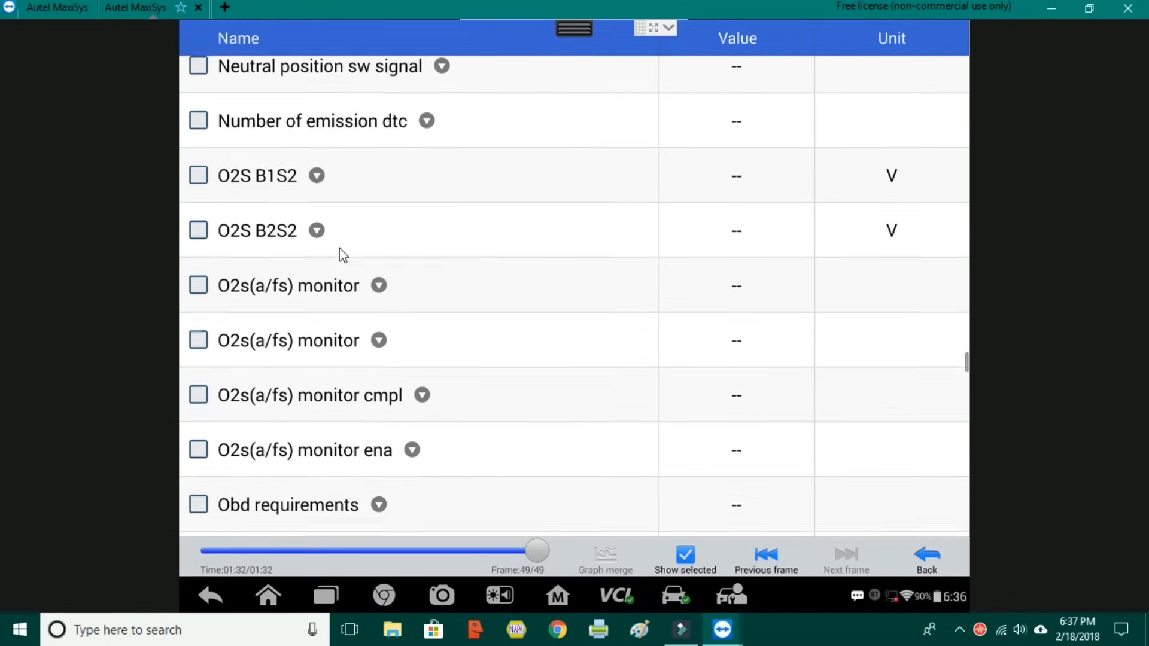
scroll("down", 3)
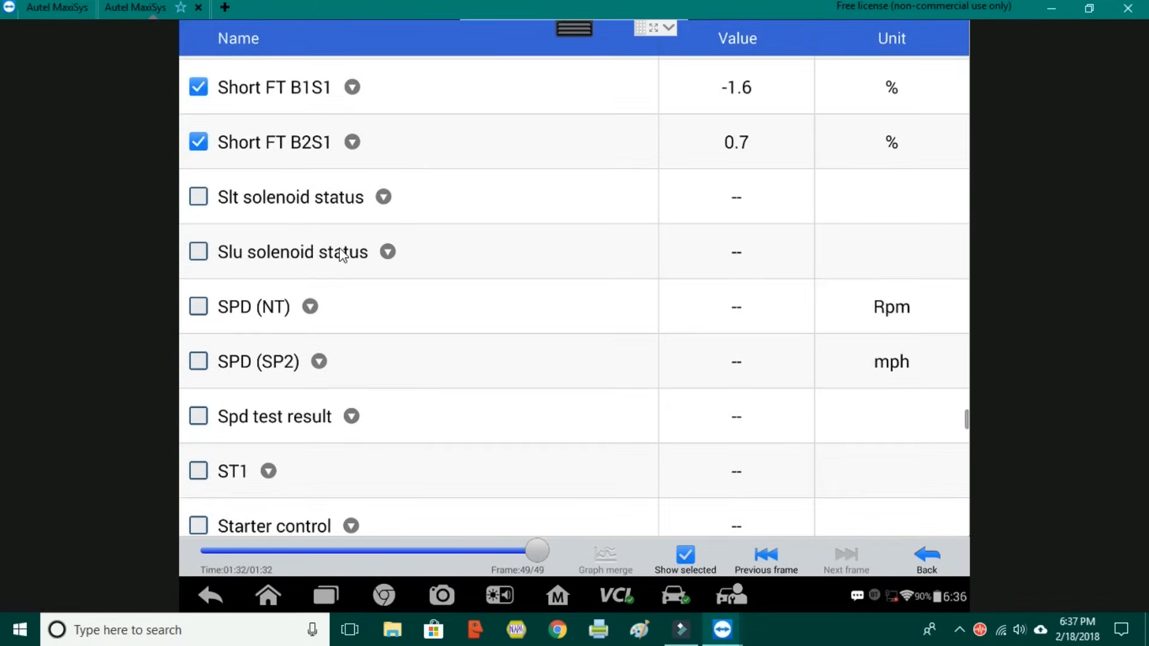
scroll("down", 3)
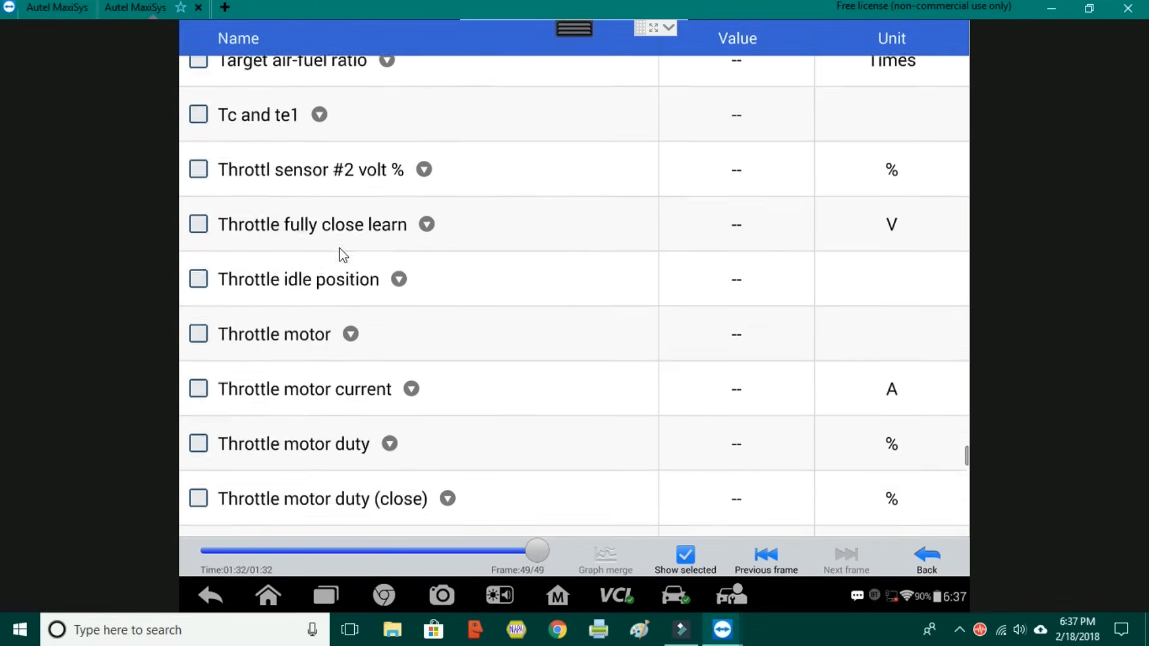
scroll("down", 3)
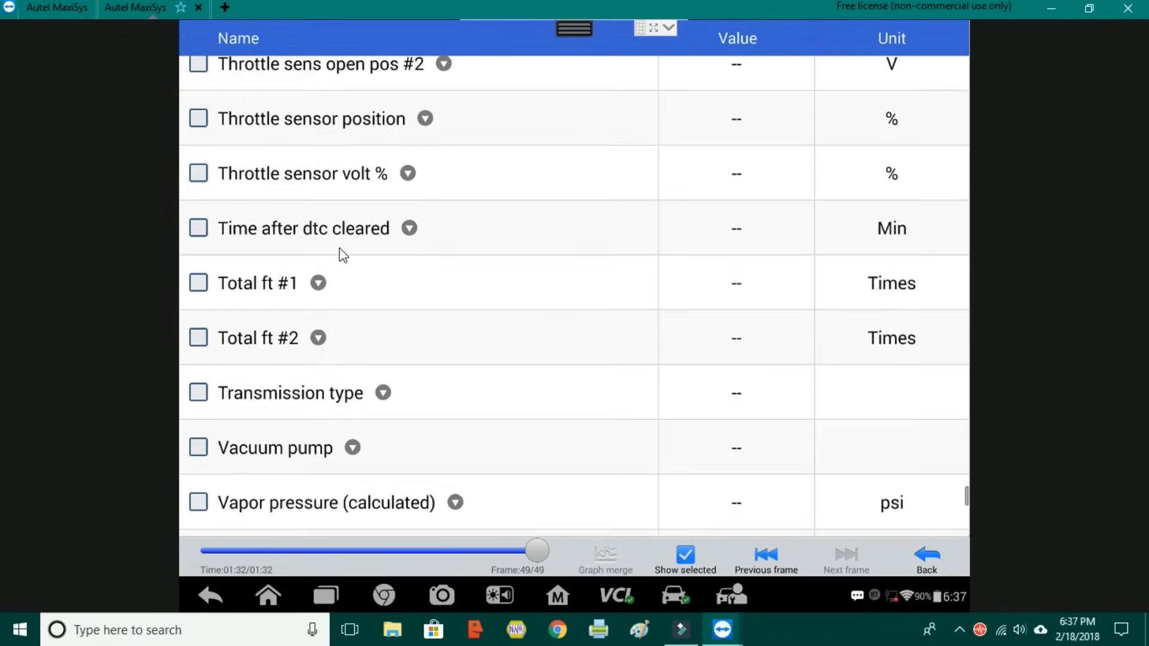
scroll("down", 3)
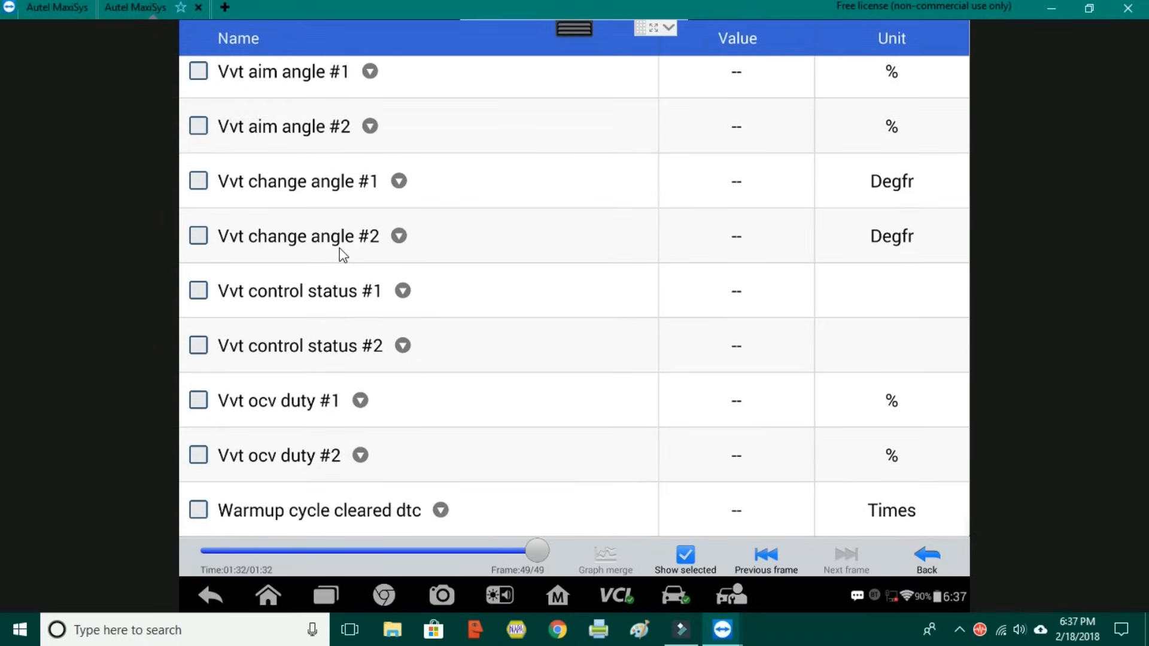
left_click(685, 564)
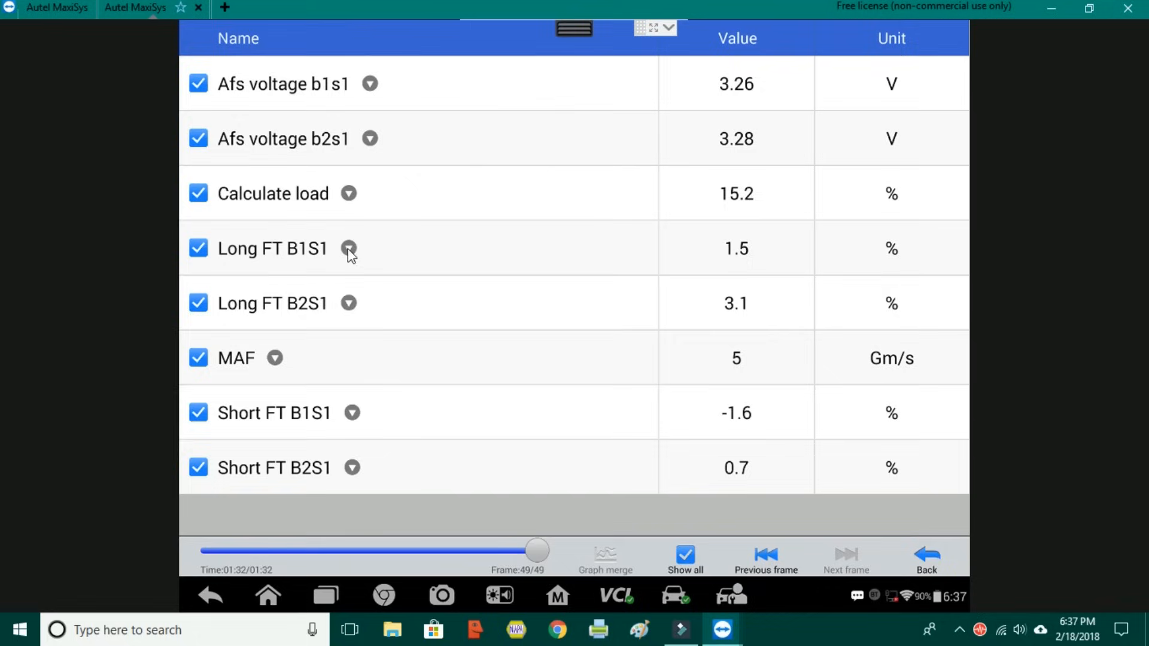
mouse_move(694, 557)
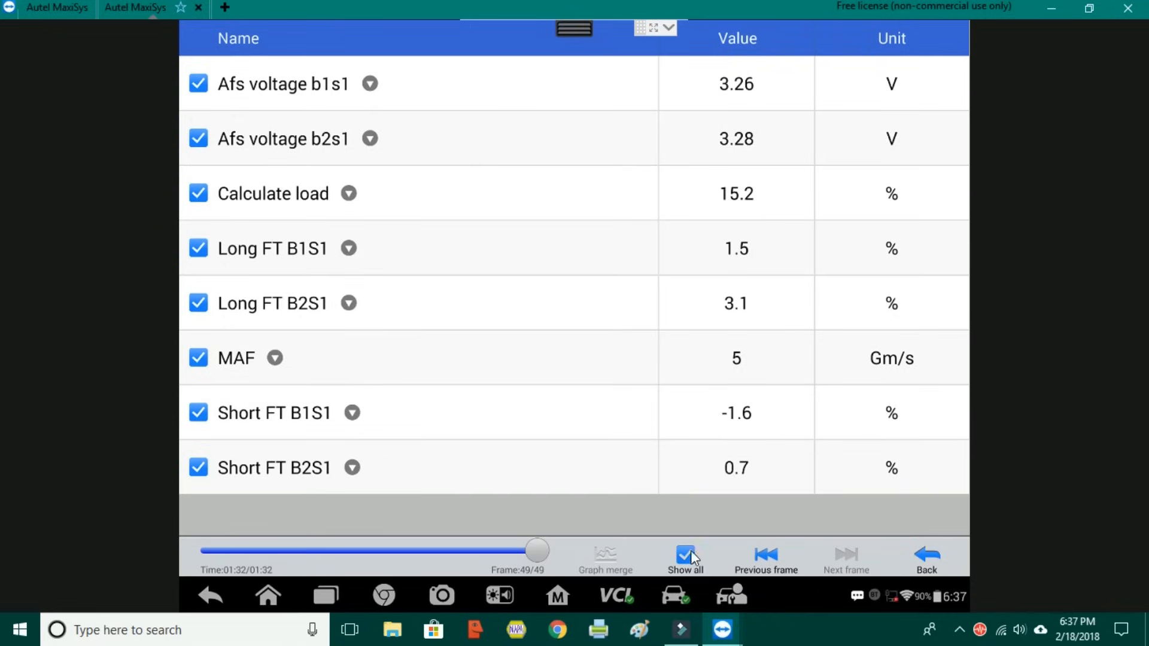
mouse_move(359, 143)
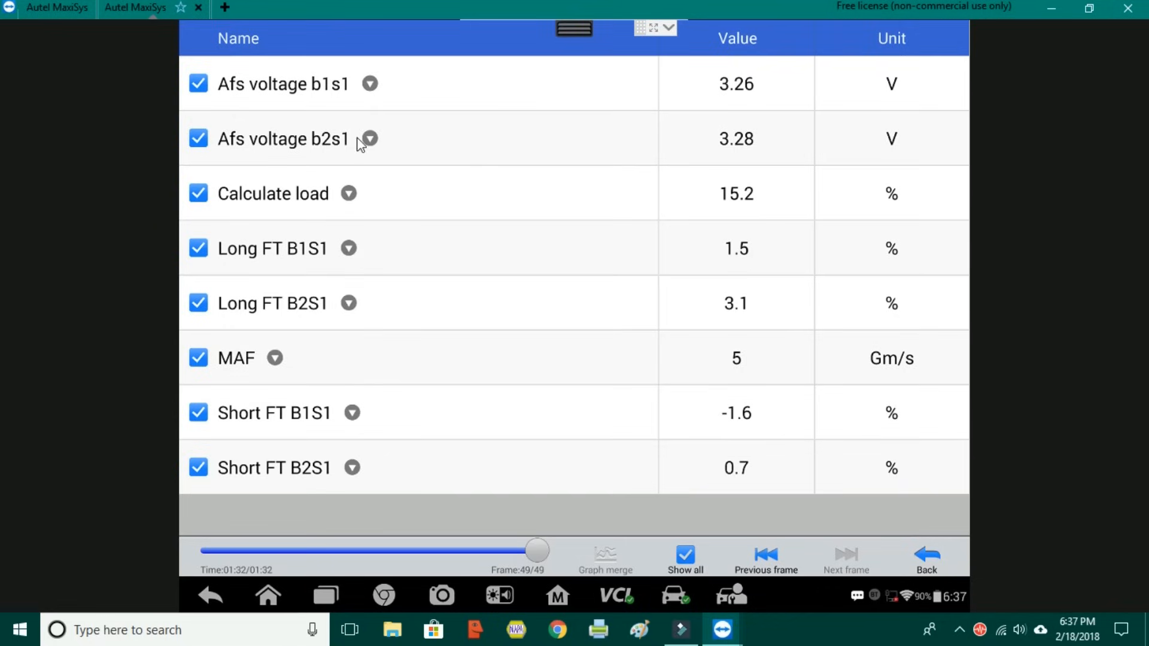
mouse_move(795, 545)
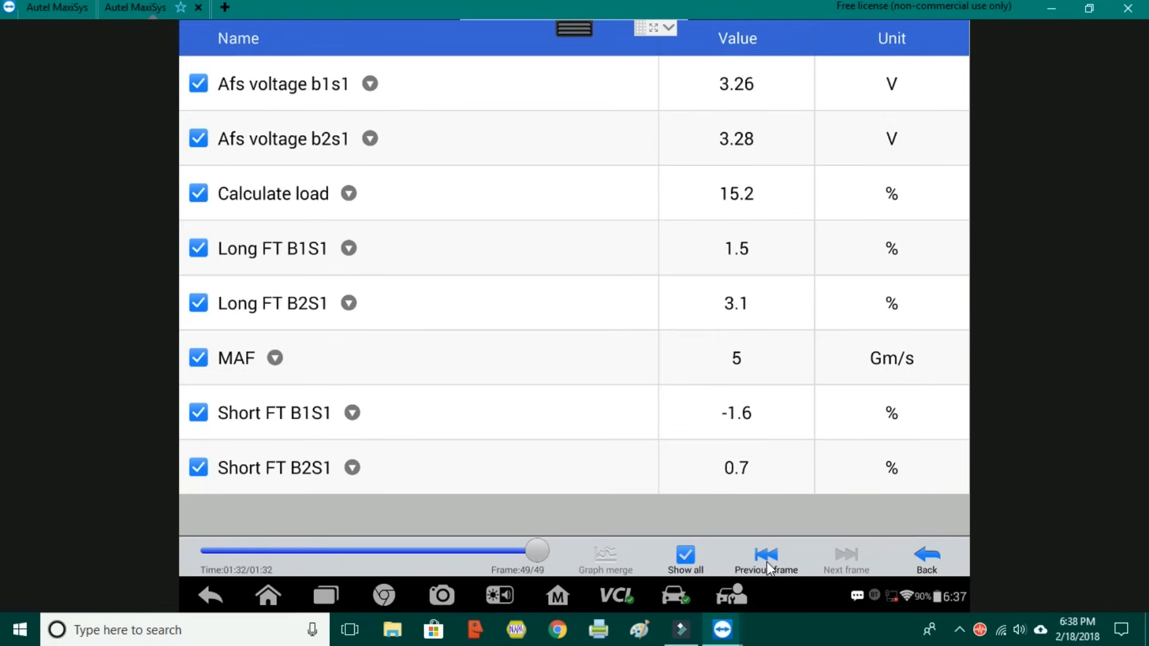
Step back through earlier recorded frames toward frame 9 of 49.
left_click(766, 555)
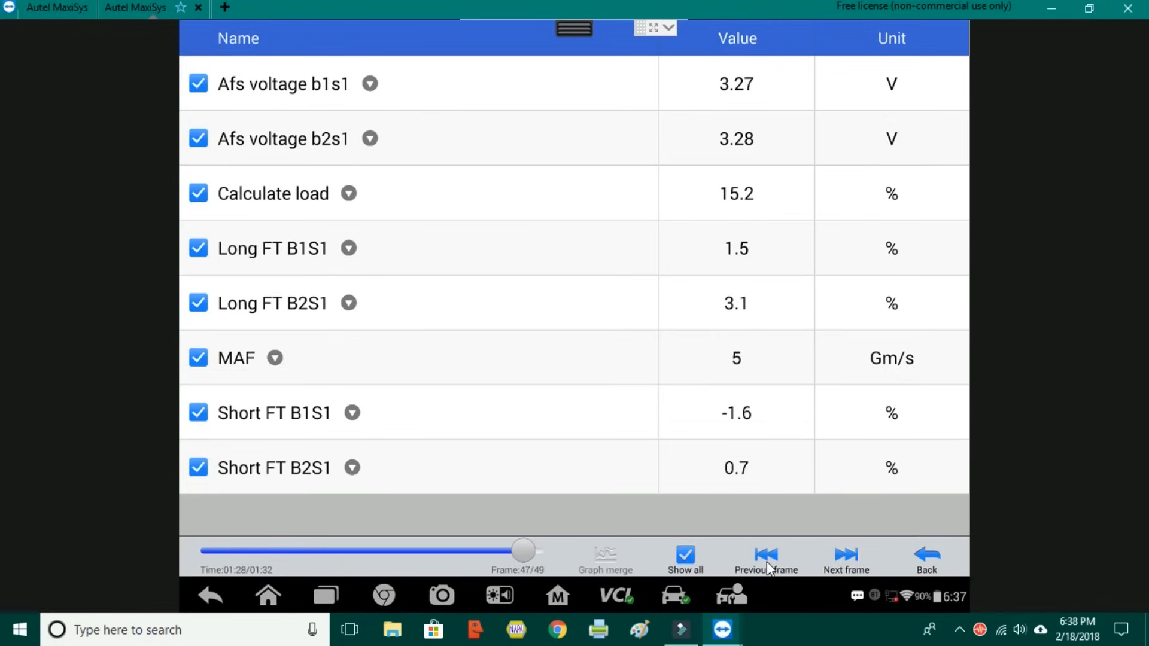
left_click(766, 557)
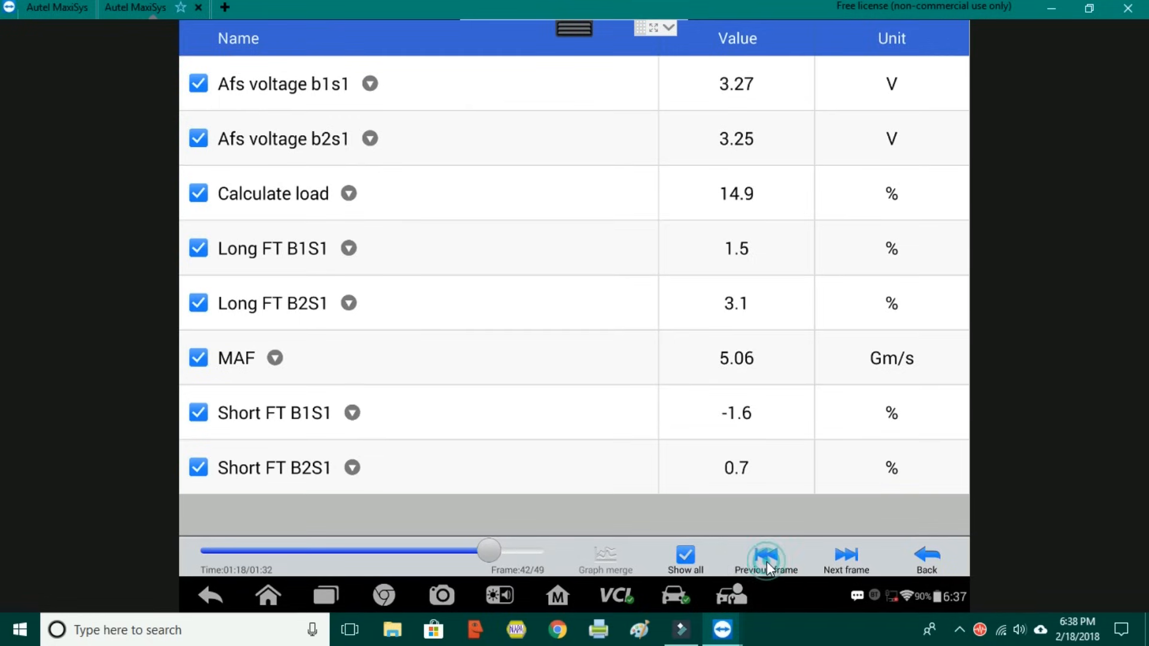
left_click(765, 550)
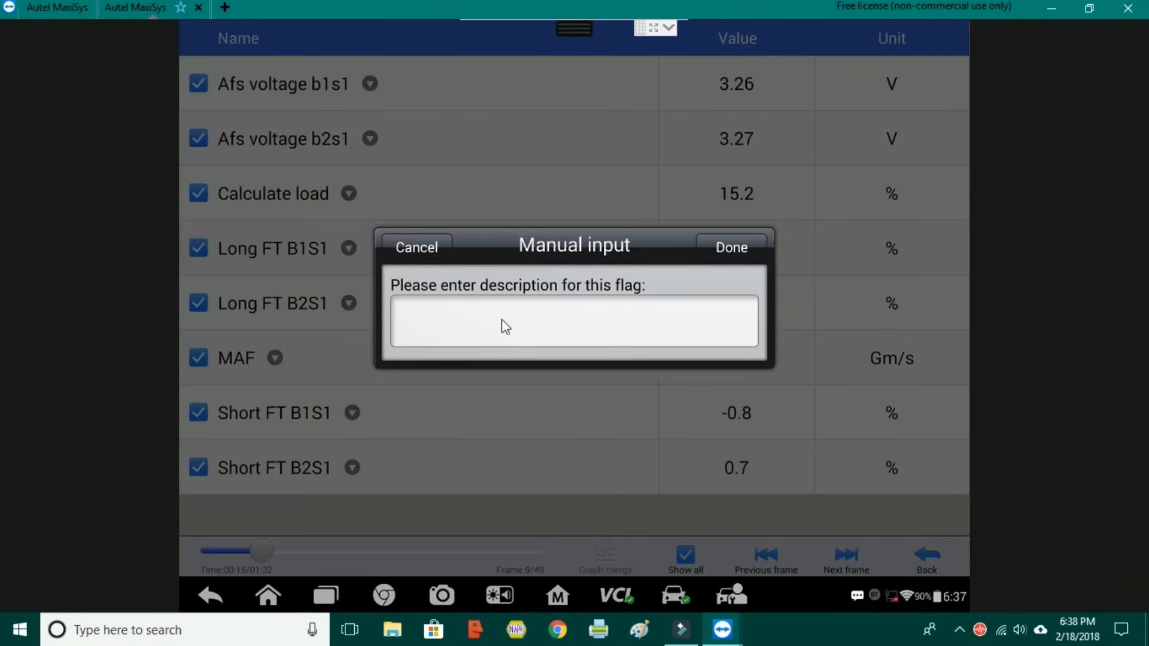
Cancel the flag description prompt and back out of data playback to the Data Manager.
left_click(573, 322)
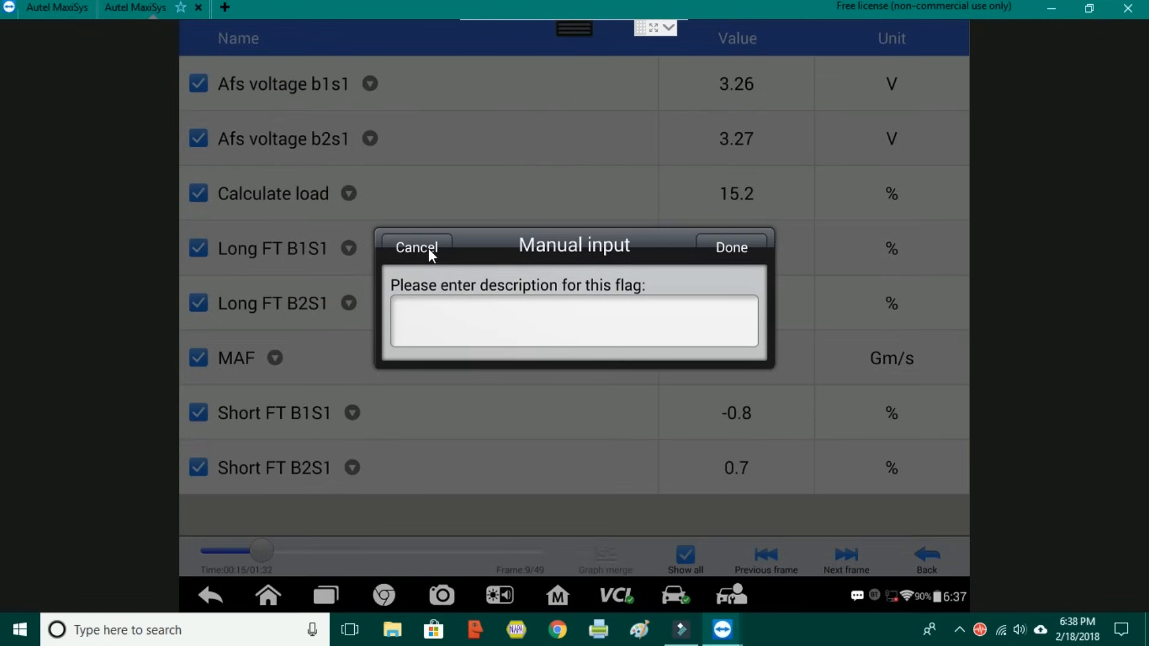
mouse_move(499, 305)
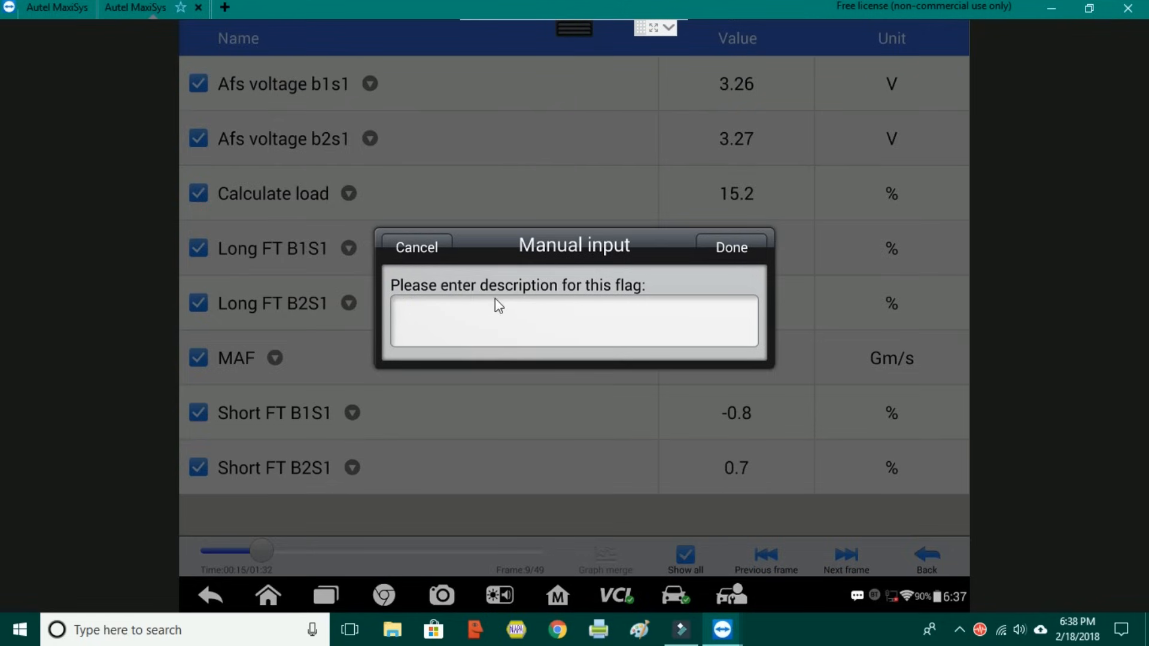
mouse_move(256, 573)
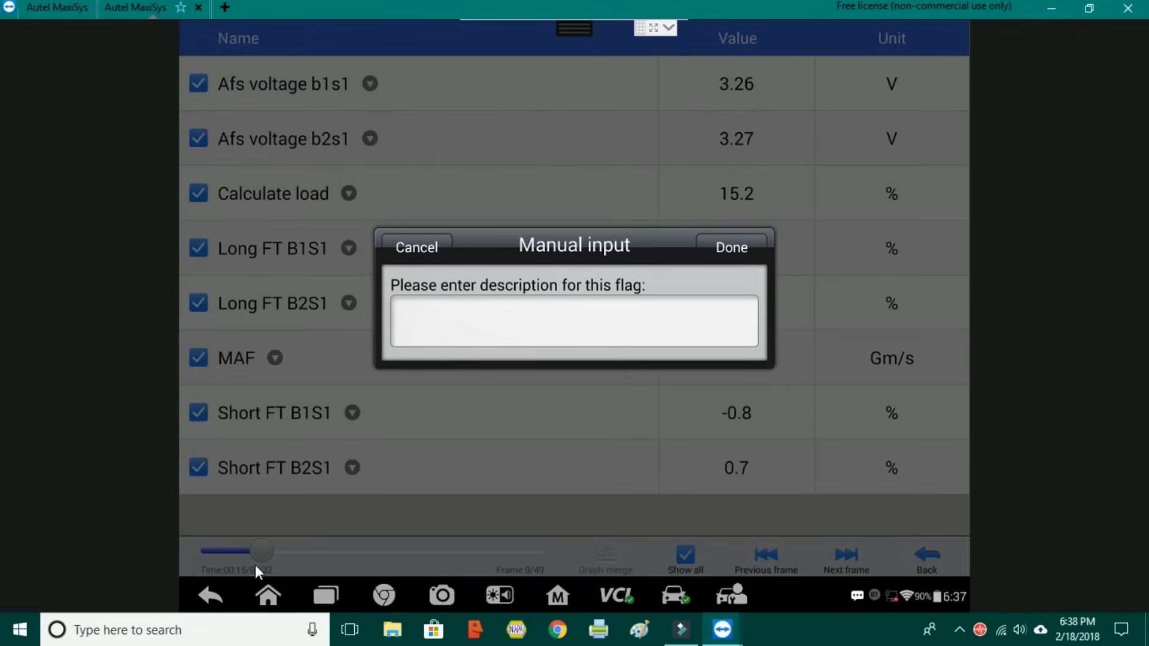
mouse_move(335, 245)
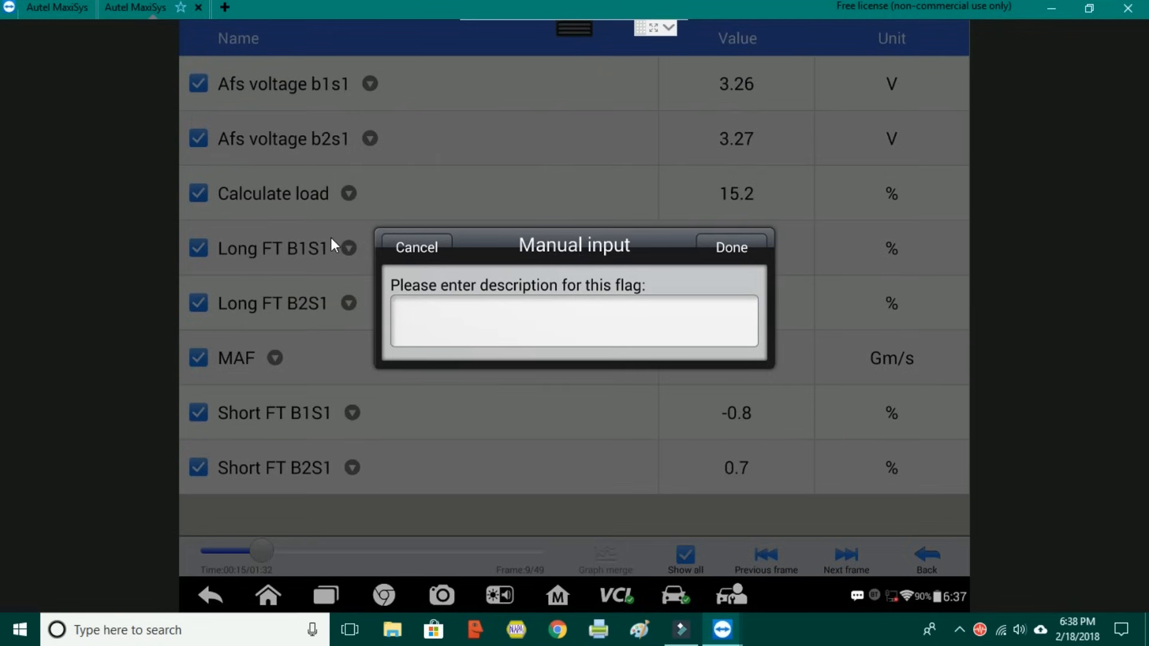
left_click(416, 247)
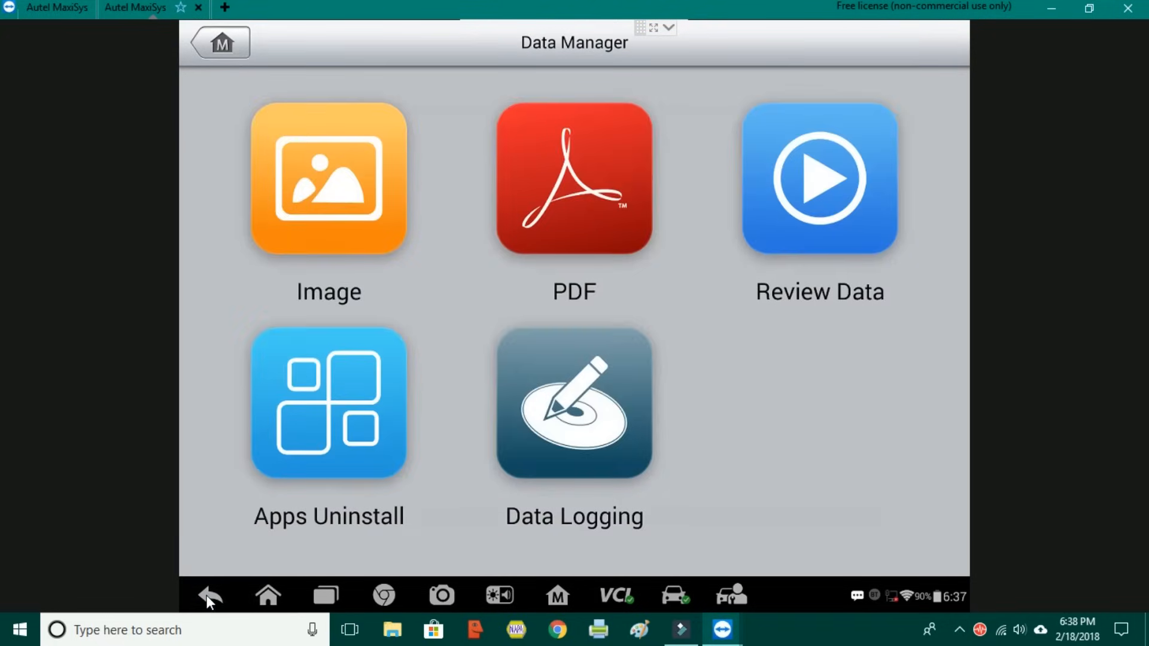
left_click(369, 178)
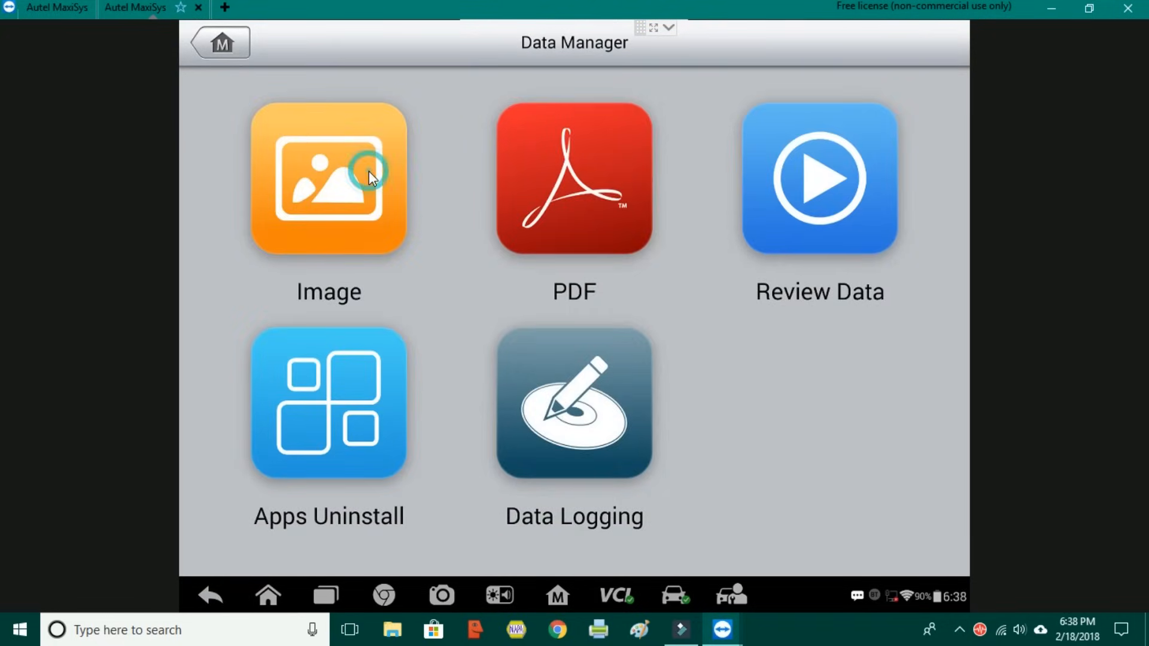
left_click(328, 179)
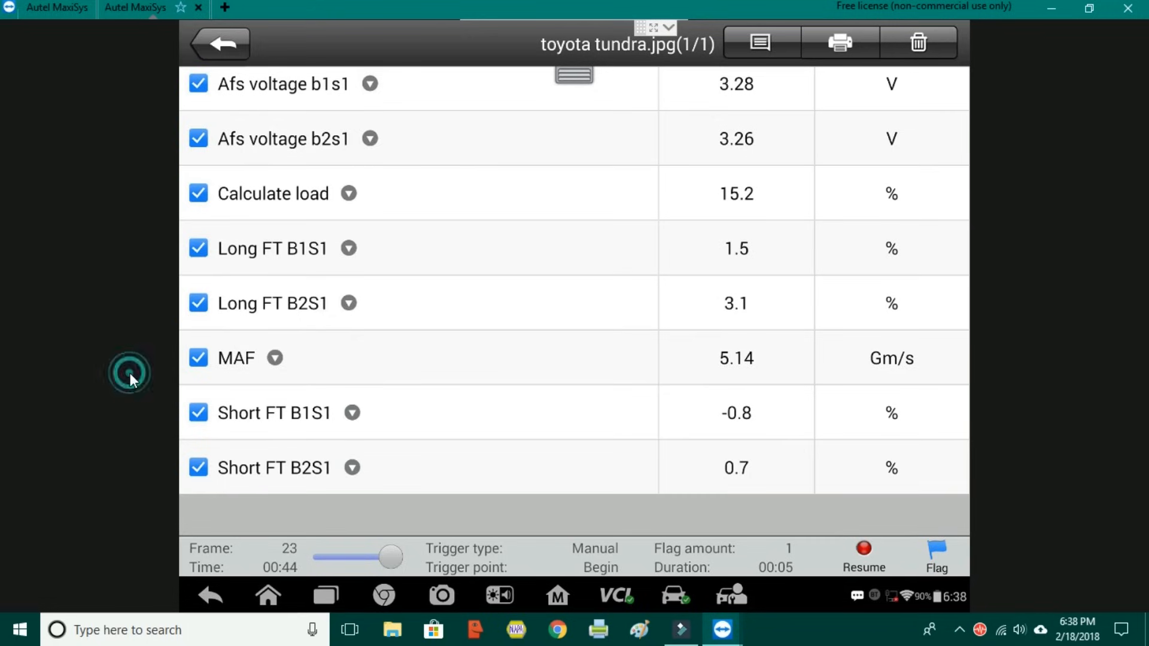
left_click(219, 43)
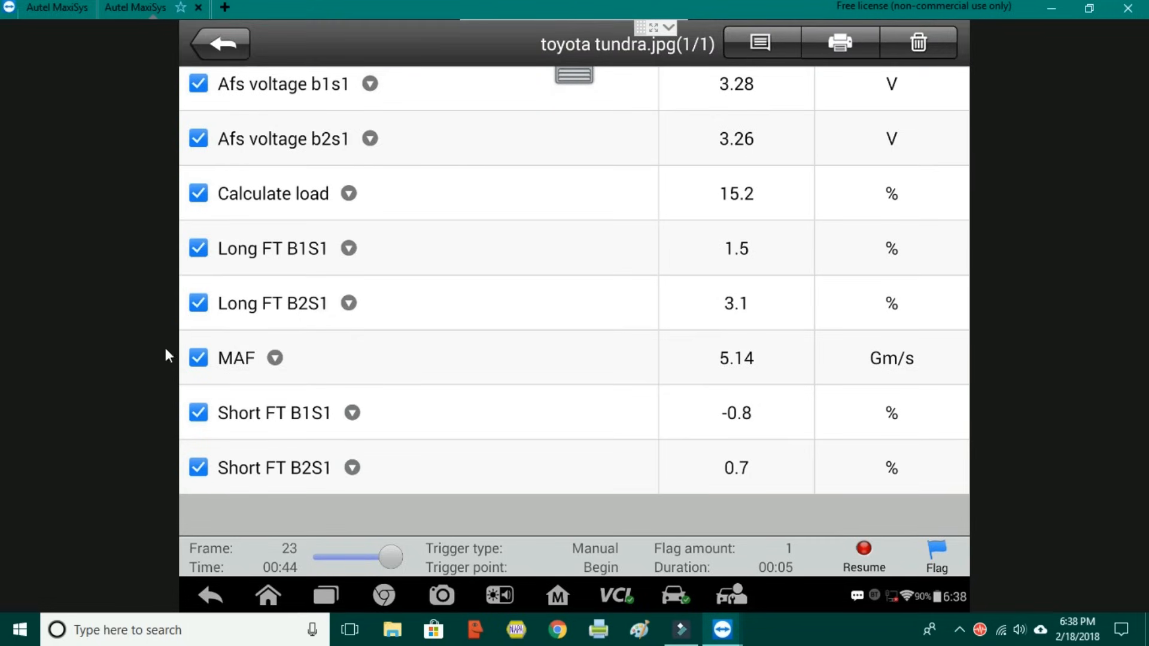
mouse_move(390, 357)
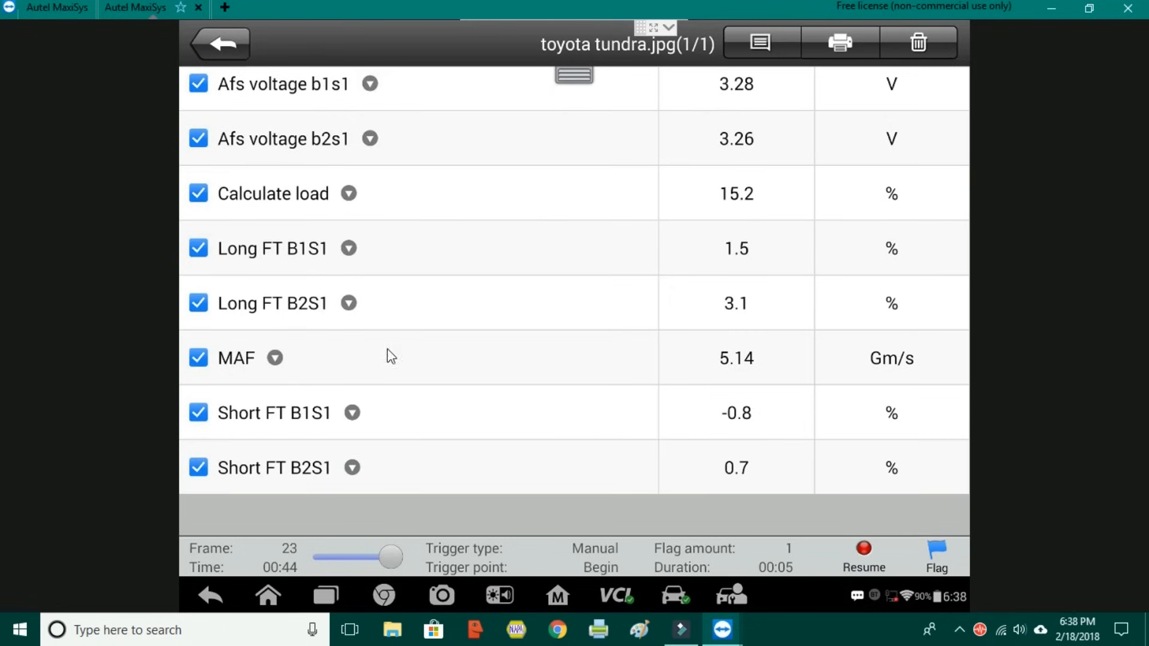
left_click(218, 43)
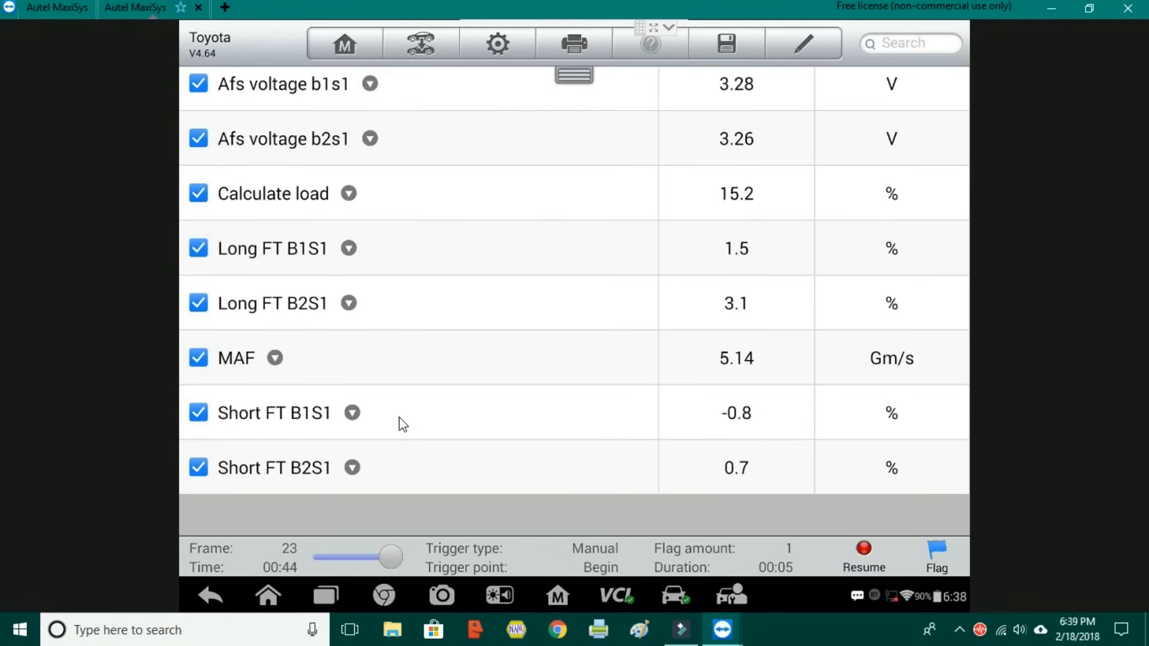
mouse_move(581, 52)
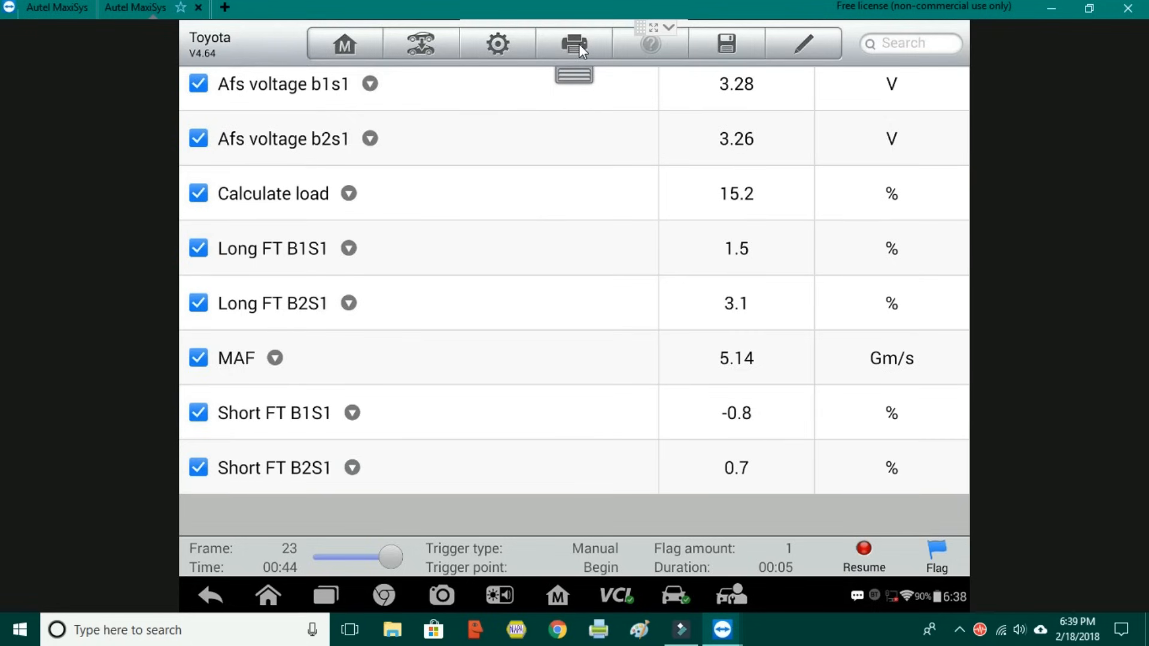
mouse_move(594, 43)
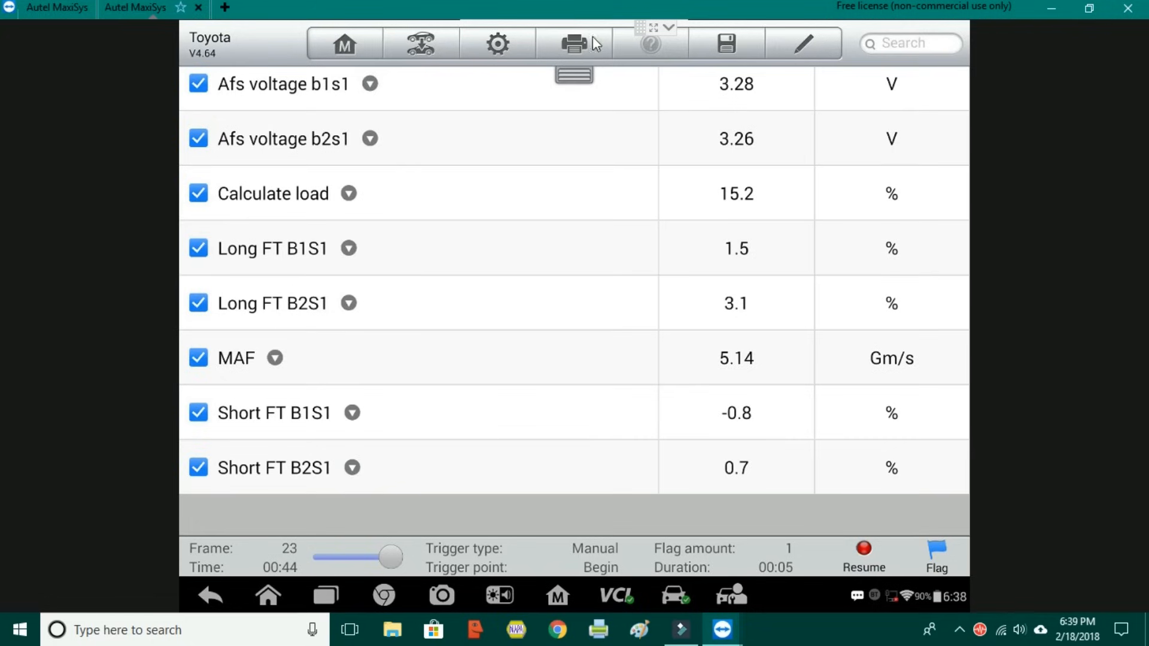
mouse_move(315, 531)
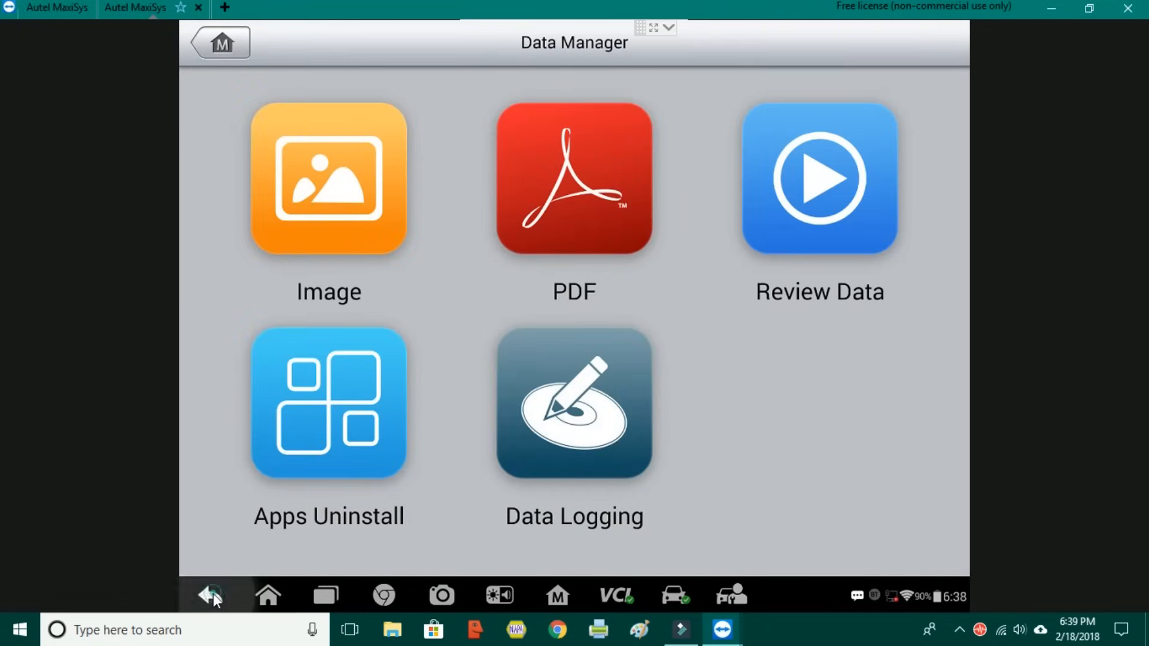
Exit the Toyota diagnostic session, confirming Yes and acknowledging the VCI removal reminder.
left_click(211, 595)
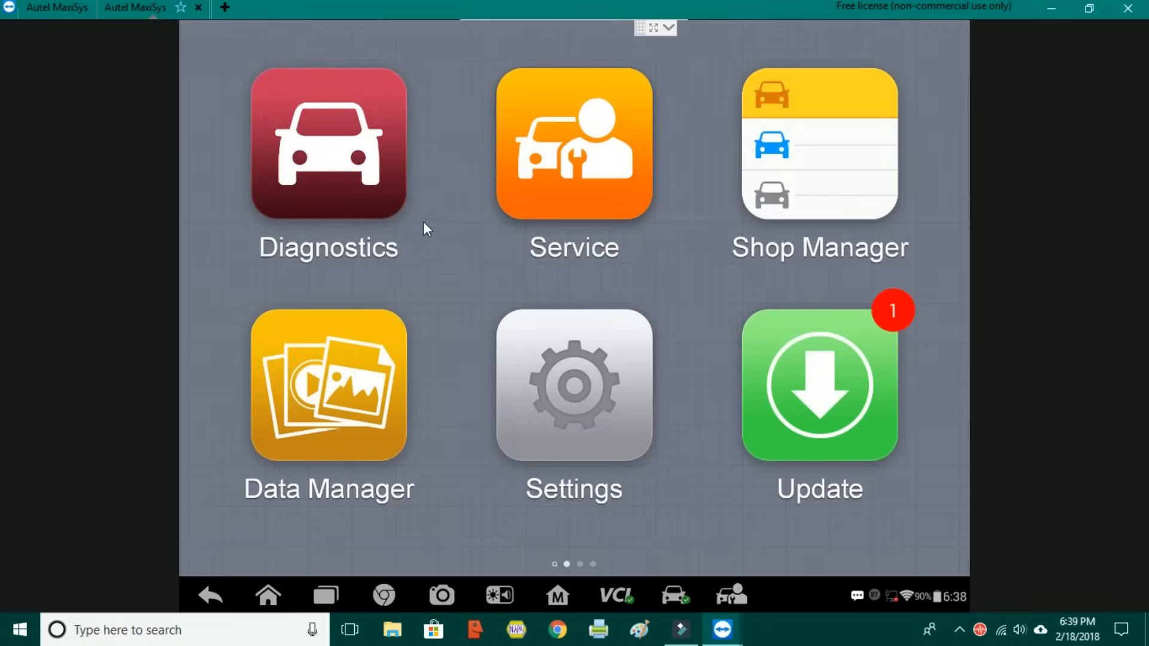
mouse_move(366, 194)
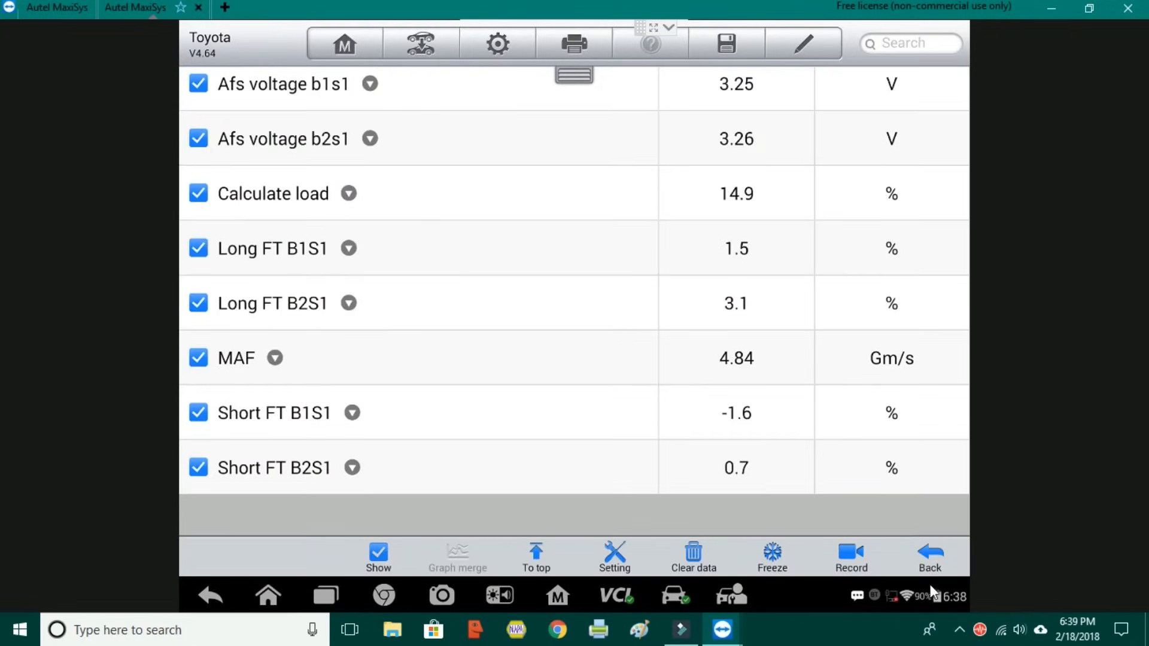
left_click(929, 557)
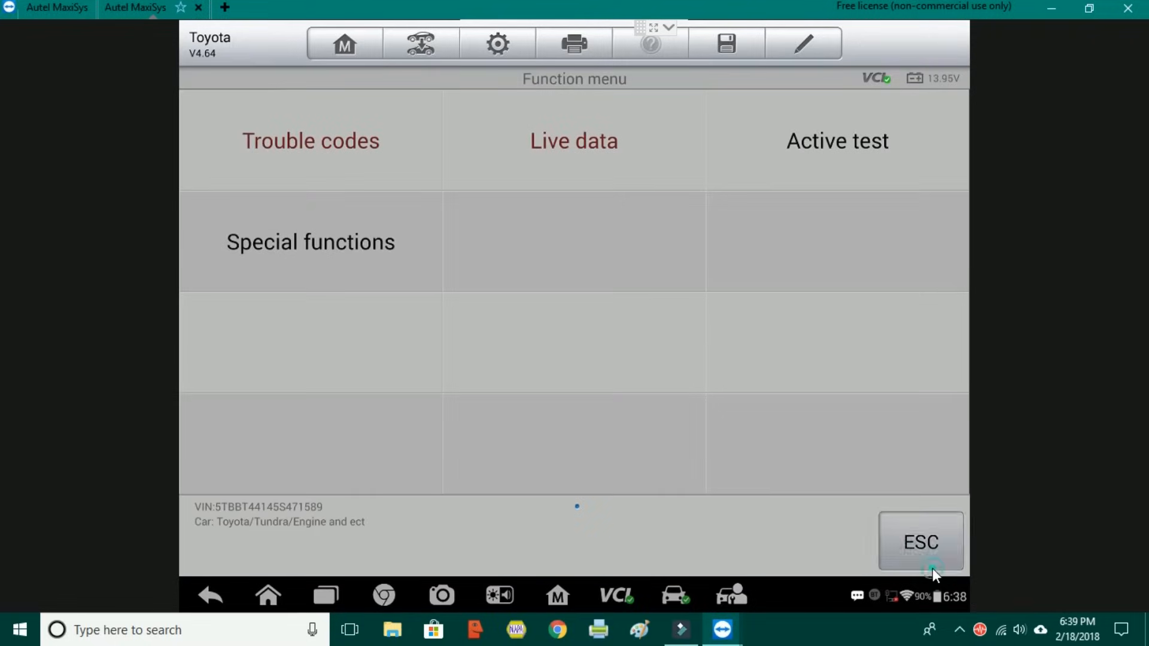
left_click(921, 541)
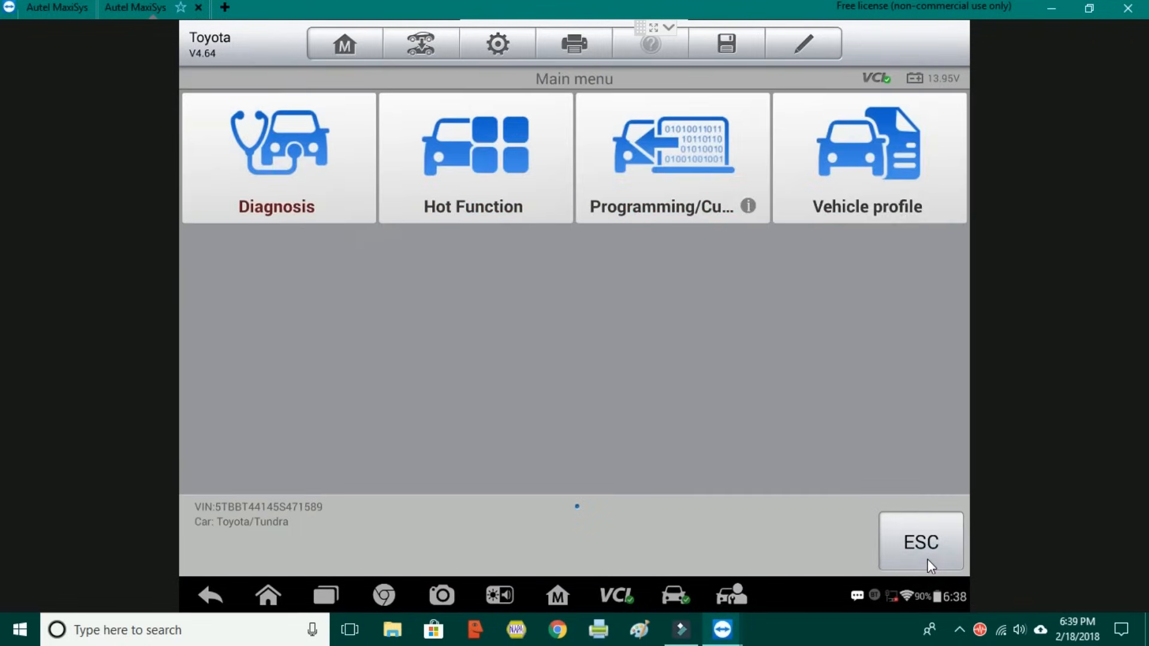
left_click(919, 541)
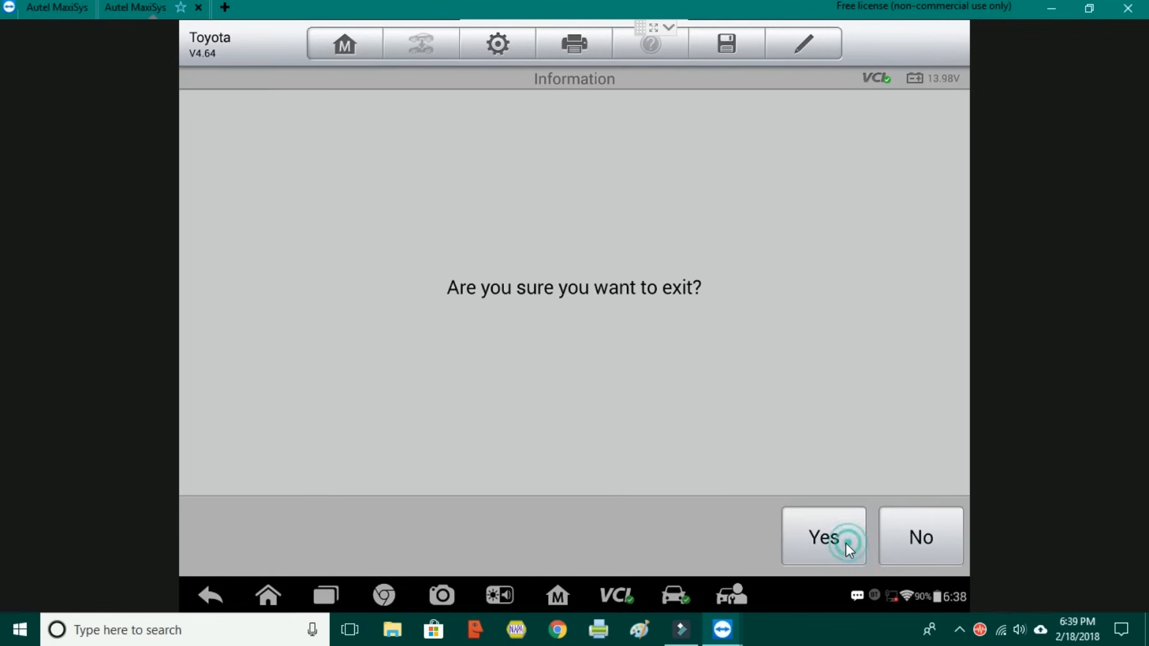
left_click(824, 537)
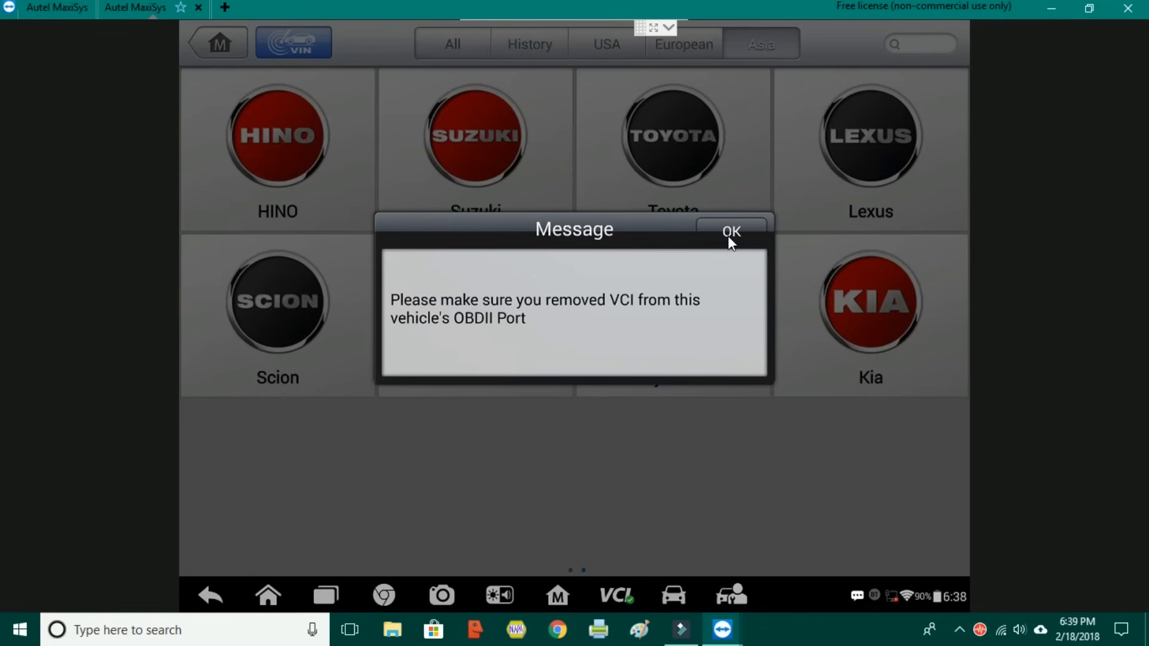
left_click(729, 231)
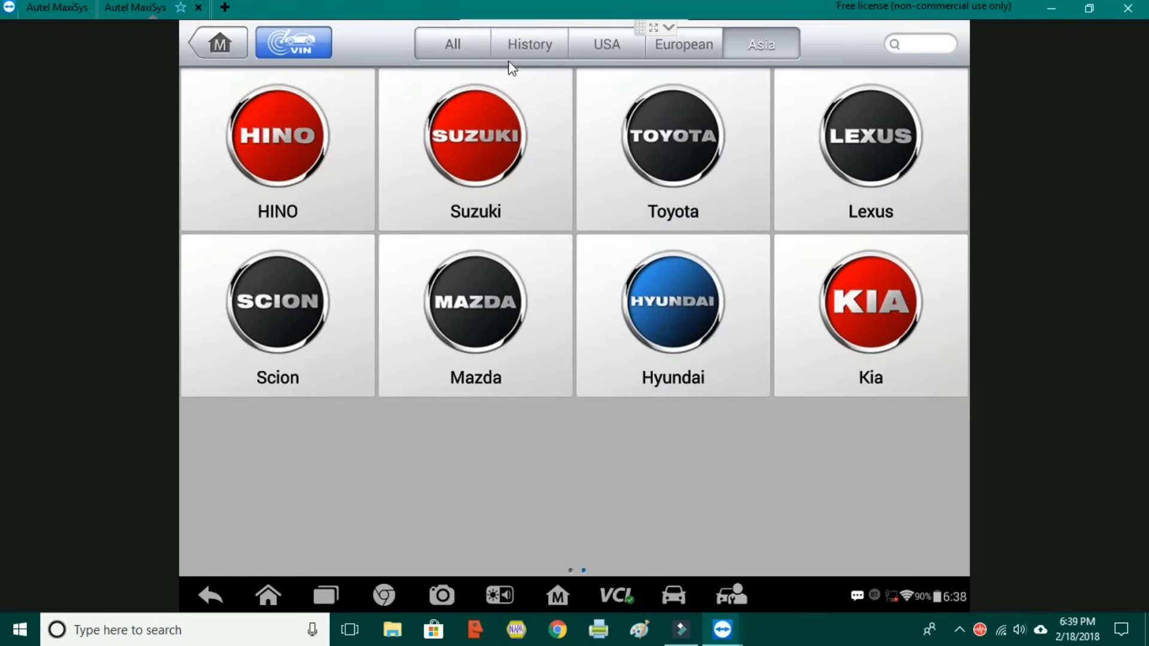
Run a generic EOBD AutoScan from the All manufacturers list and acknowledge the MIL off, 0 codes summary.
left_click(453, 44)
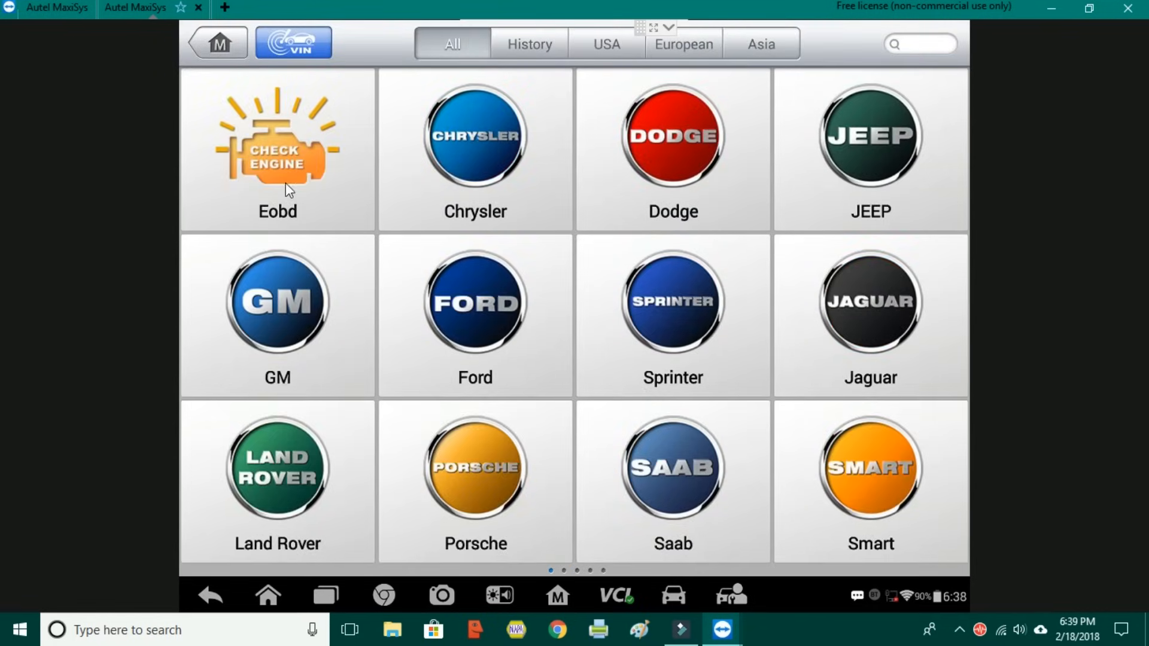
left_click(277, 136)
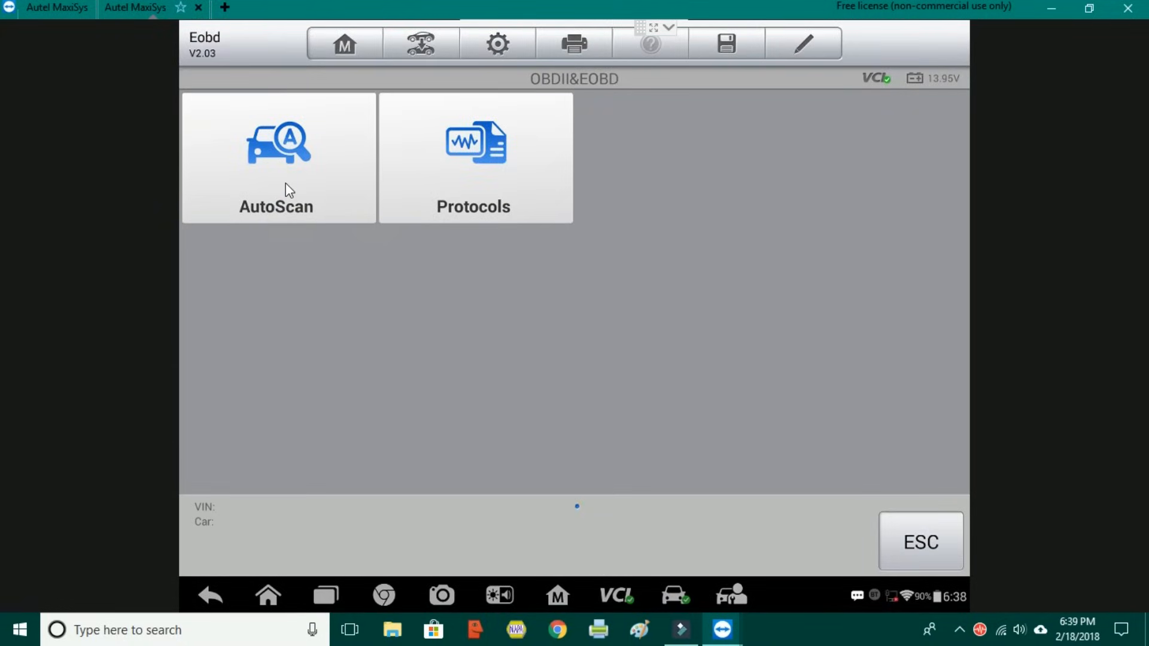
left_click(277, 158)
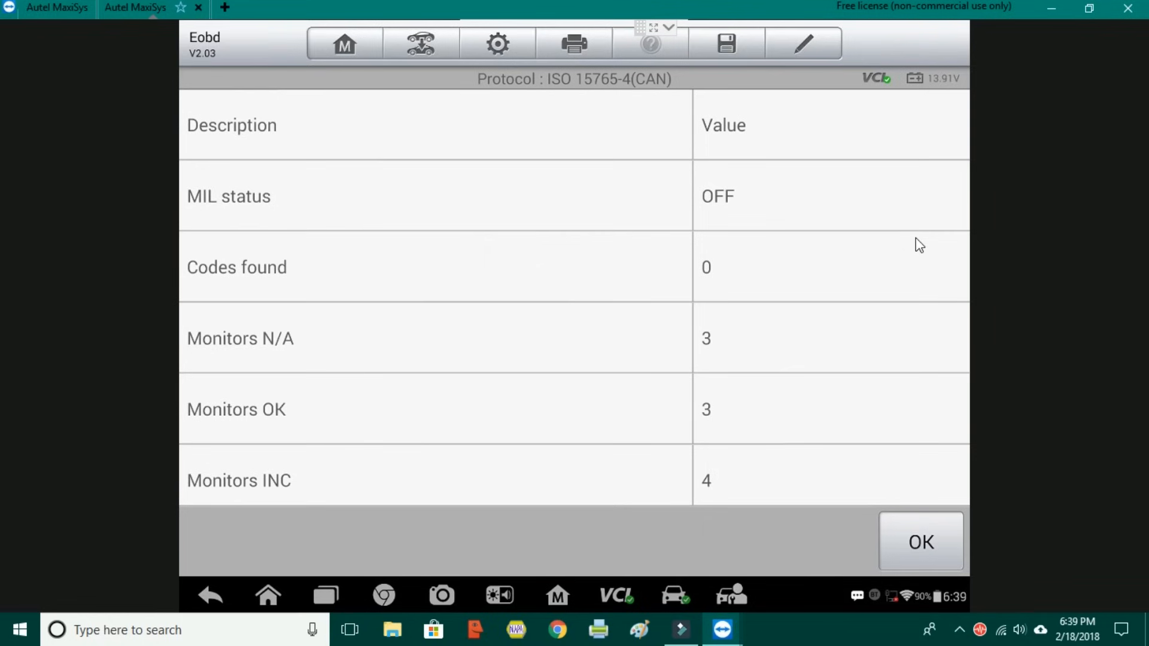
left_click(919, 541)
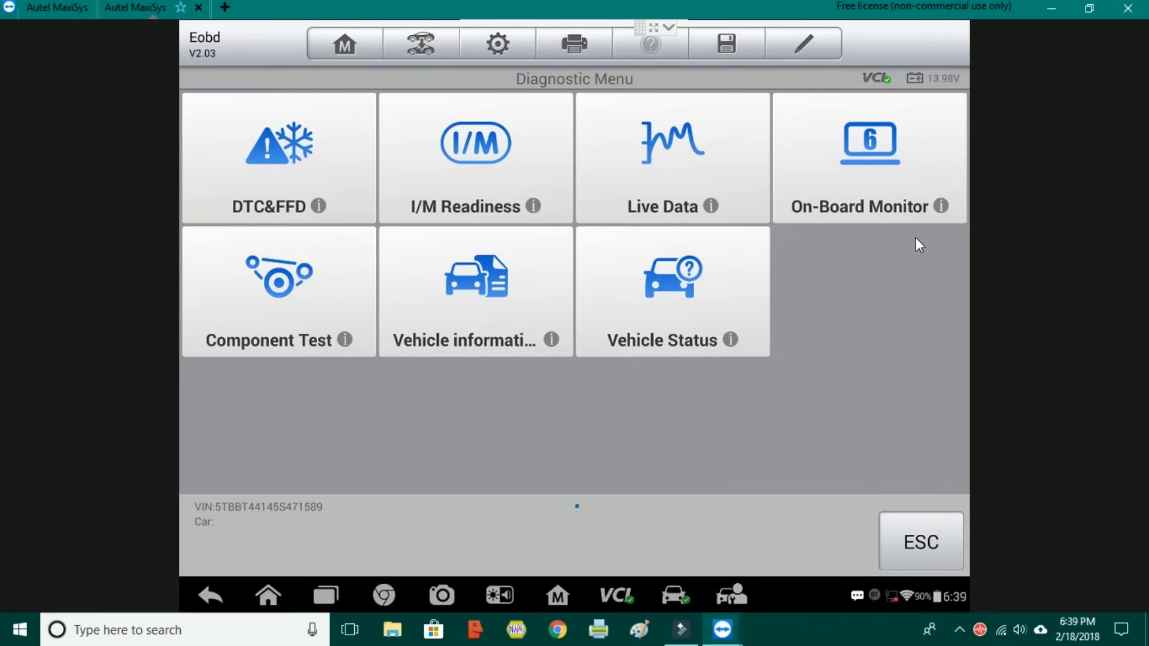
mouse_move(925, 178)
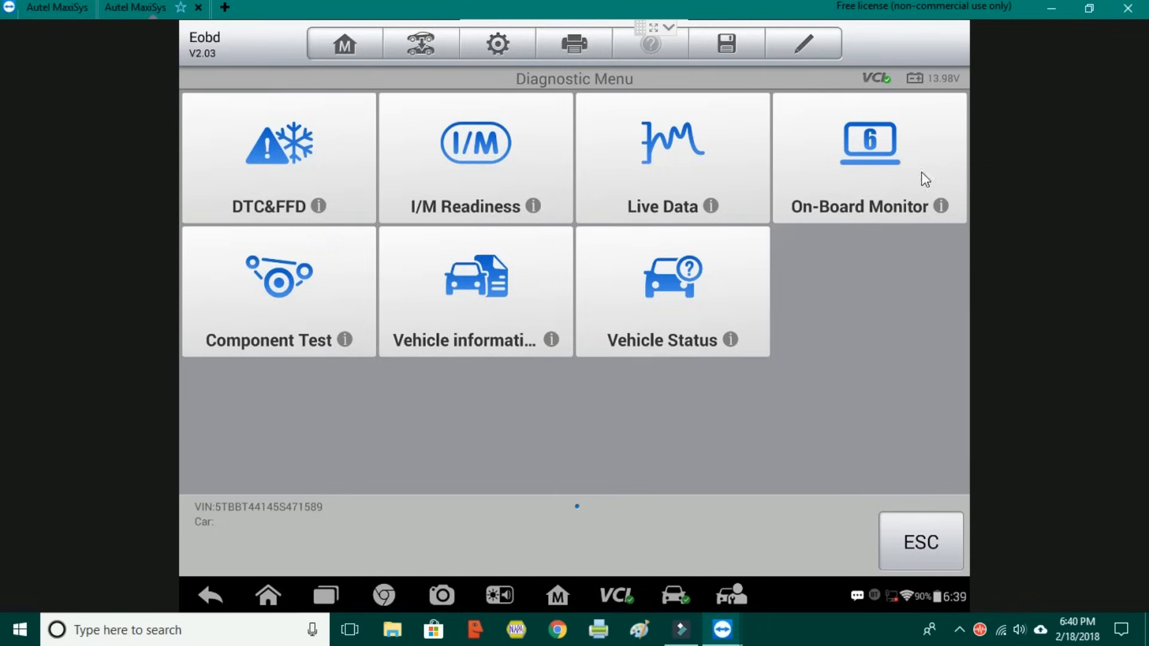
mouse_move(863, 155)
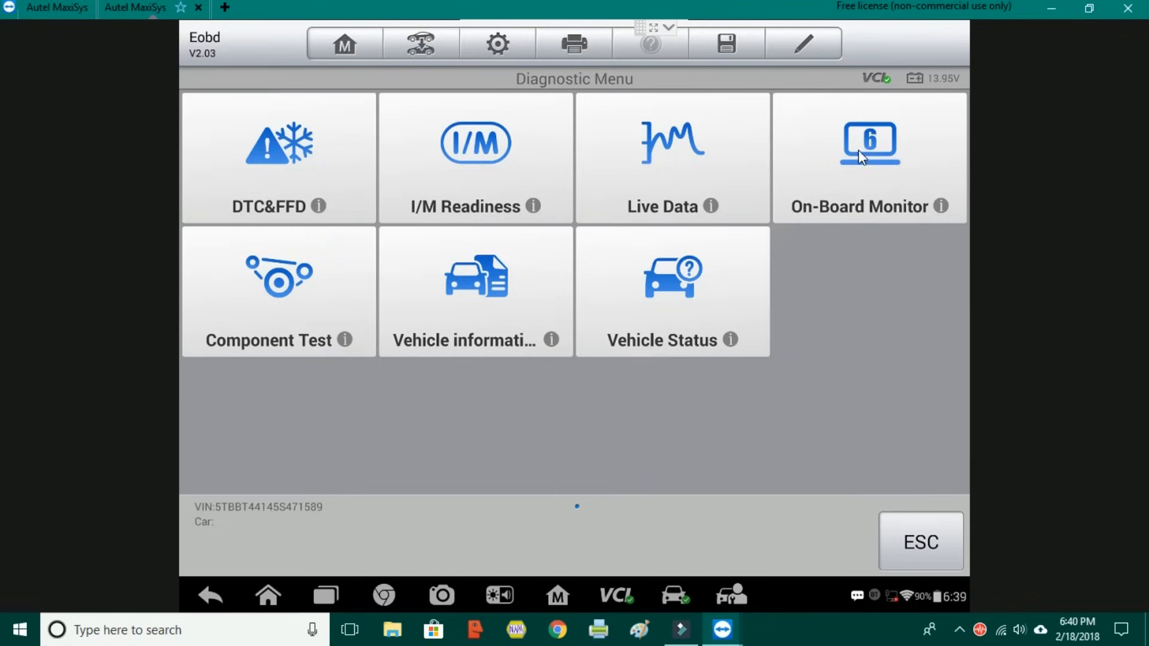
View the on-board monitor results and scroll past secondary air entries to the cylinder 1 misfire data.
left_click(870, 155)
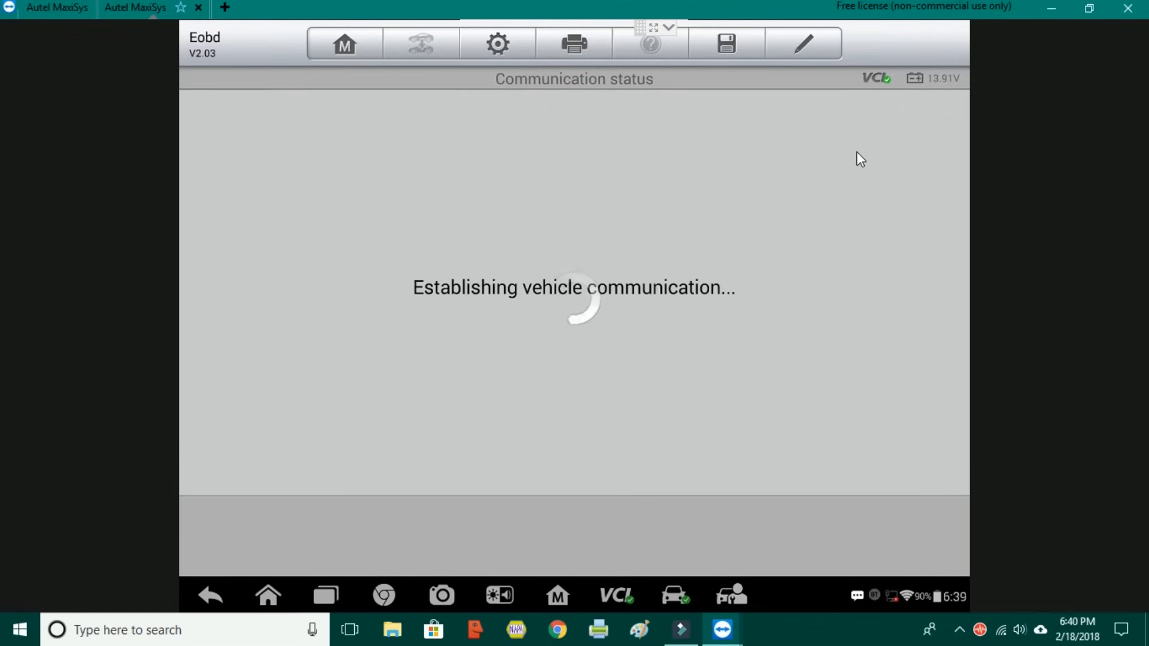
mouse_move(1005, 250)
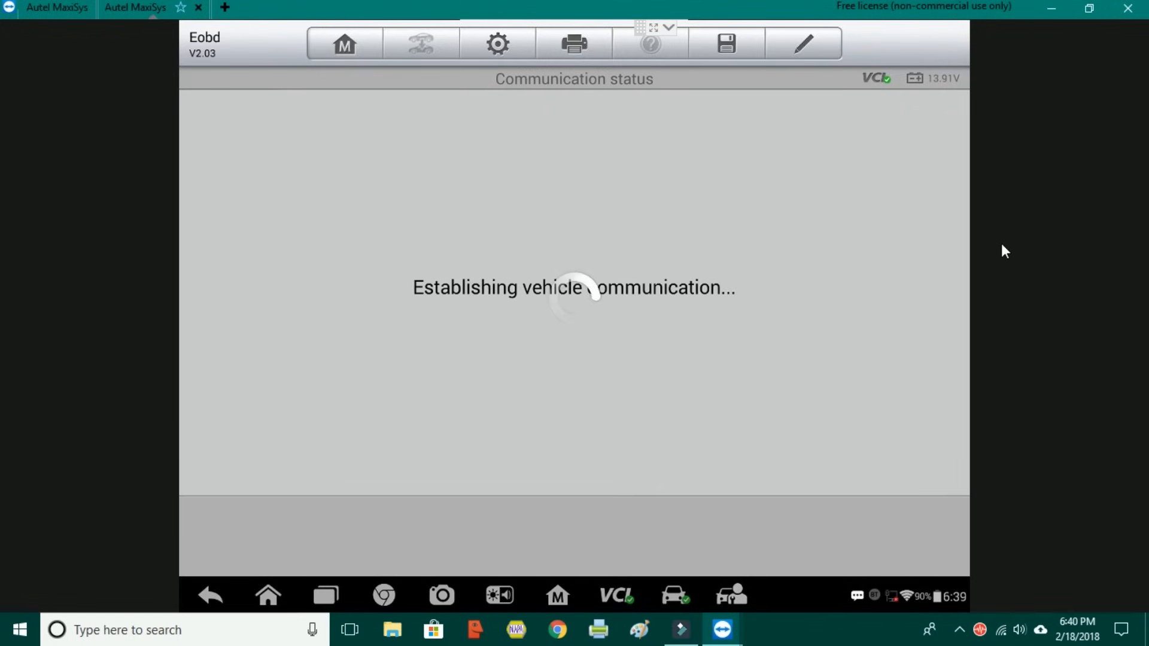
mouse_move(852, 250)
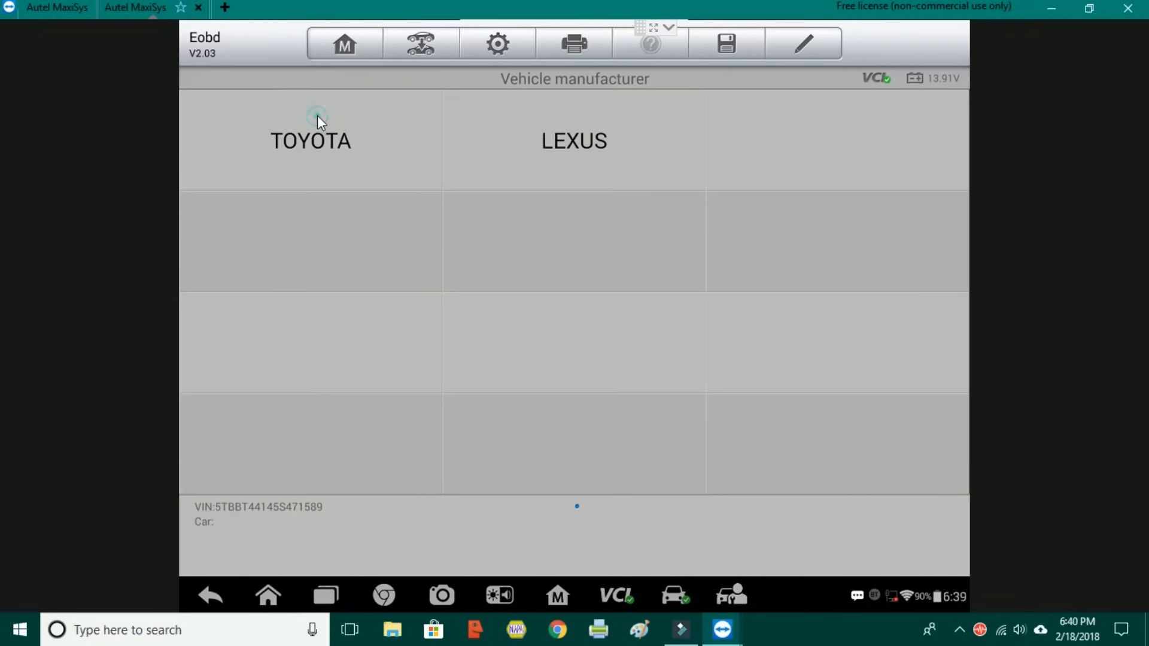
left_click(310, 140)
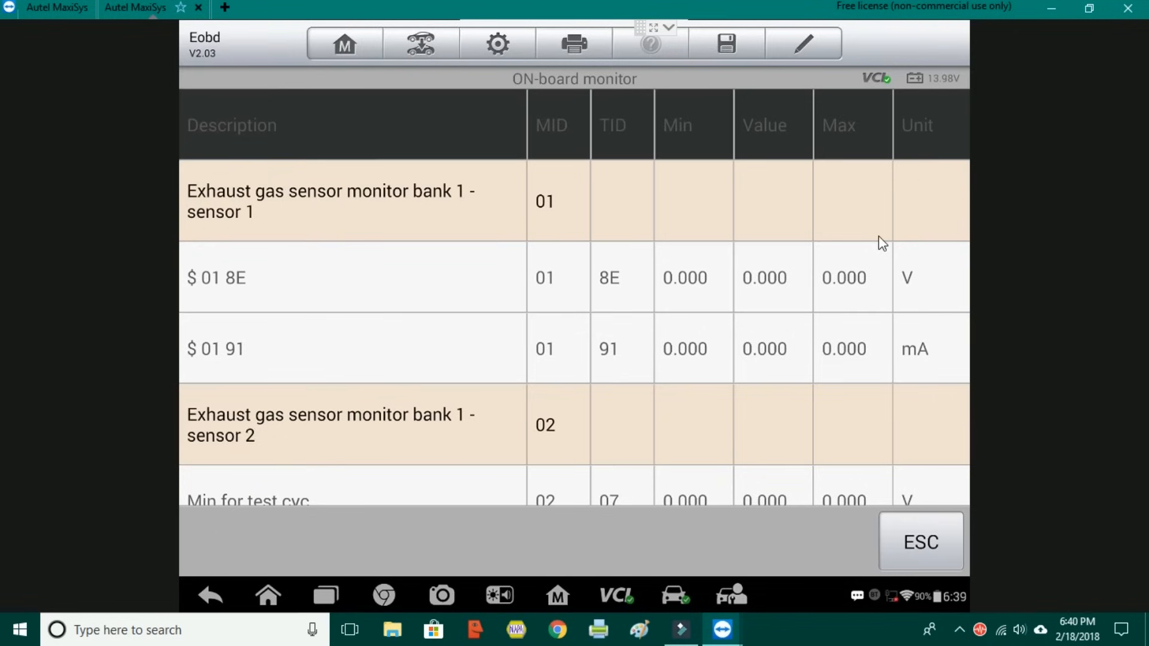
mouse_move(776, 288)
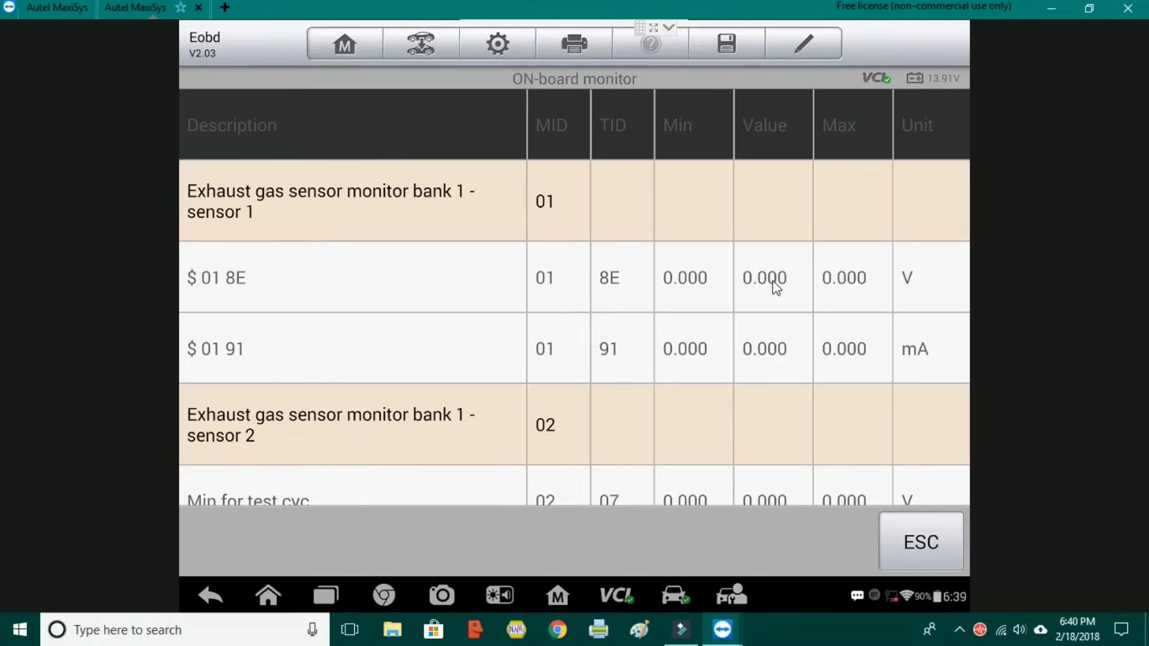
scroll("down", 3)
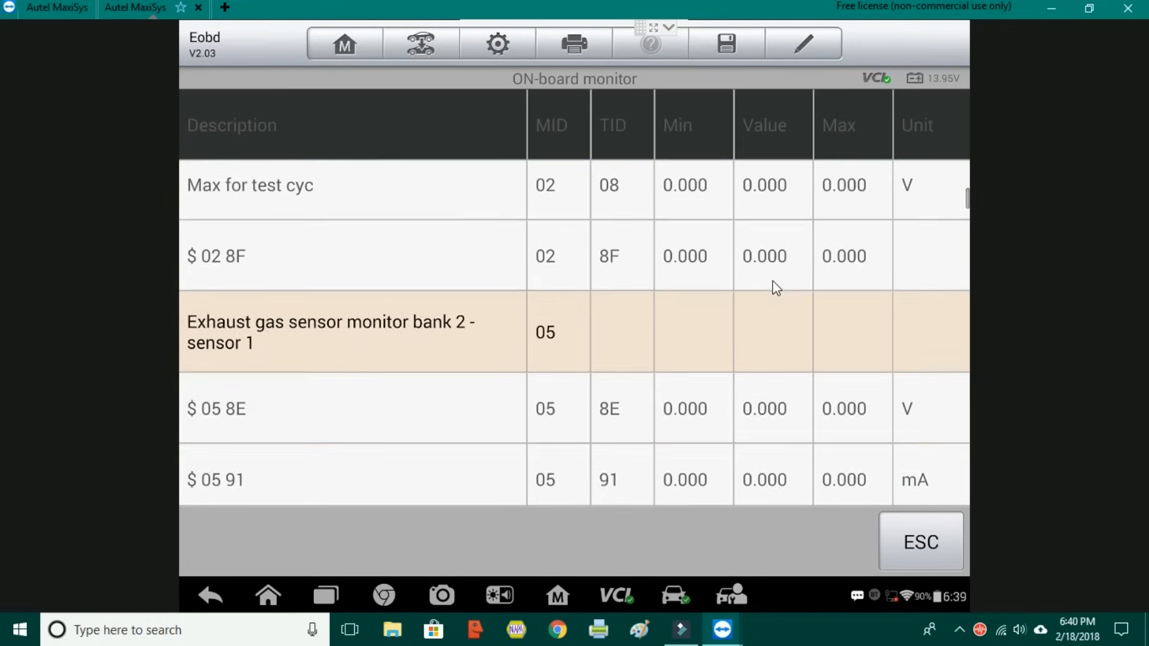
scroll("down", 3)
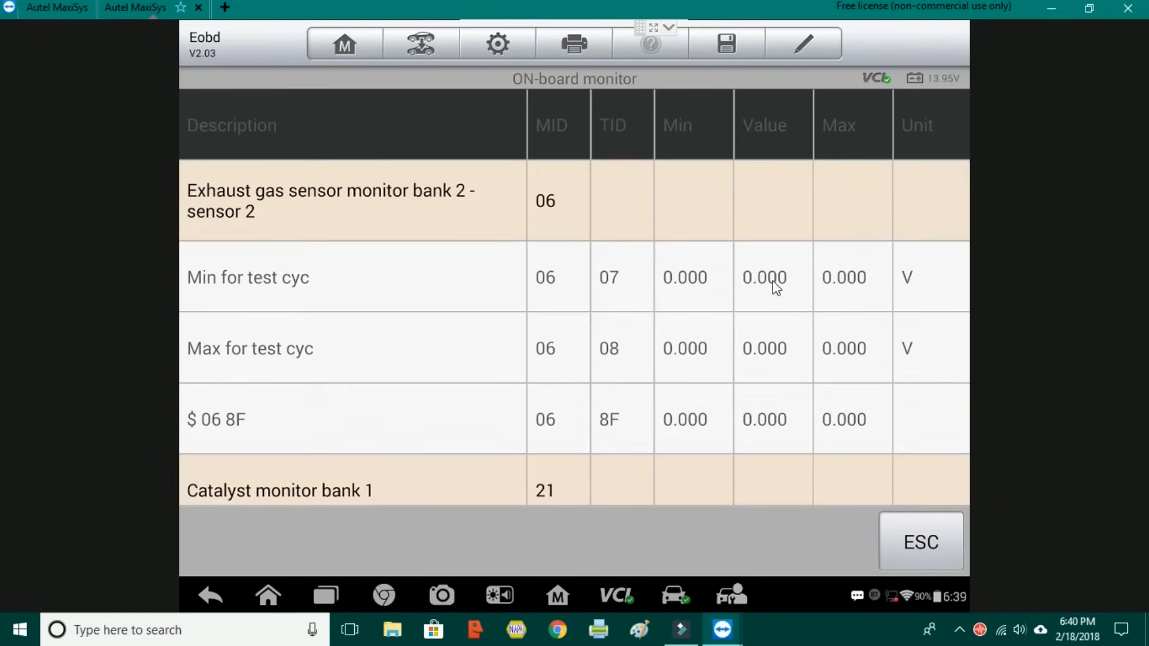
mouse_move(739, 336)
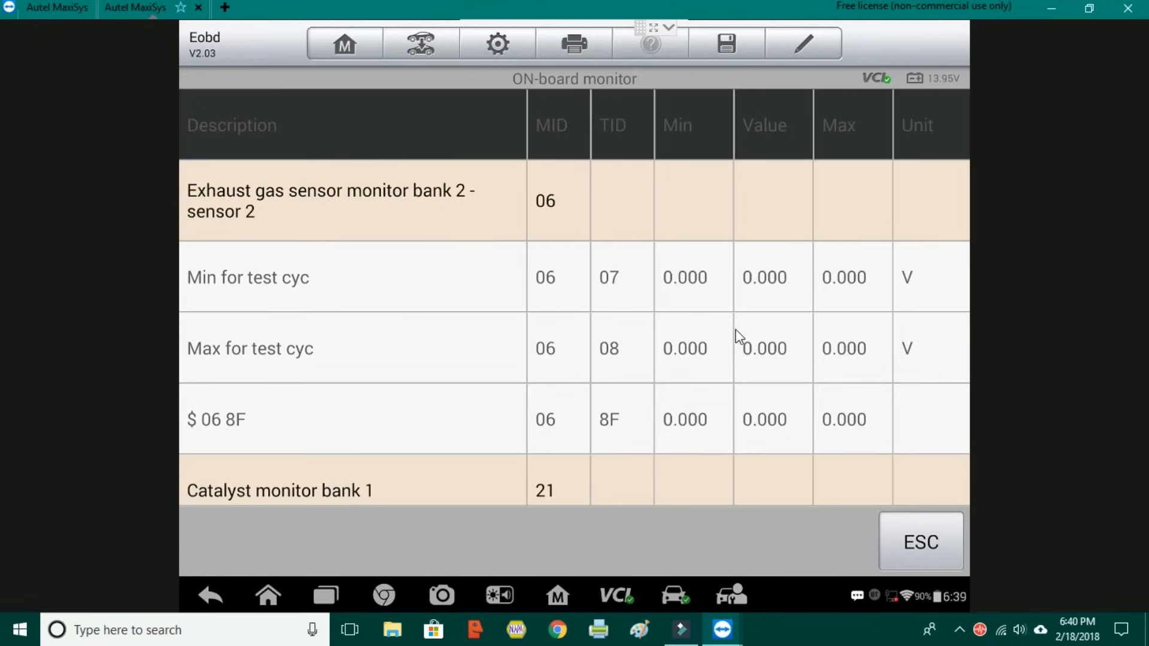
mouse_move(836, 311)
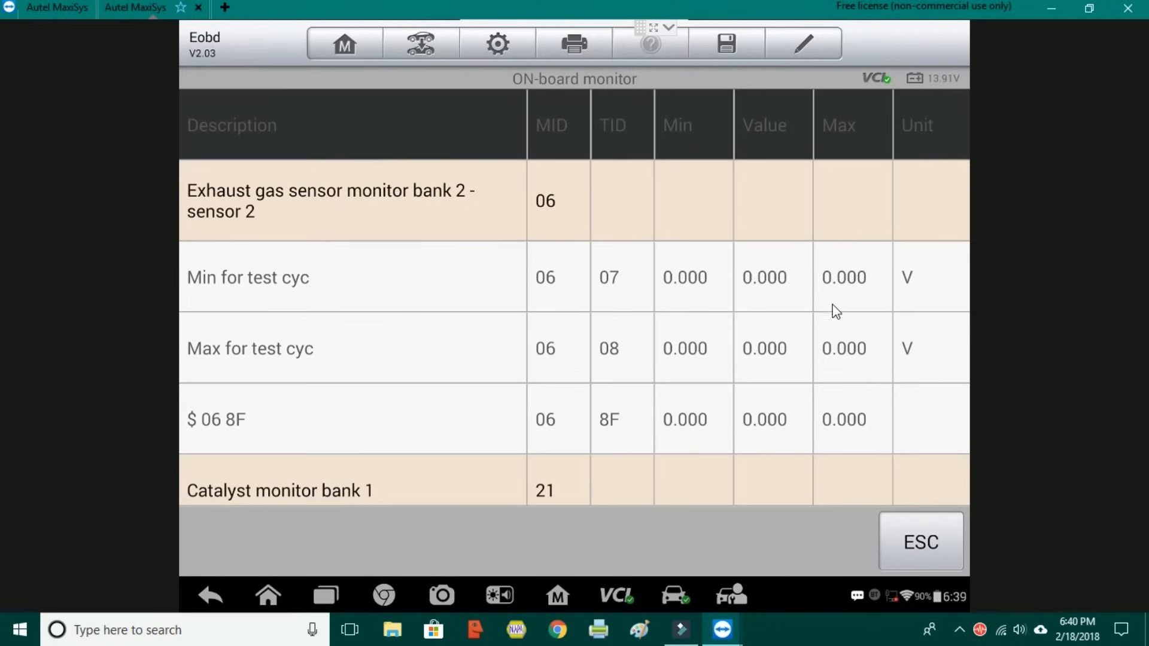
mouse_move(770, 292)
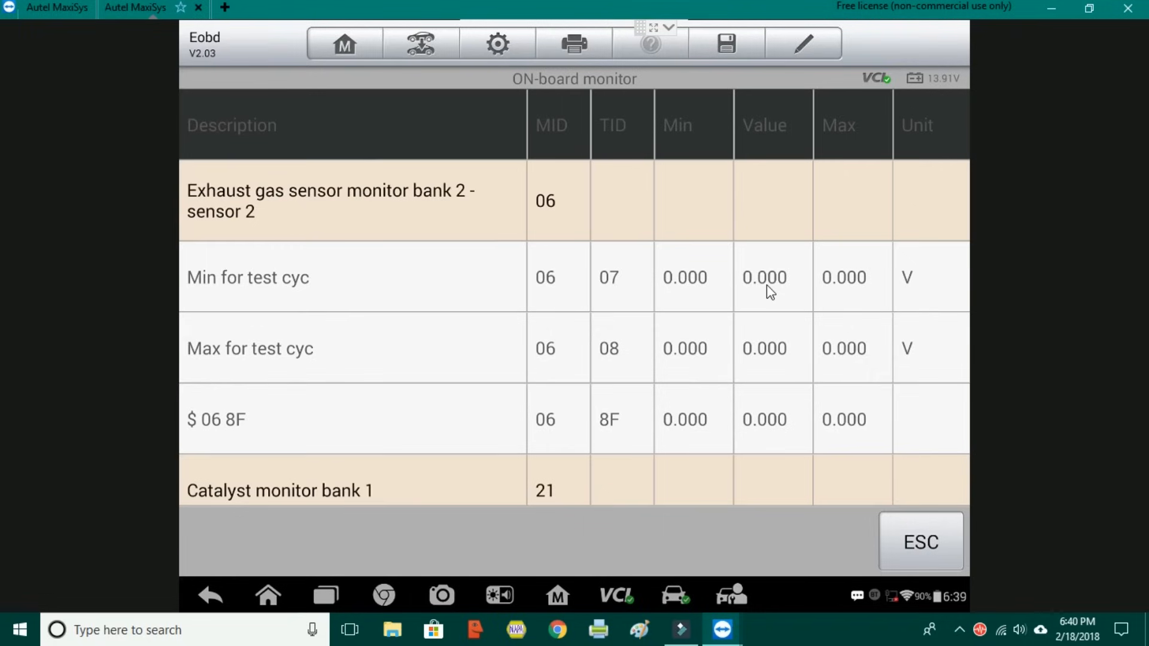
mouse_move(832, 290)
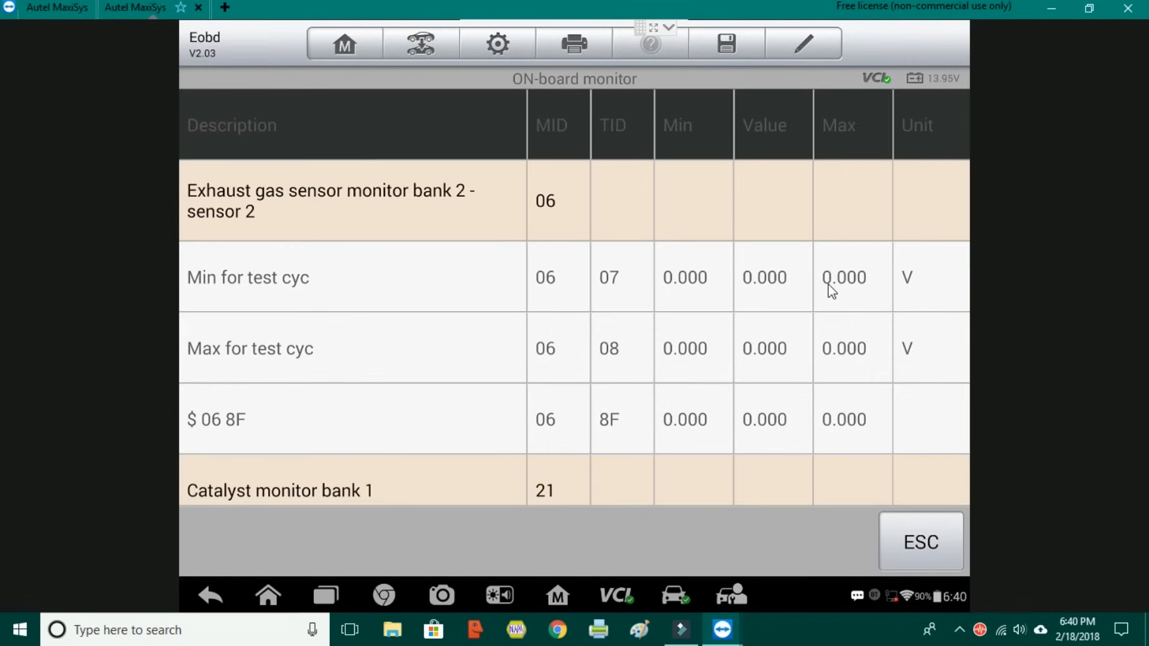
mouse_move(780, 286)
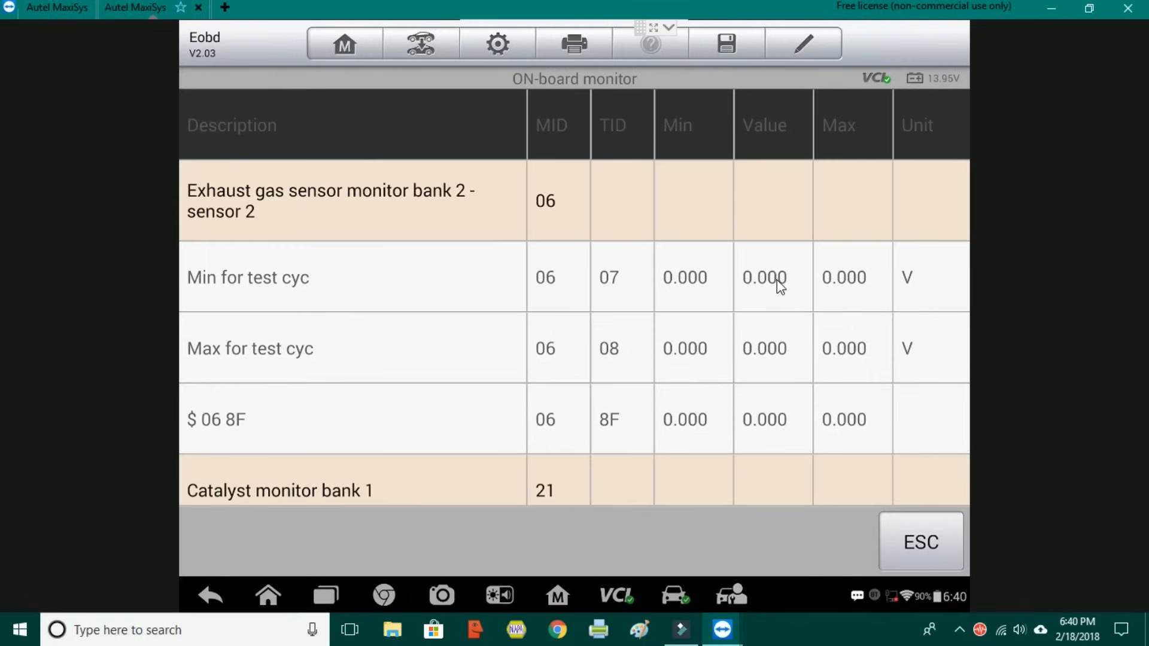
mouse_move(704, 294)
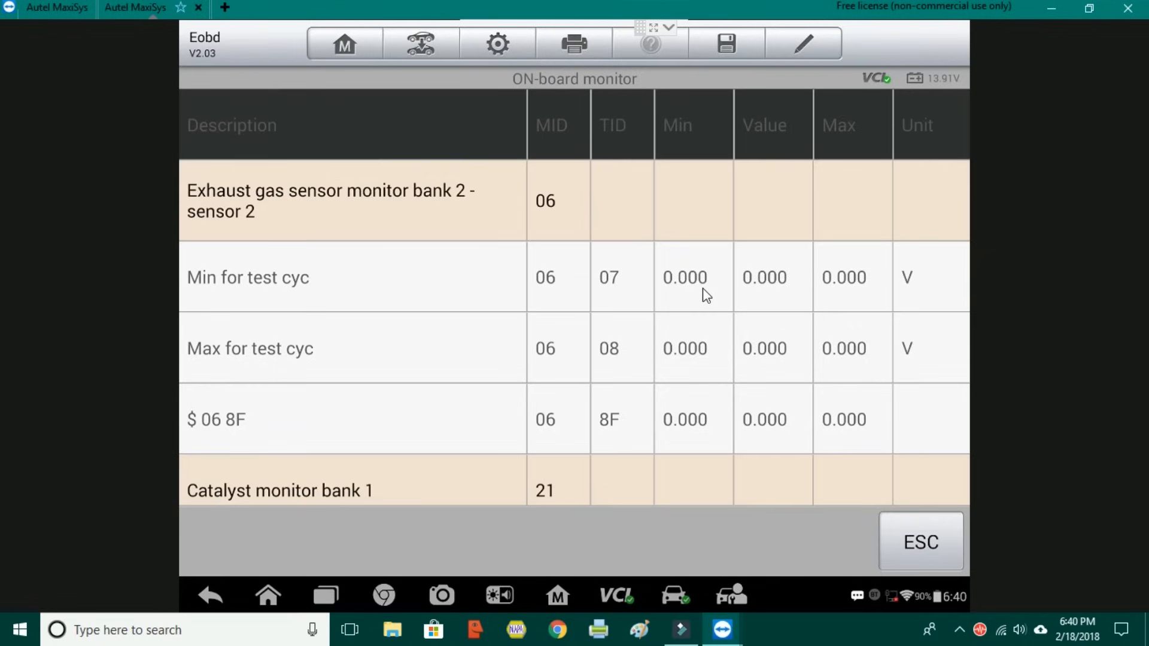
mouse_move(708, 293)
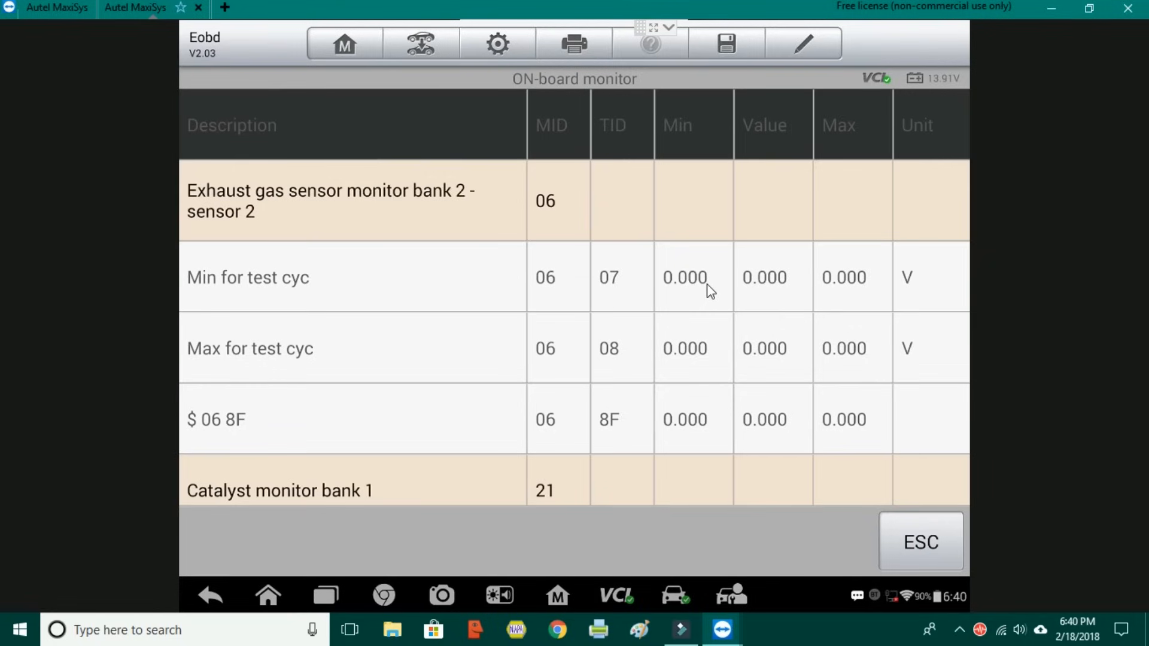
mouse_move(788, 296)
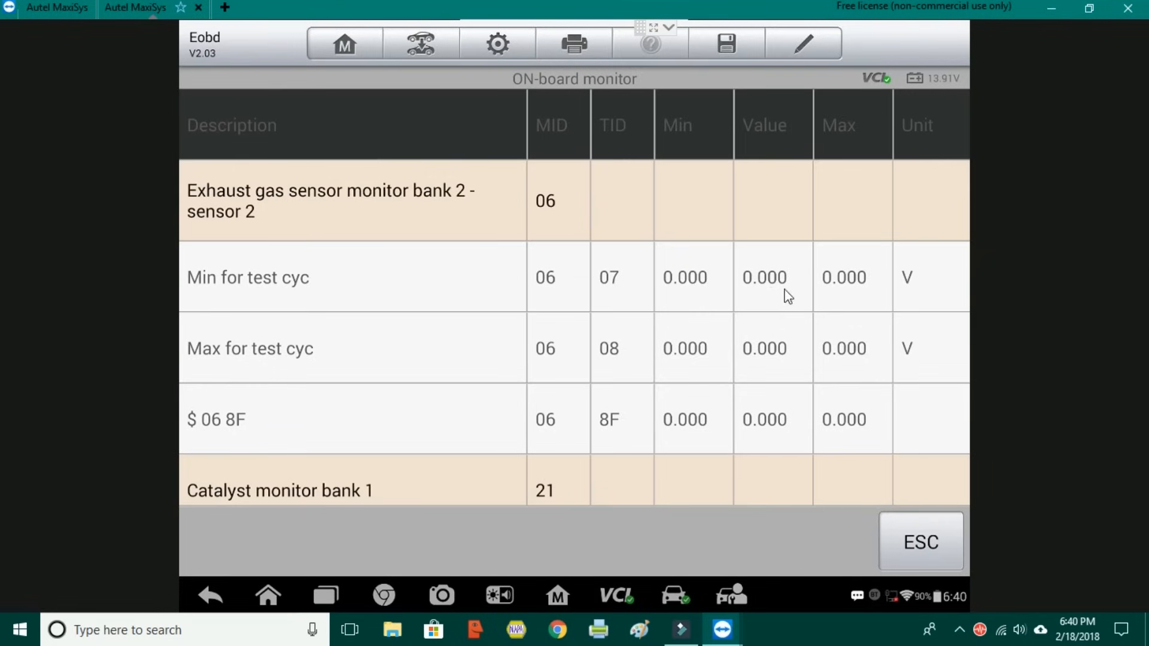
scroll("down", 3)
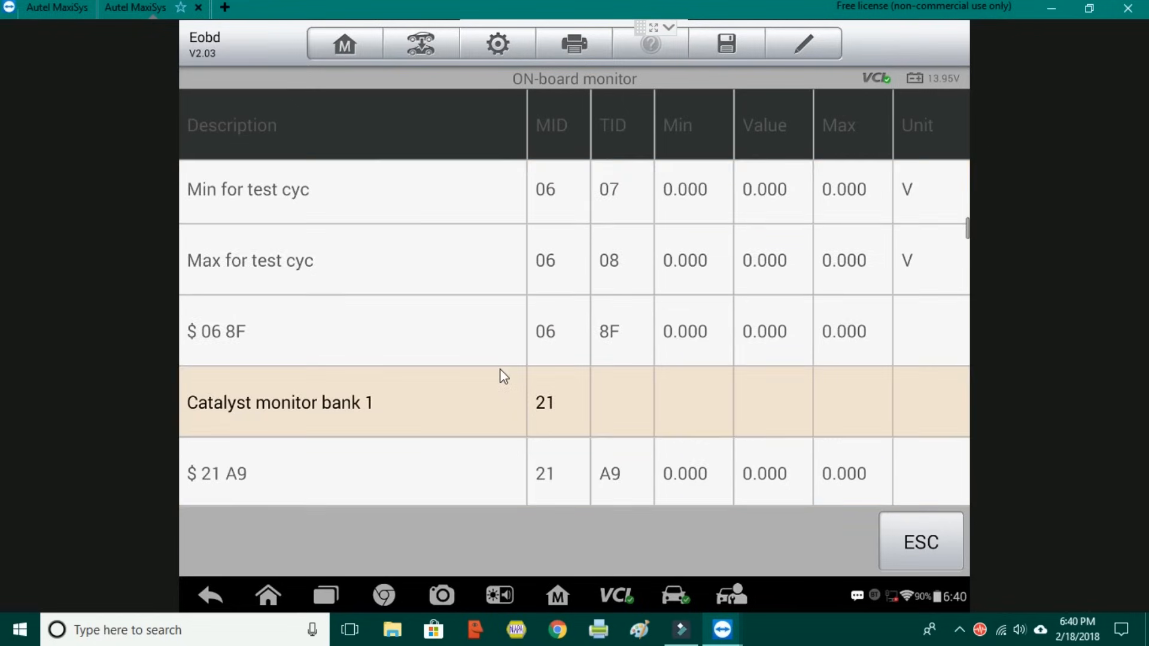
scroll("down", 3)
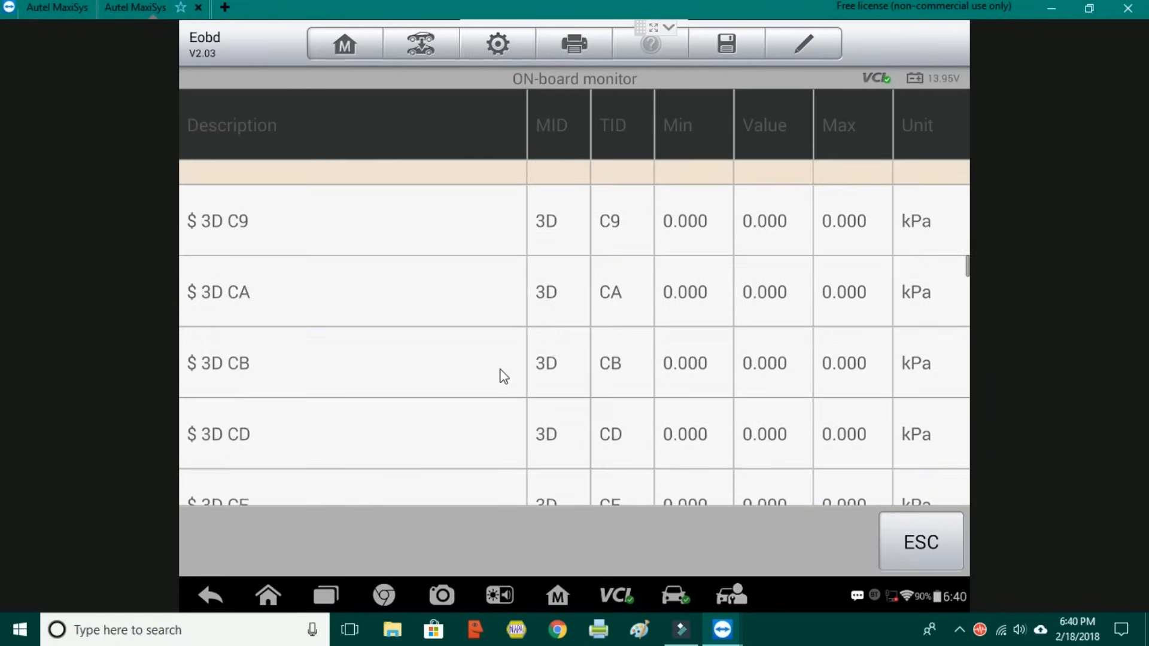
scroll("down", 3)
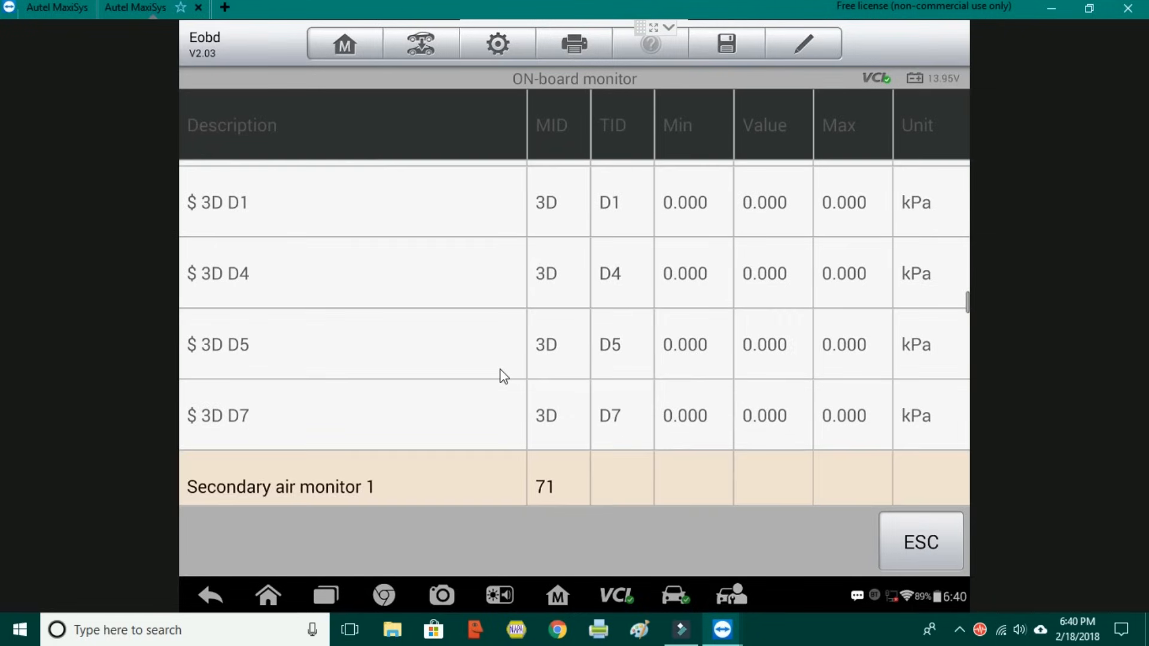
scroll("down", 3)
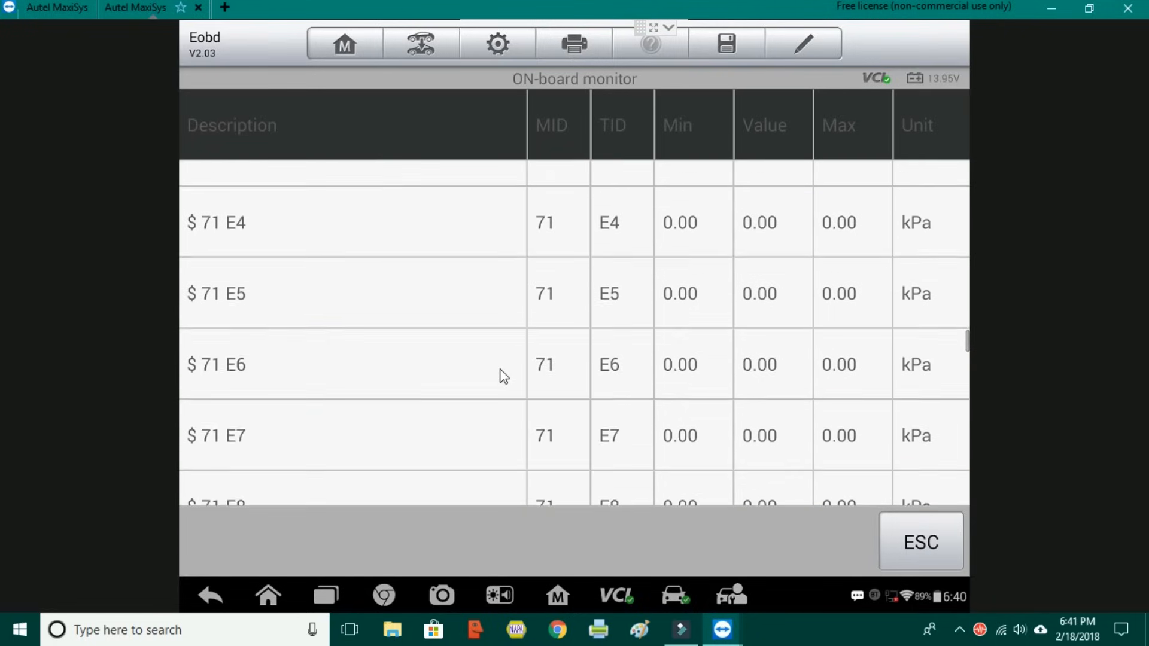
scroll("down", 3)
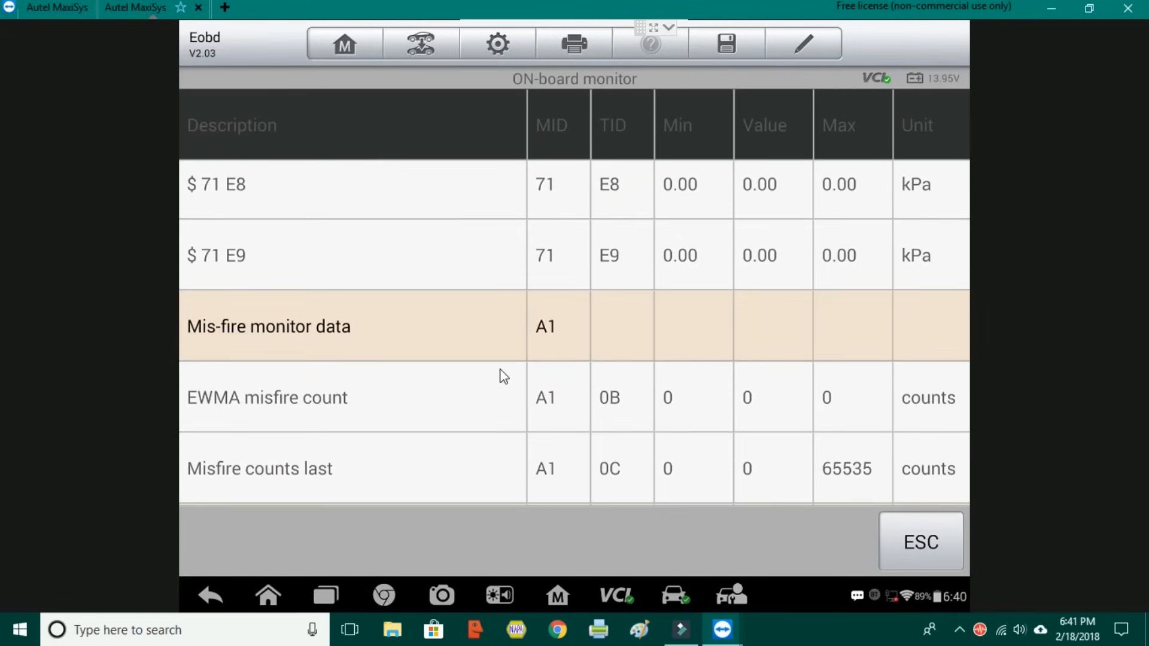
mouse_move(231, 396)
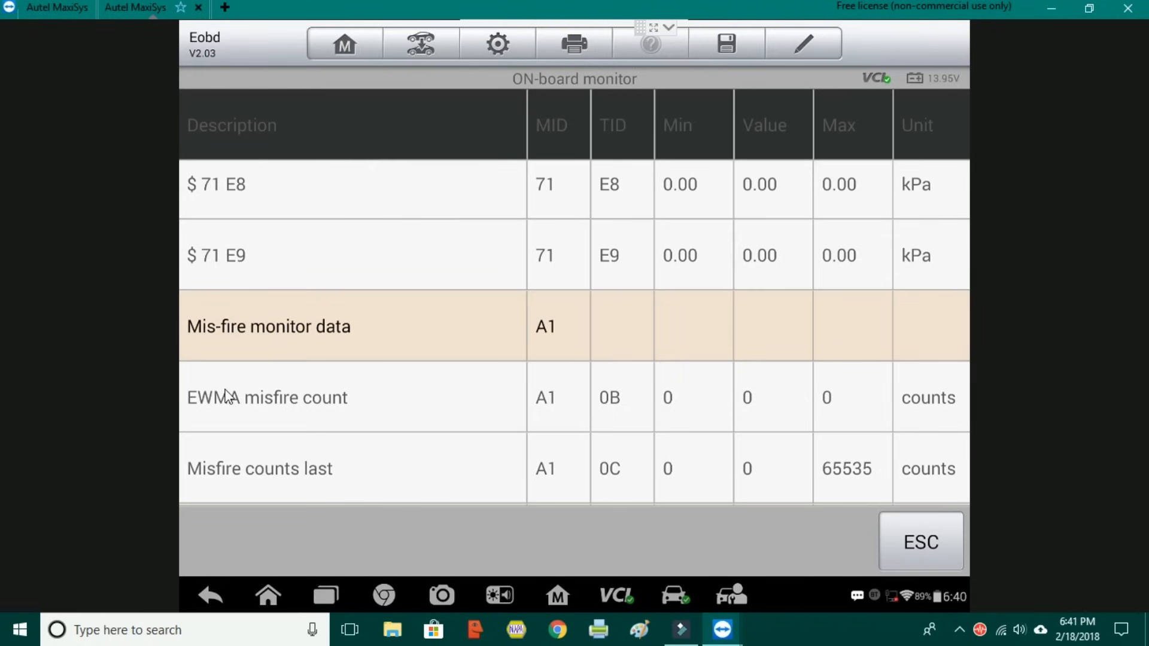
scroll("down", 3)
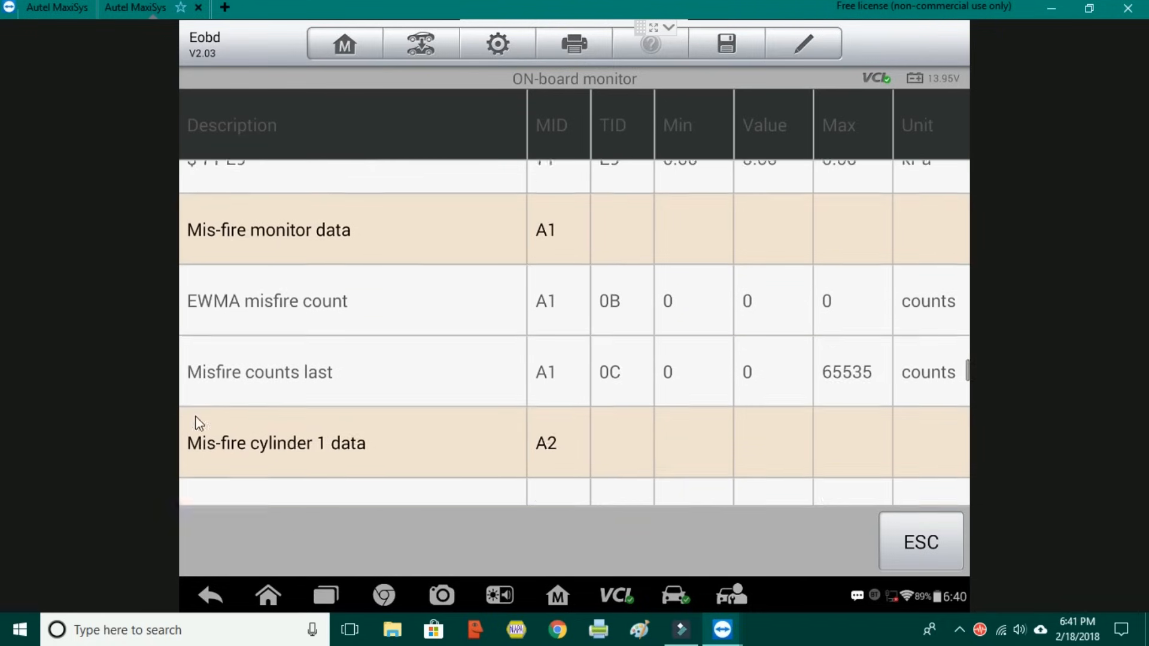
scroll("down", 3)
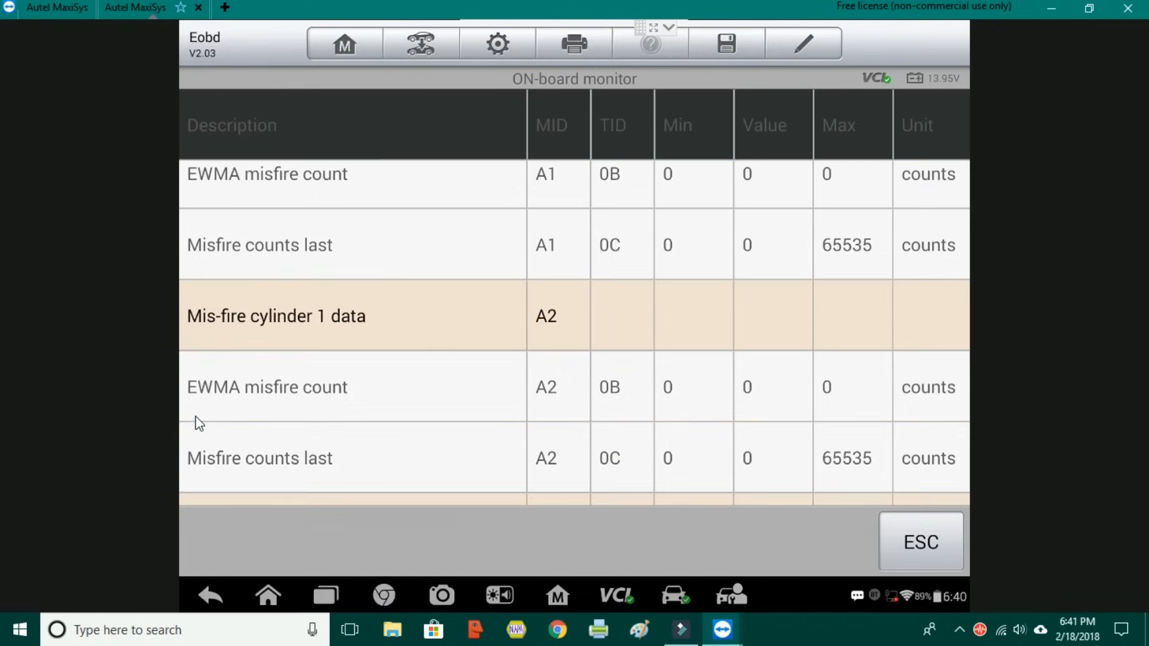
scroll("down", 3)
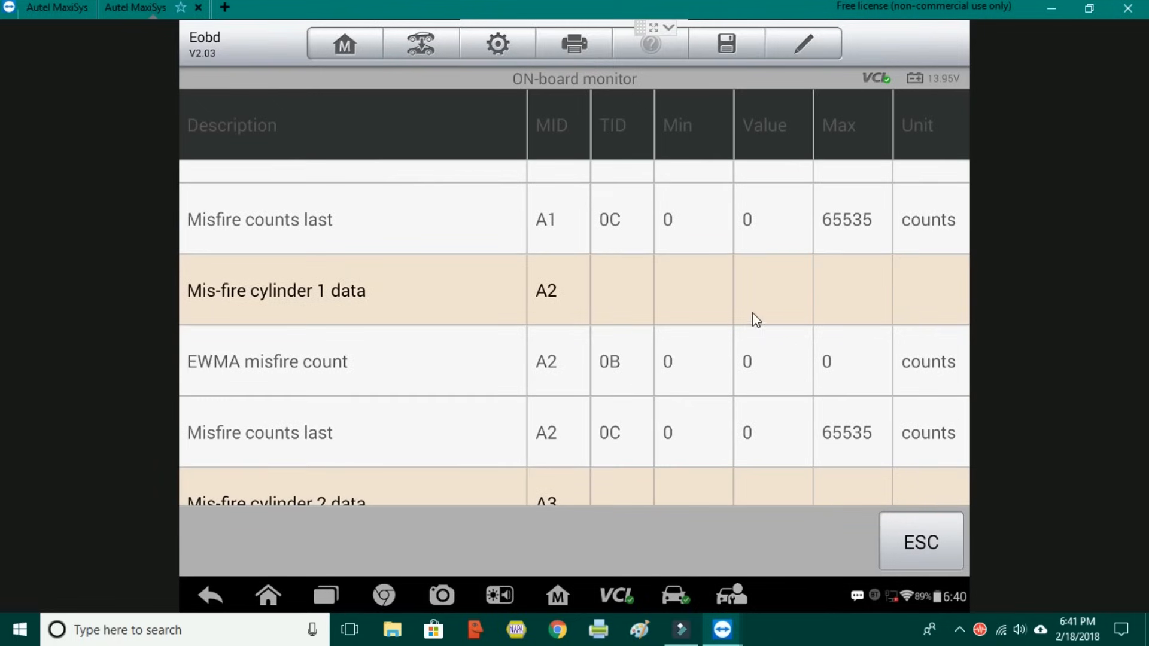
mouse_move(938, 400)
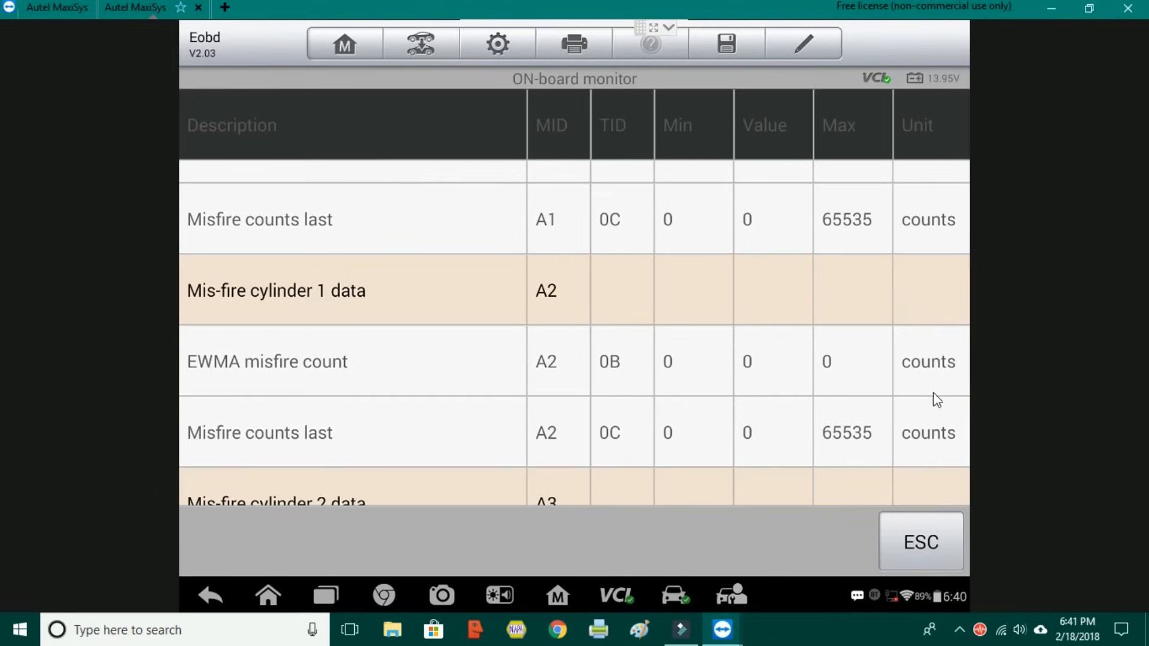
mouse_move(653, 355)
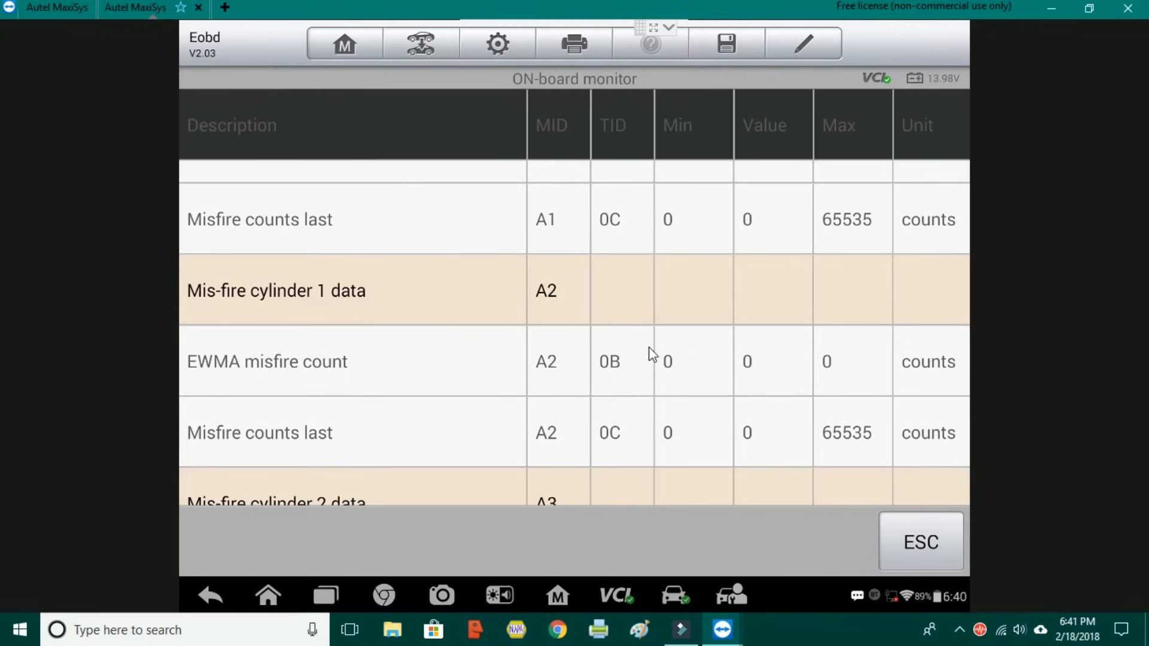
mouse_move(926, 351)
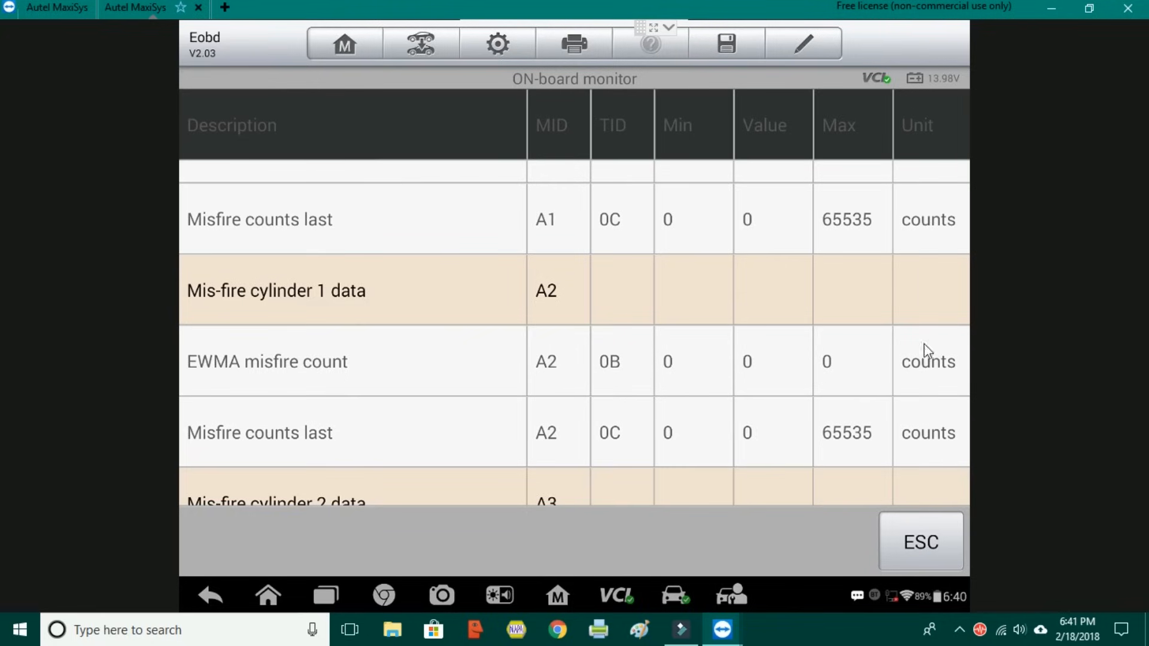
mouse_move(689, 381)
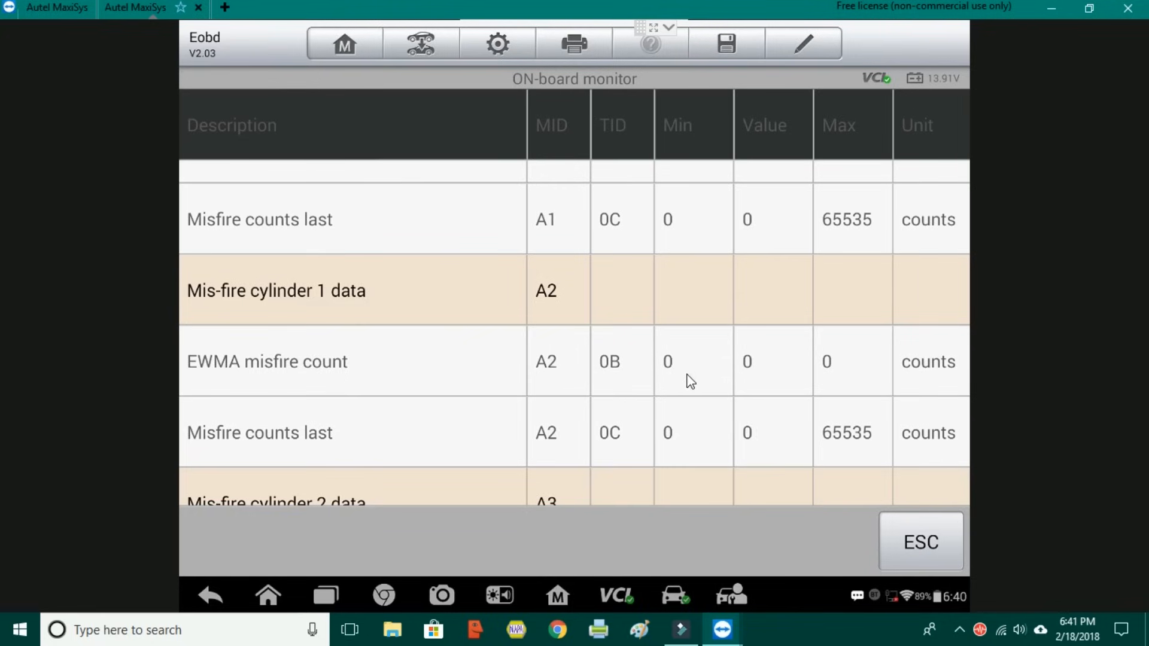
mouse_move(821, 374)
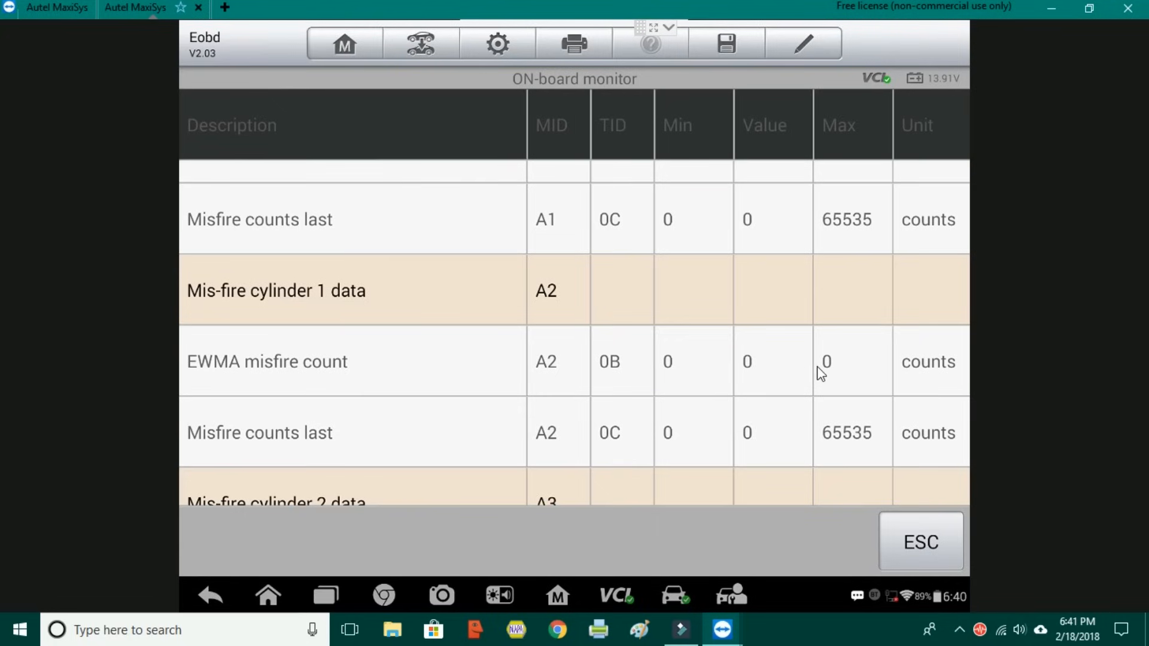
mouse_move(712, 374)
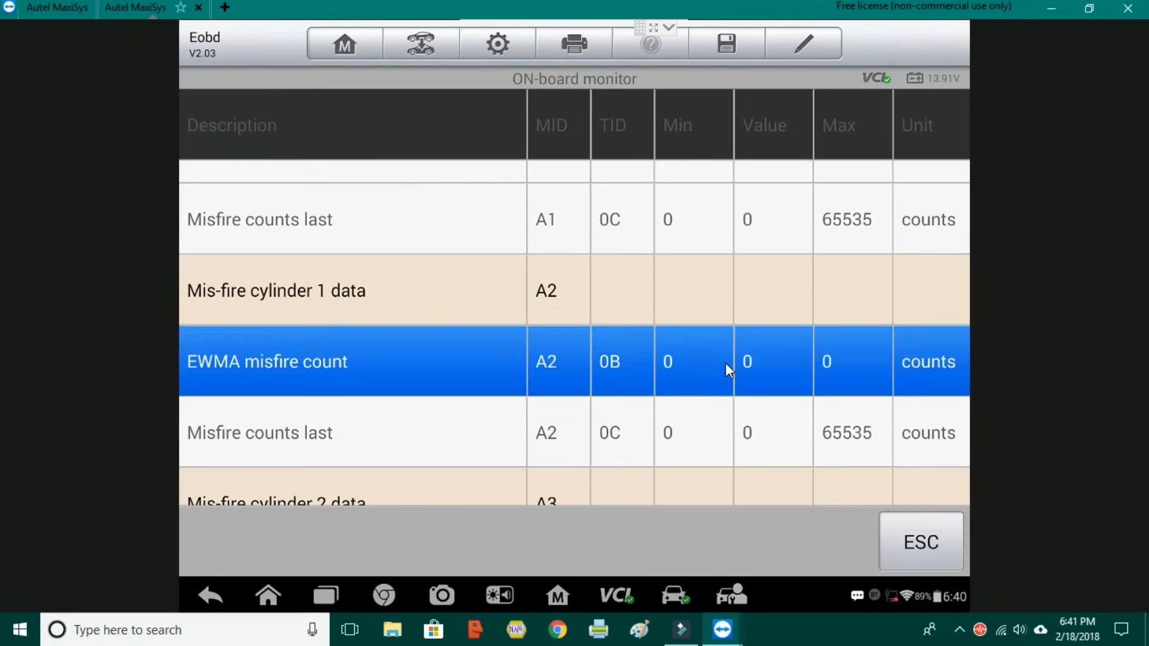
mouse_move(687, 330)
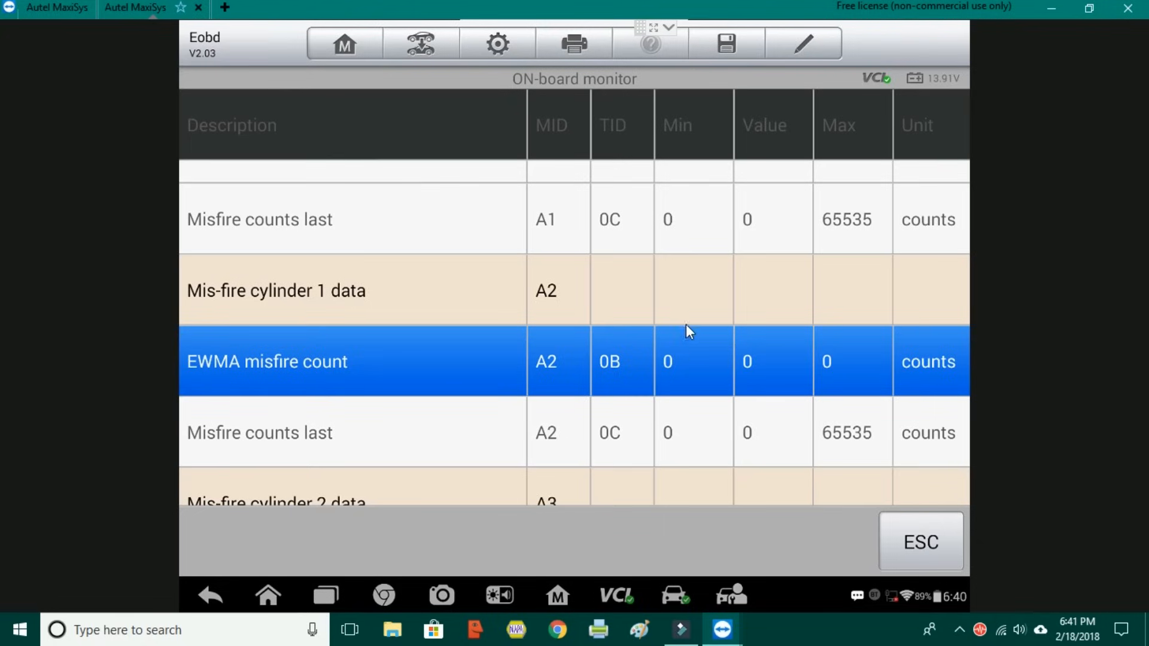
mouse_move(681, 297)
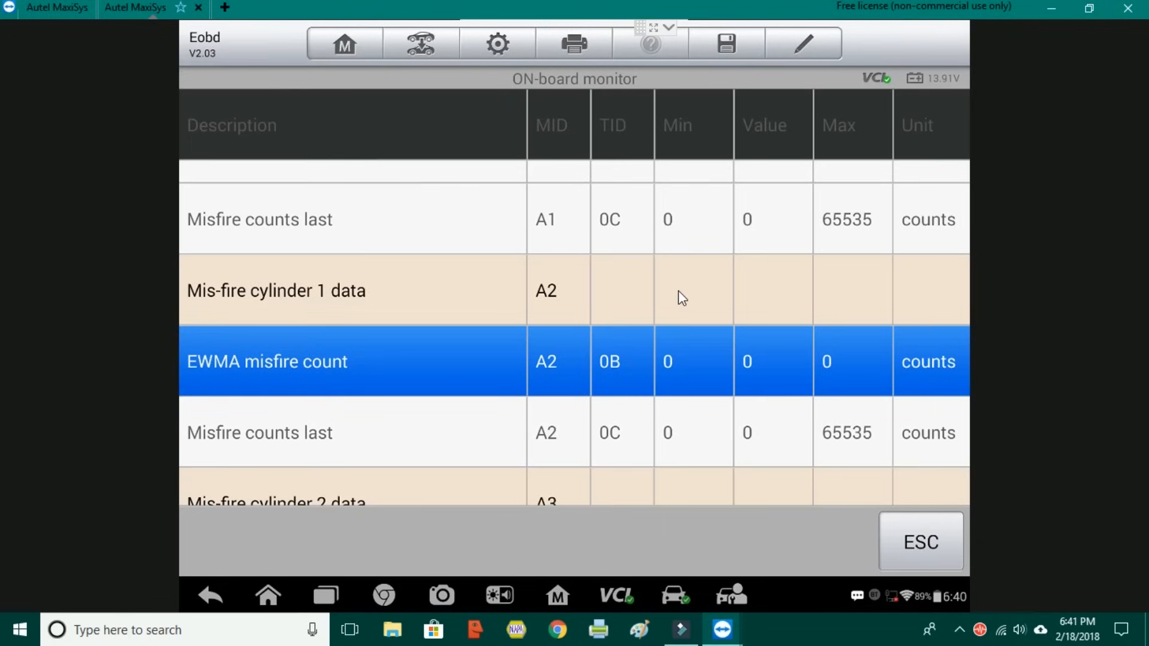
mouse_move(632, 419)
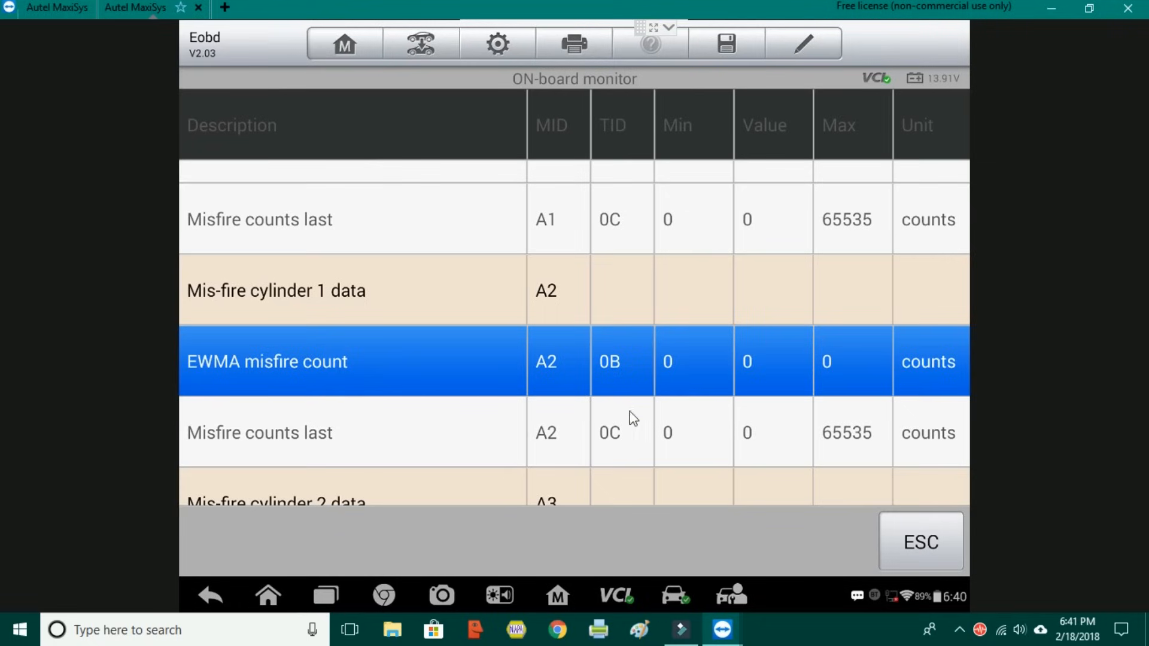
mouse_move(555, 460)
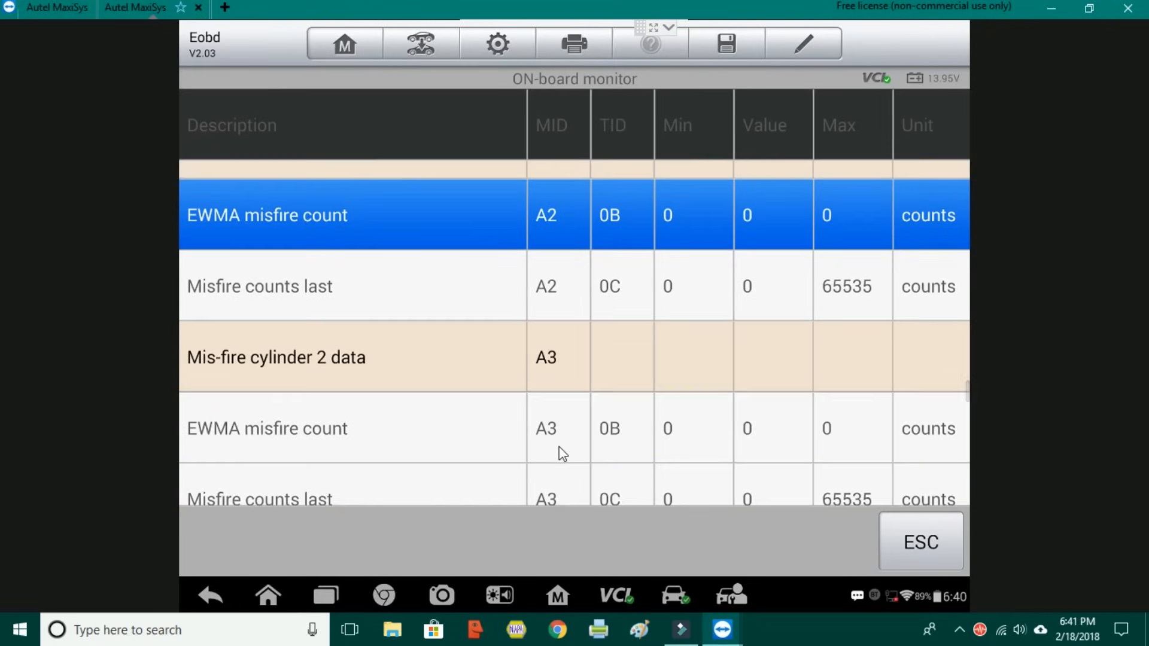
Scroll to the cylinder 2 and 3 misfire rows showing zero counts, then back up.
scroll("down", 3)
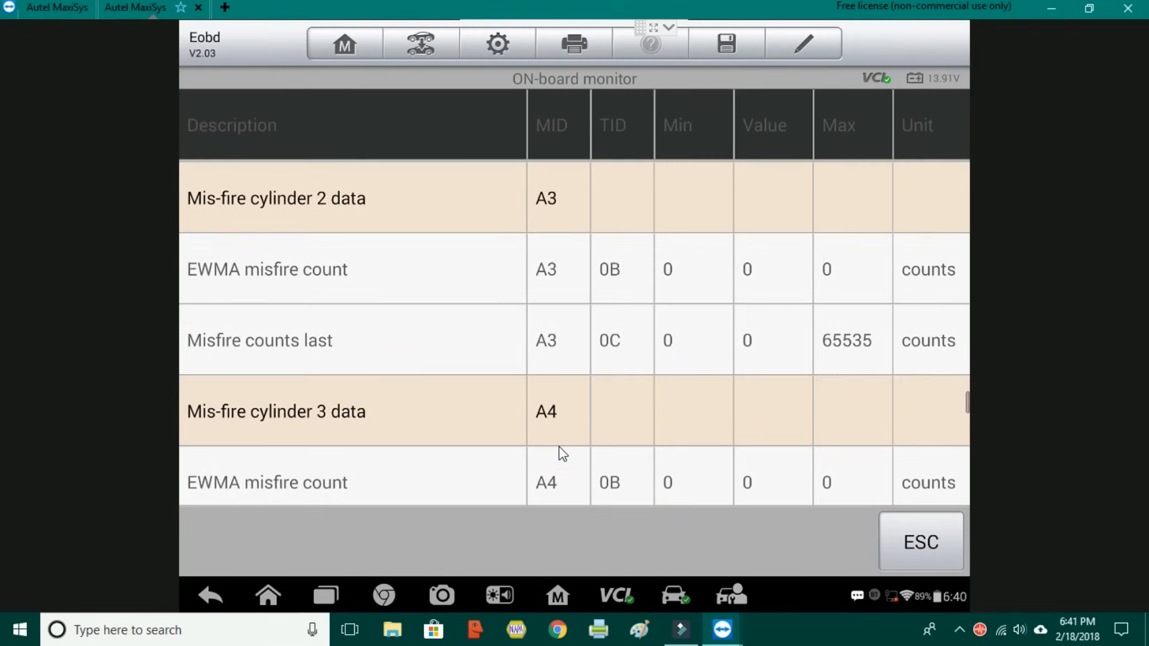
scroll("up", 3)
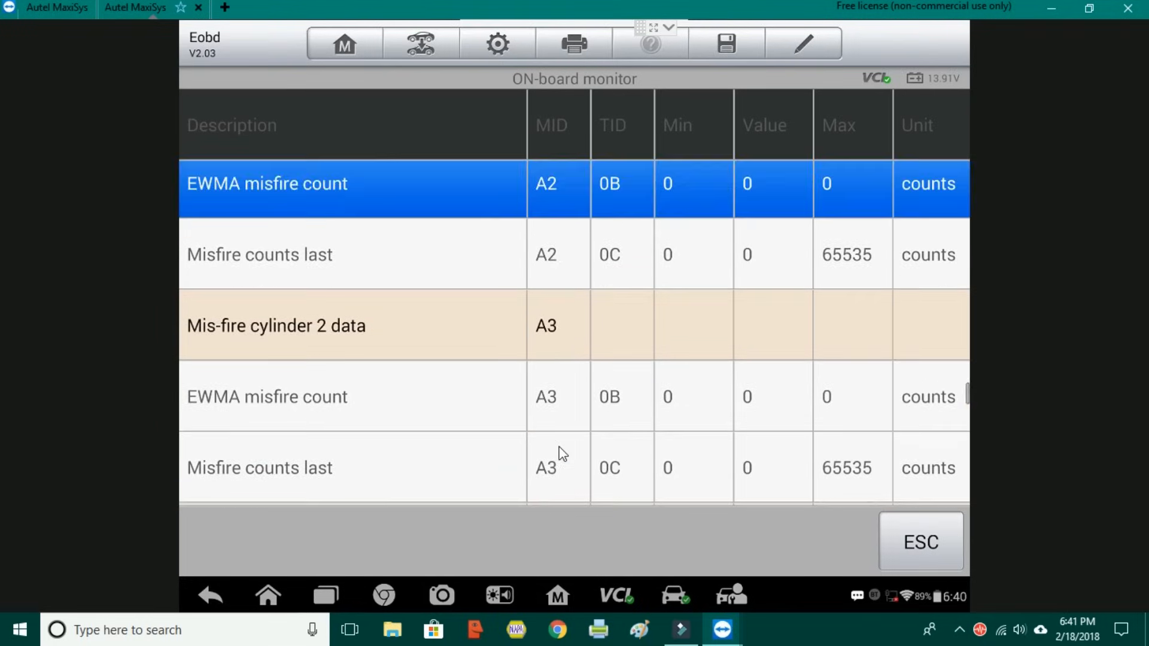
scroll("up", 3)
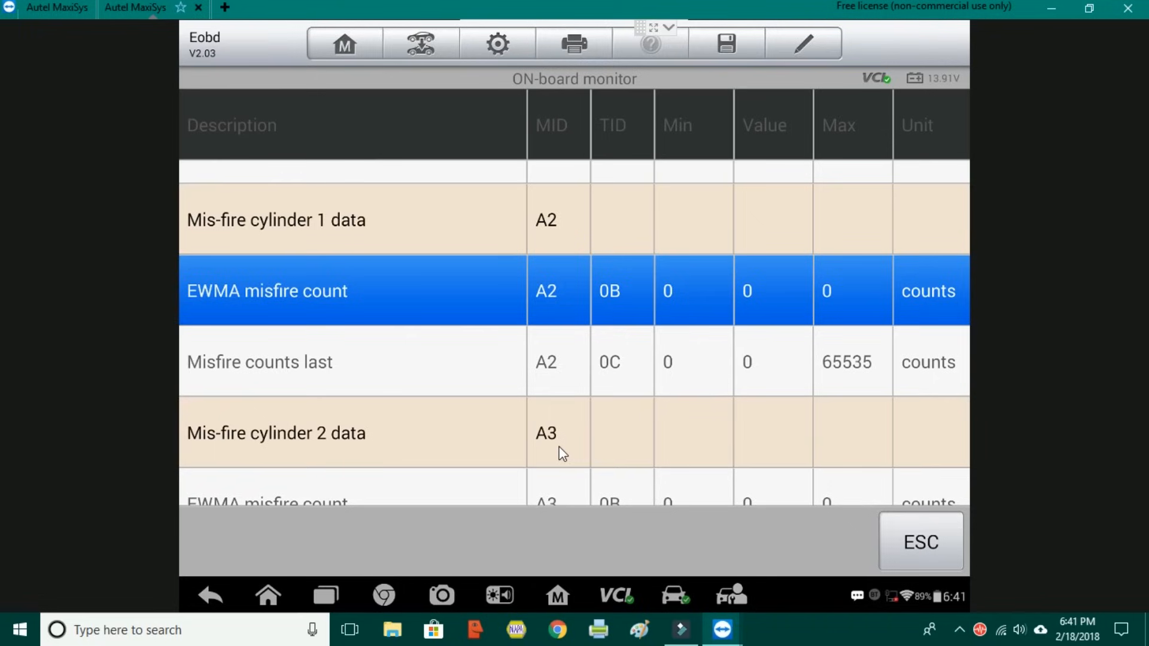
mouse_move(4, 469)
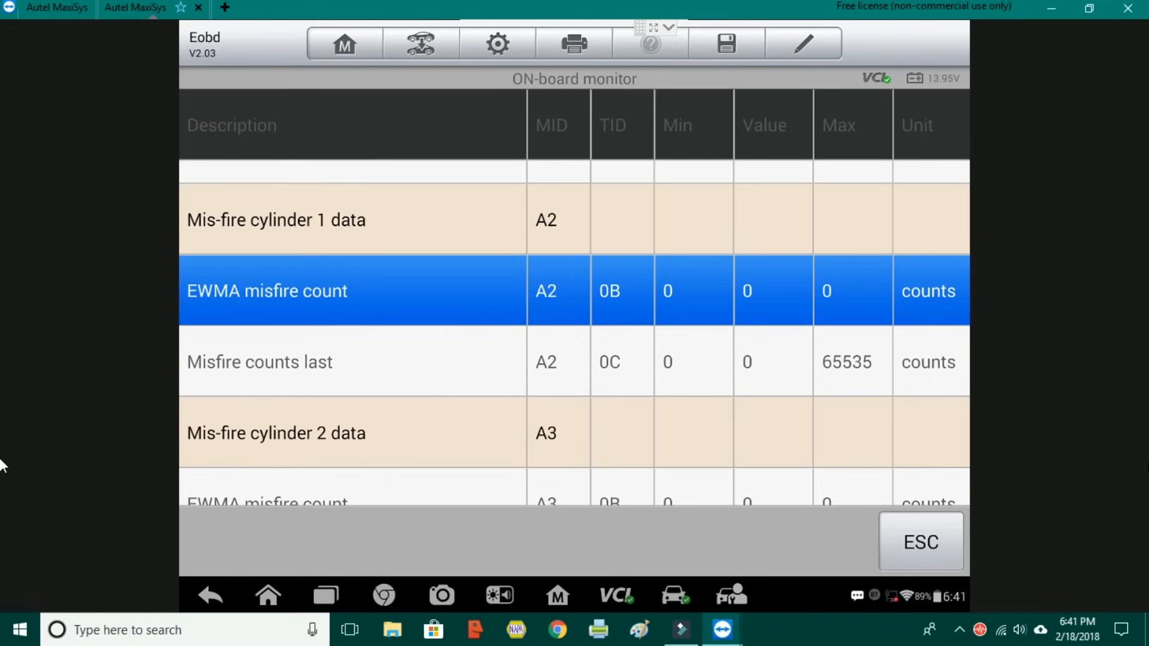
mouse_move(928, 537)
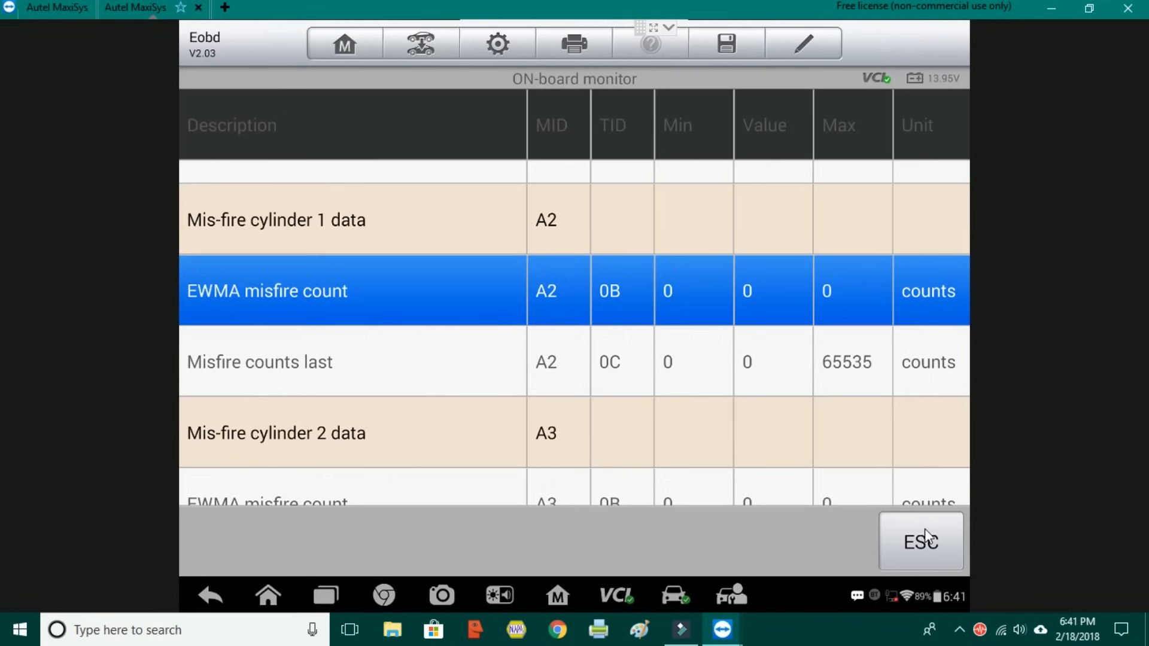
Leave the on-board monitor results via ESC, returning to the Diagnostic Menu.
left_click(921, 542)
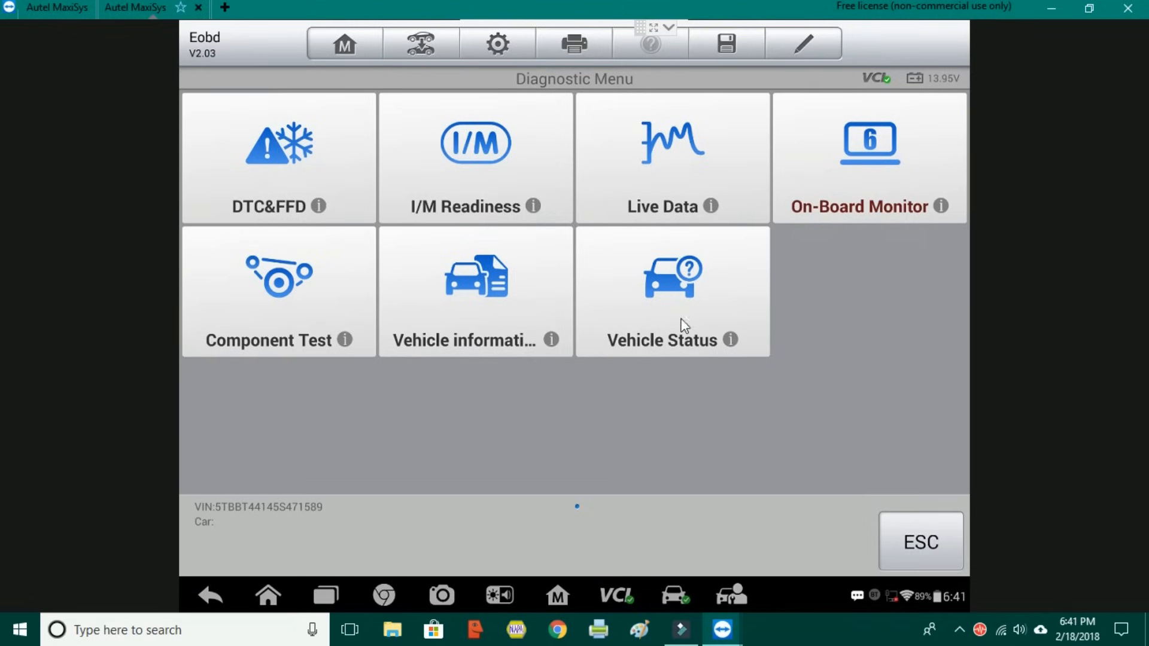
mouse_move(839, 348)
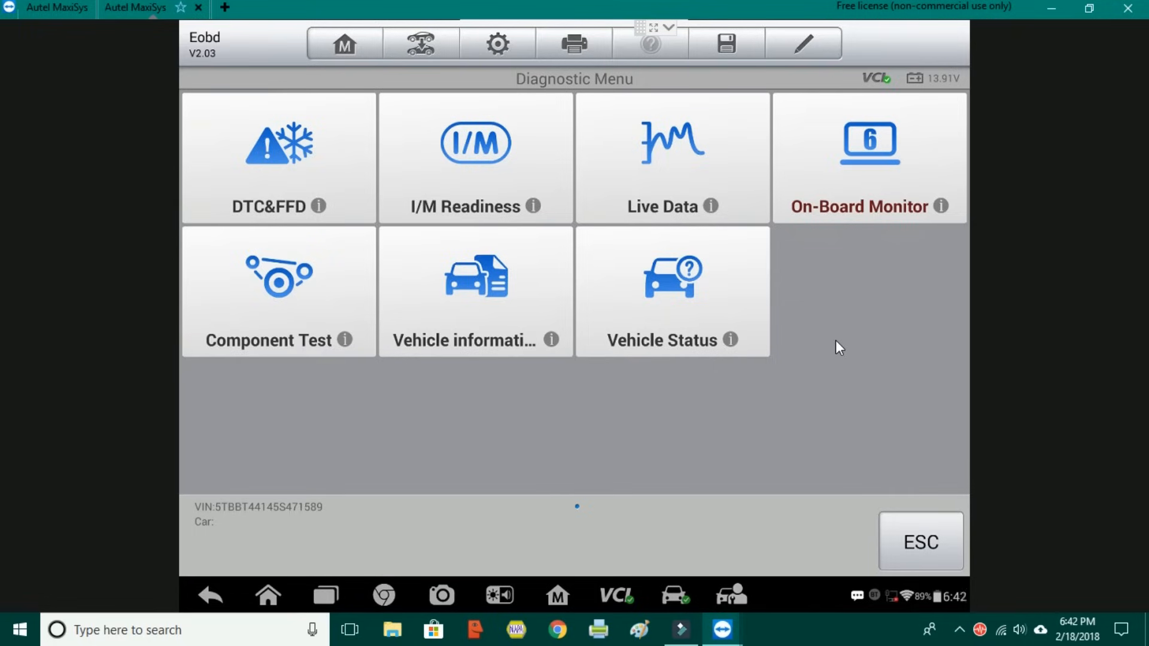
mouse_move(887, 420)
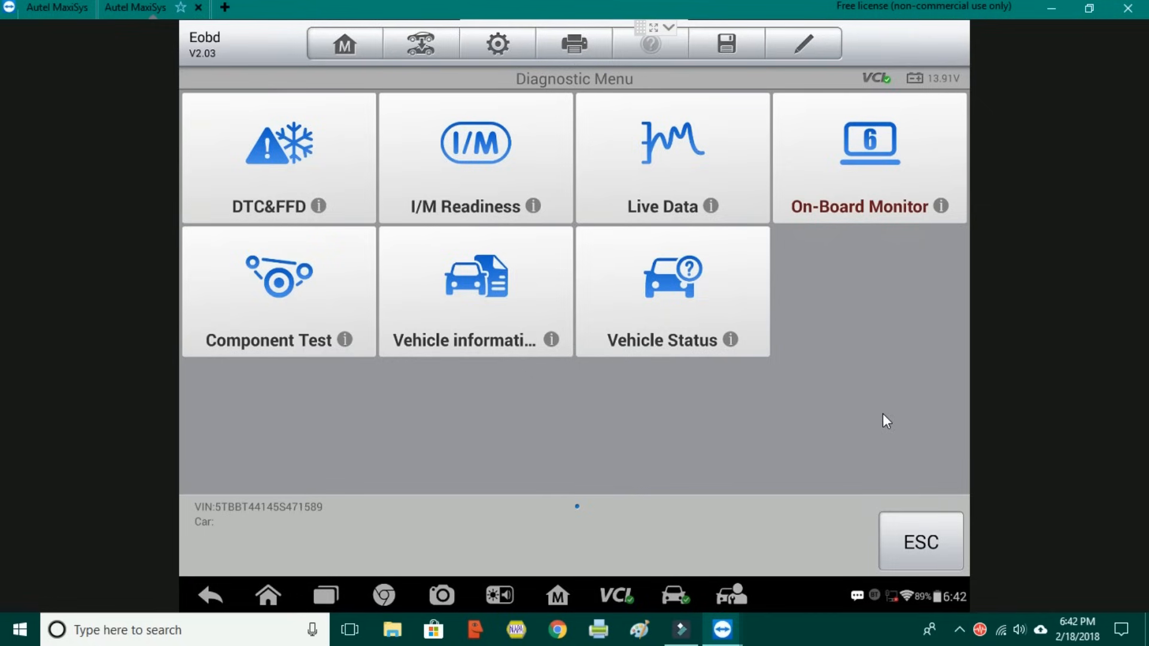
mouse_move(874, 184)
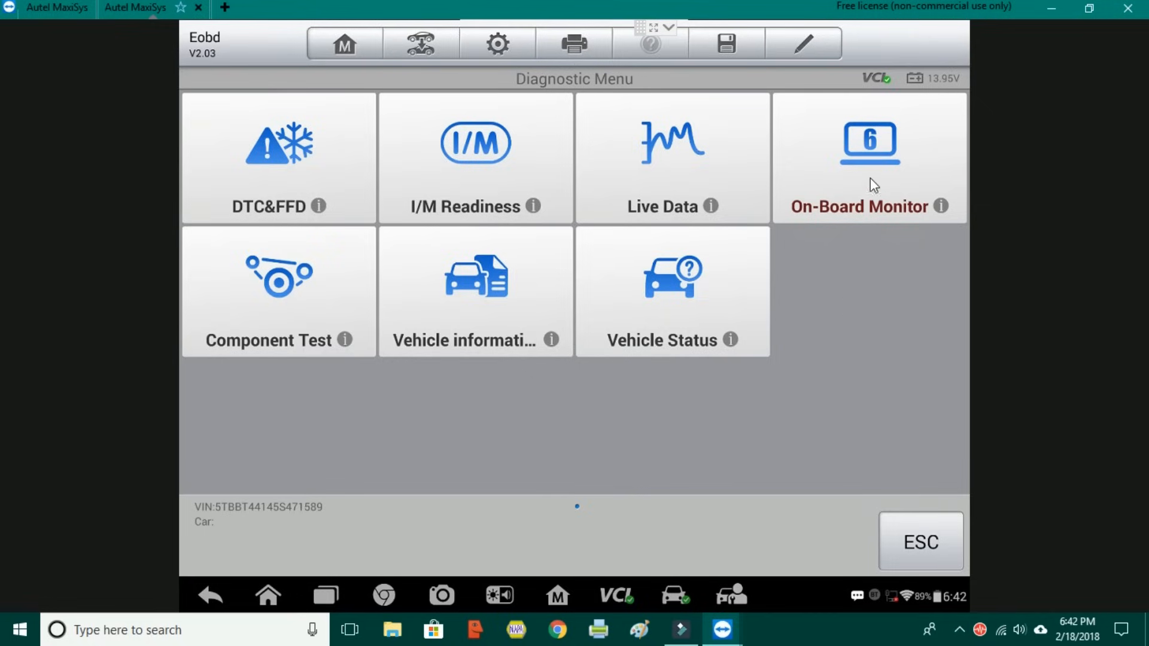
Exit the EOBD Diagnostic Menu with ESC and confirm Yes, landing on the OBDII&EOBD screen.
left_click(919, 542)
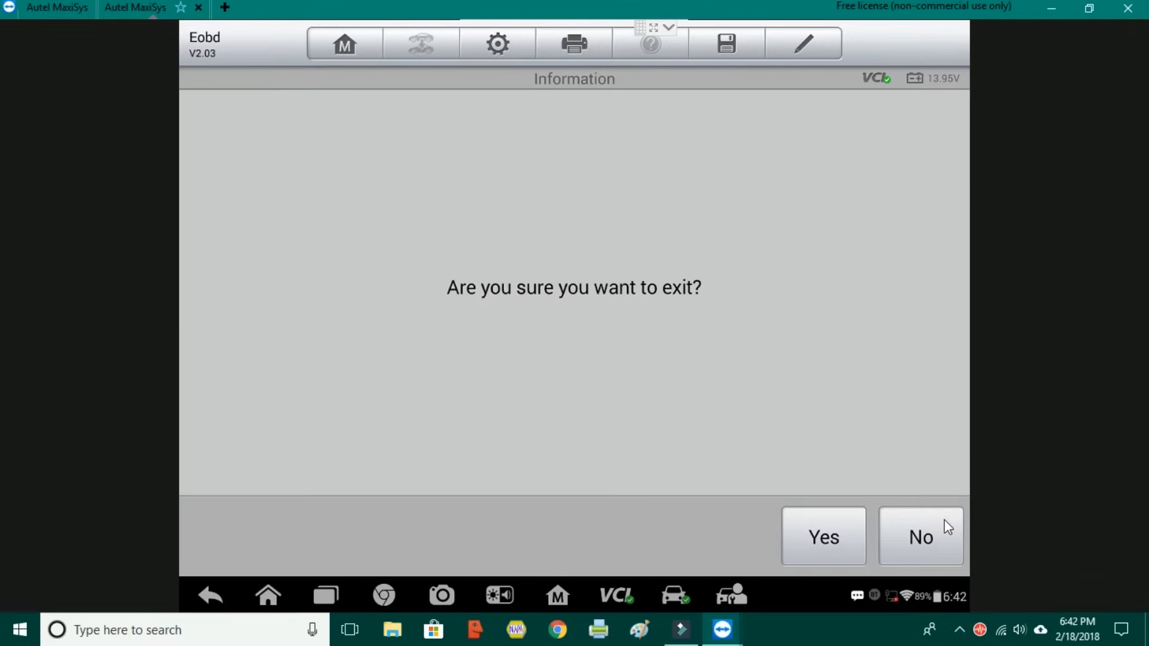
mouse_move(944, 411)
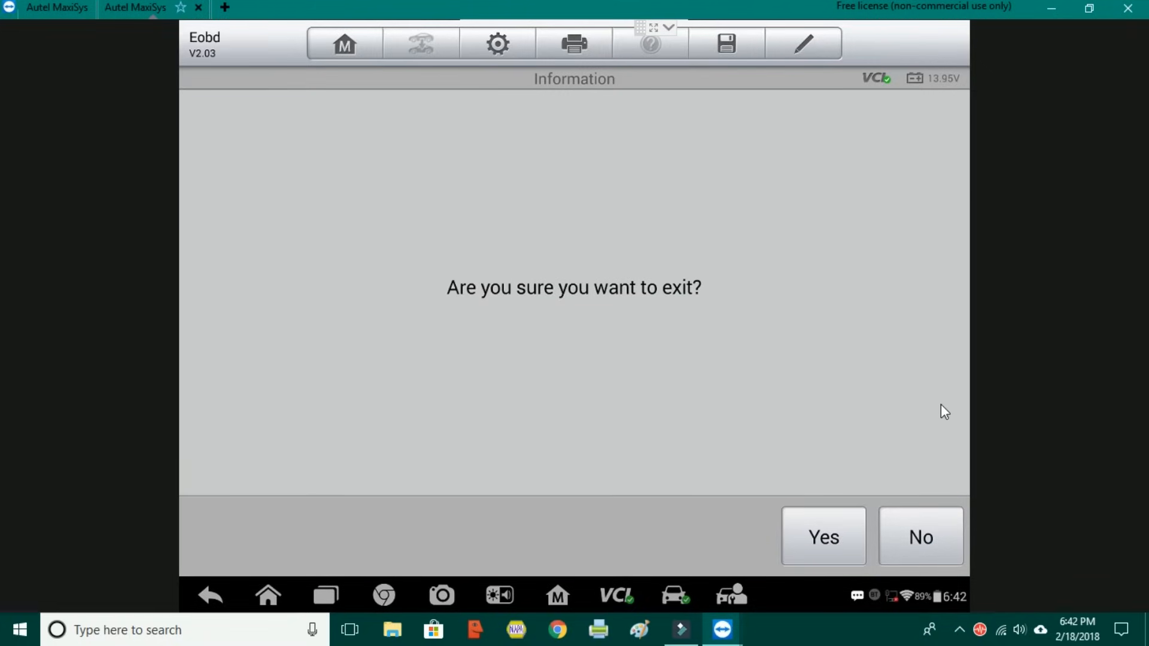
left_click(920, 536)
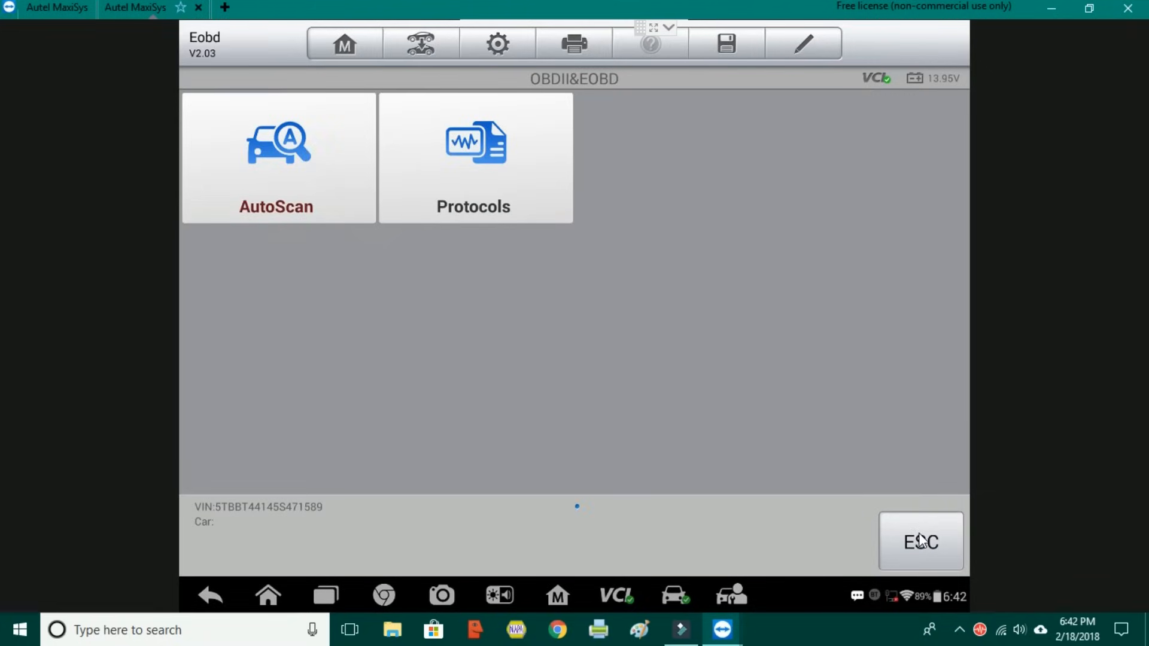